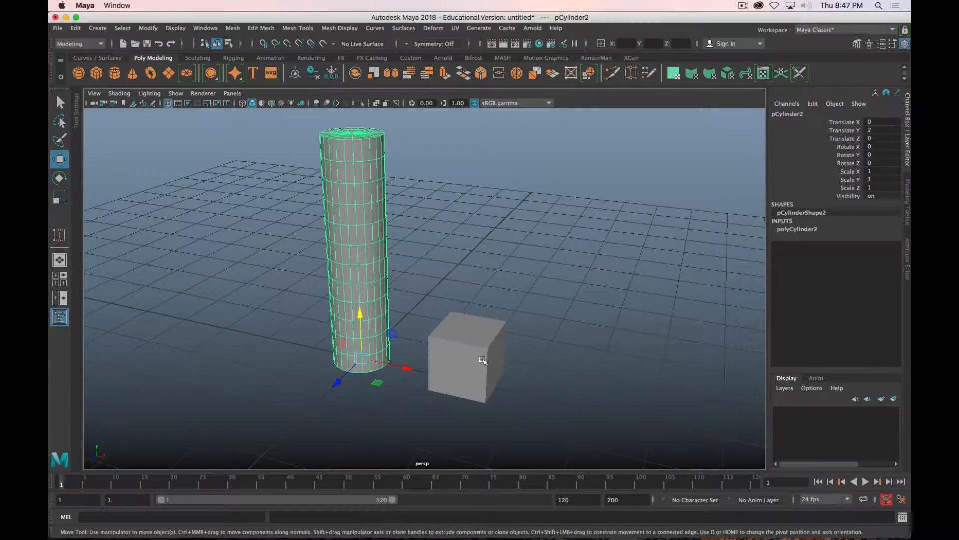
Step: Select the subdivided cube and switch it to edge mode to pick the top square loop
click(468, 358)
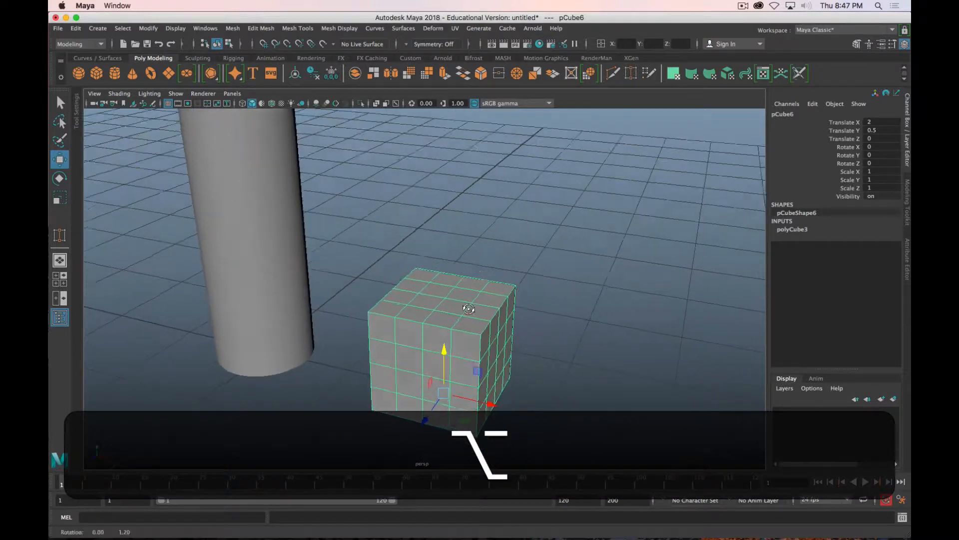
right_click(468, 309)
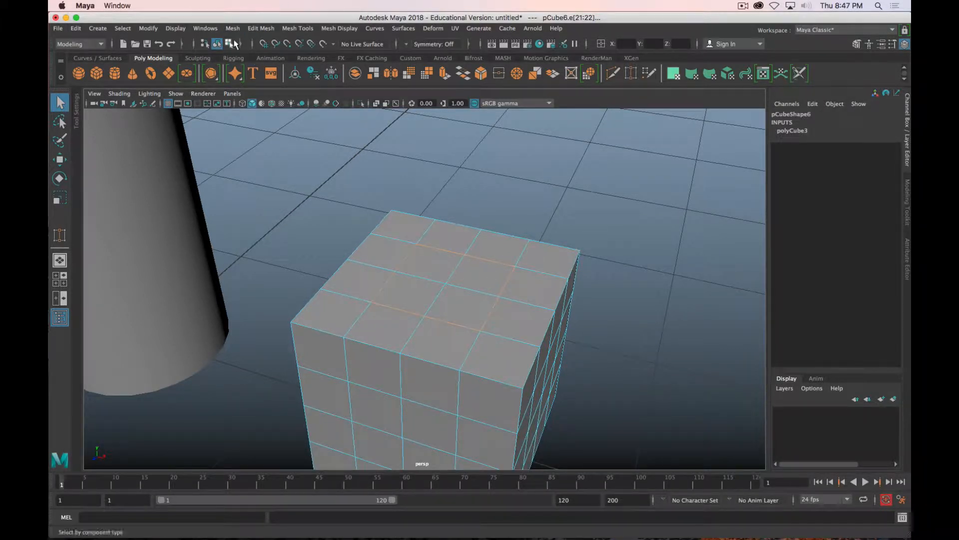
Step: Apply Circularize from its option box to the cube's top-face edge square
click(261, 28)
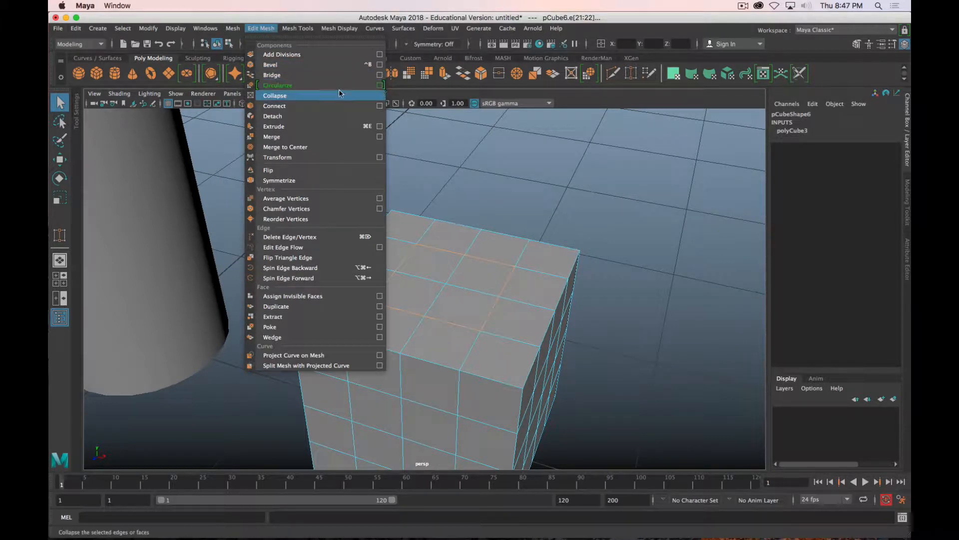
click(379, 85)
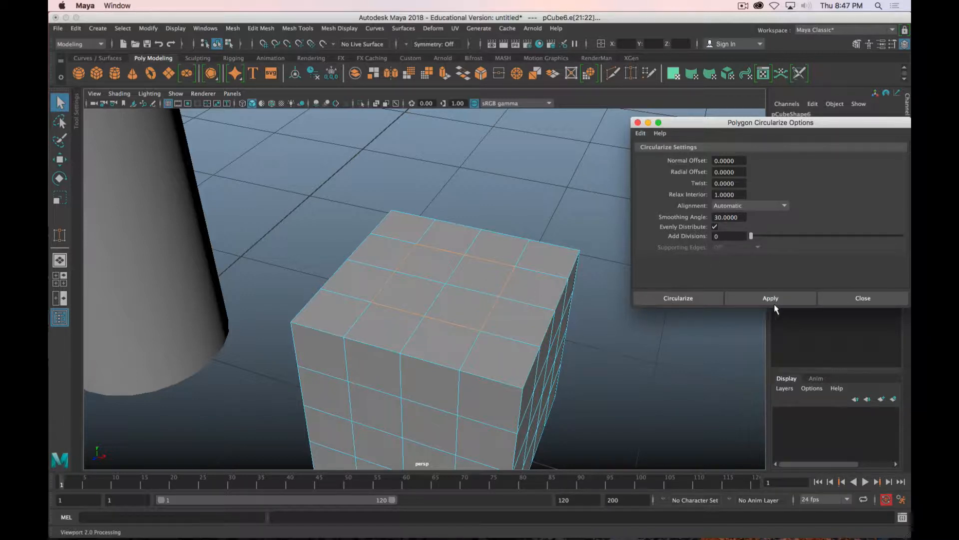
click(770, 297)
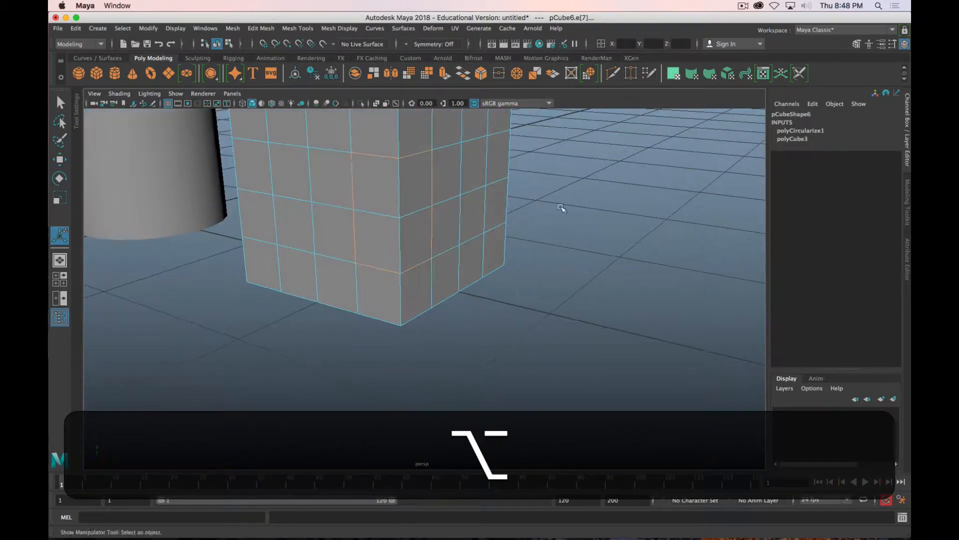
Step: Circularize the side-face edge square with radial offset −0.05, twist 50.8 and 2 divisions
click(260, 28)
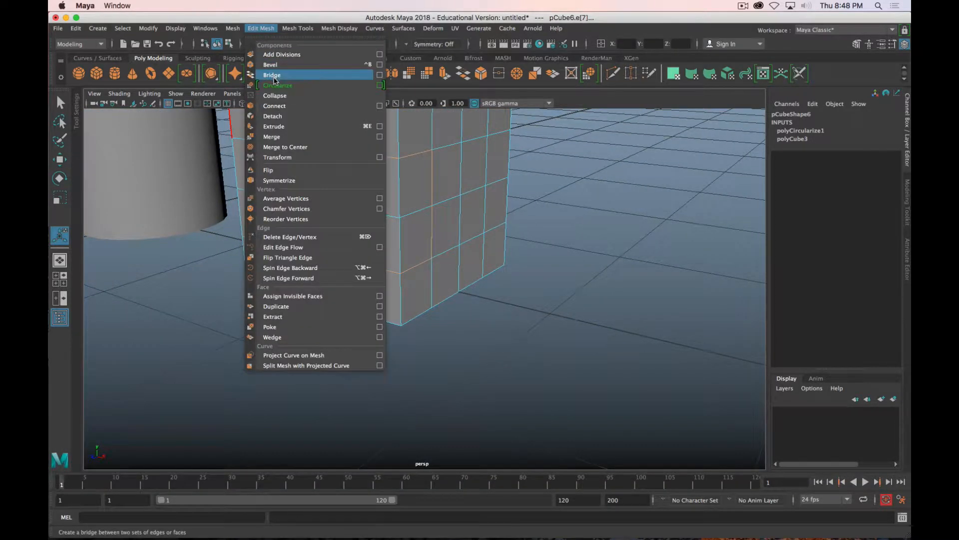
click(277, 85)
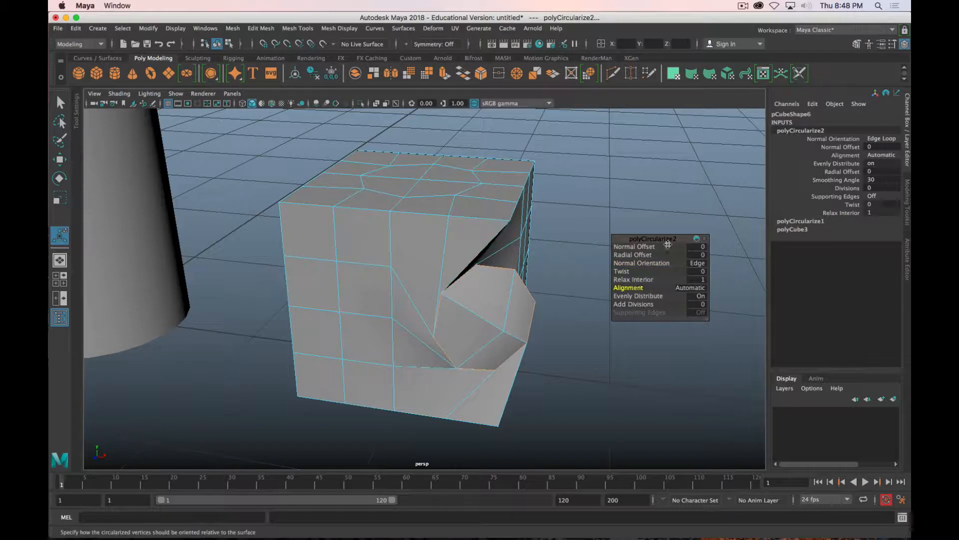
click(690, 288)
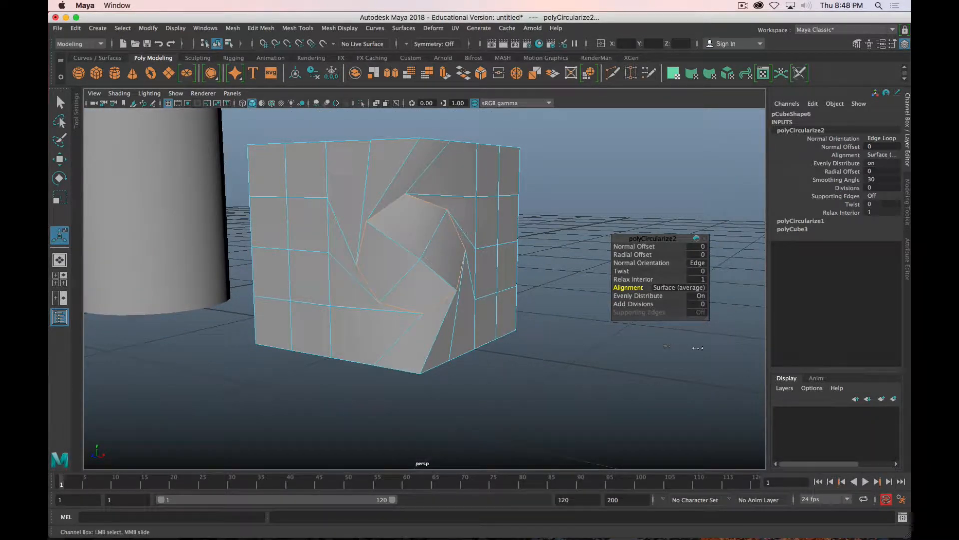
click(678, 288)
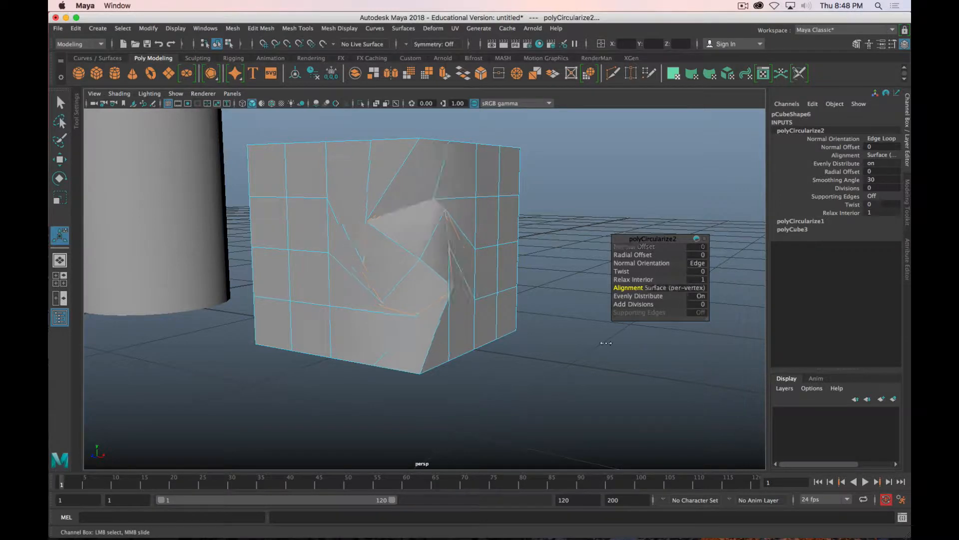
click(673, 288)
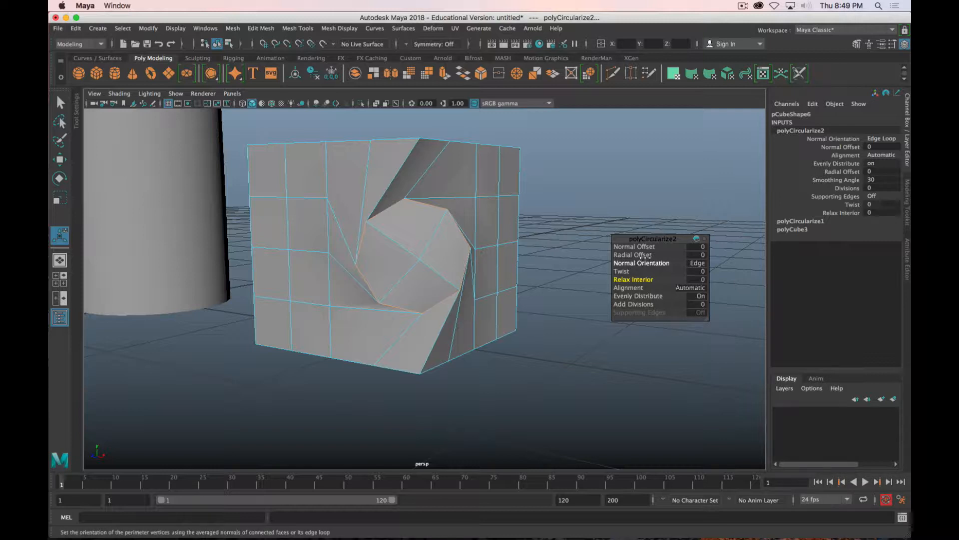
drag(633, 254, 563, 322)
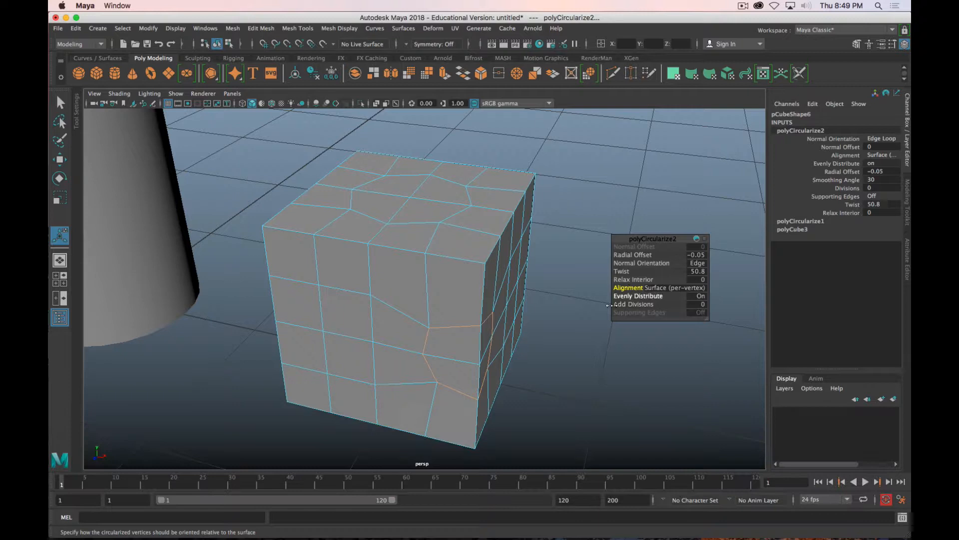
click(673, 288)
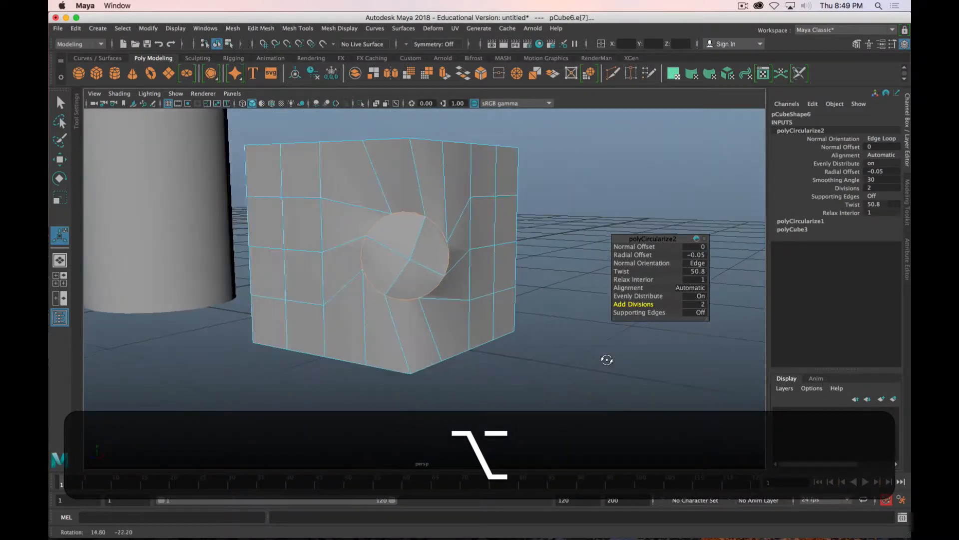
right_click(411, 214)
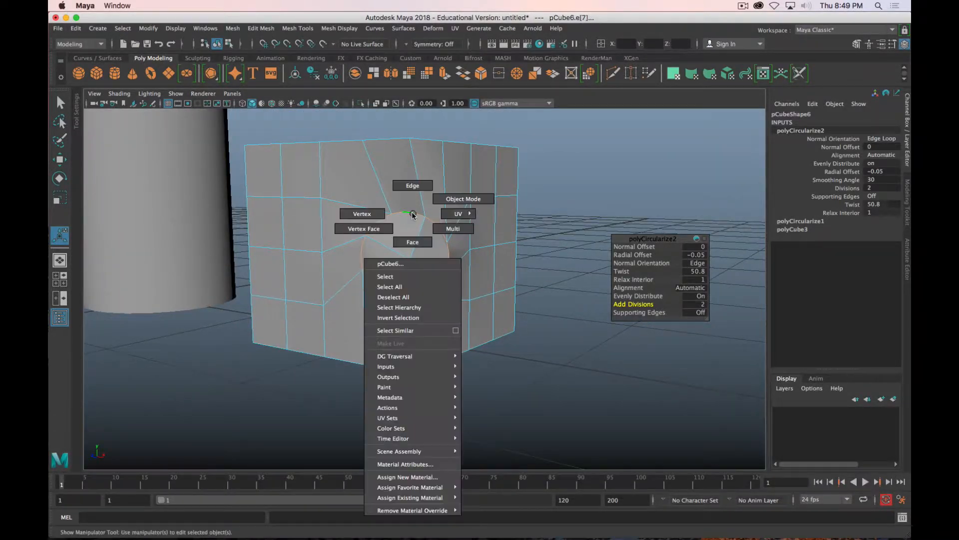
click(463, 198)
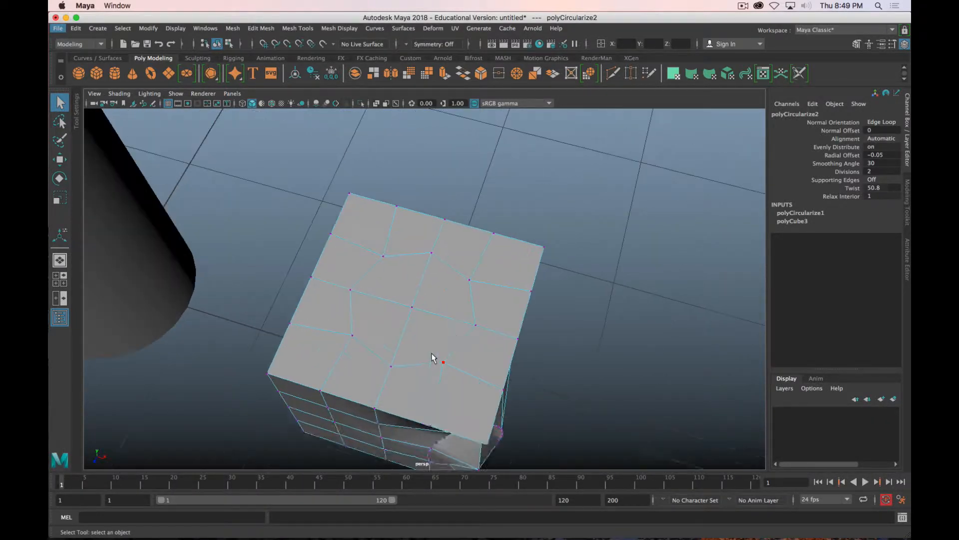
drag(431, 357, 397, 306)
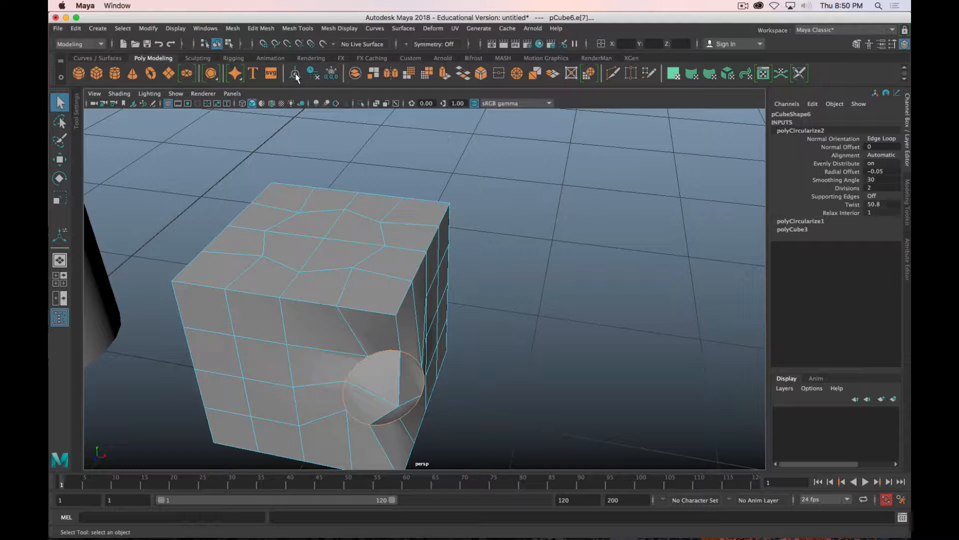
mouse_move(314, 65)
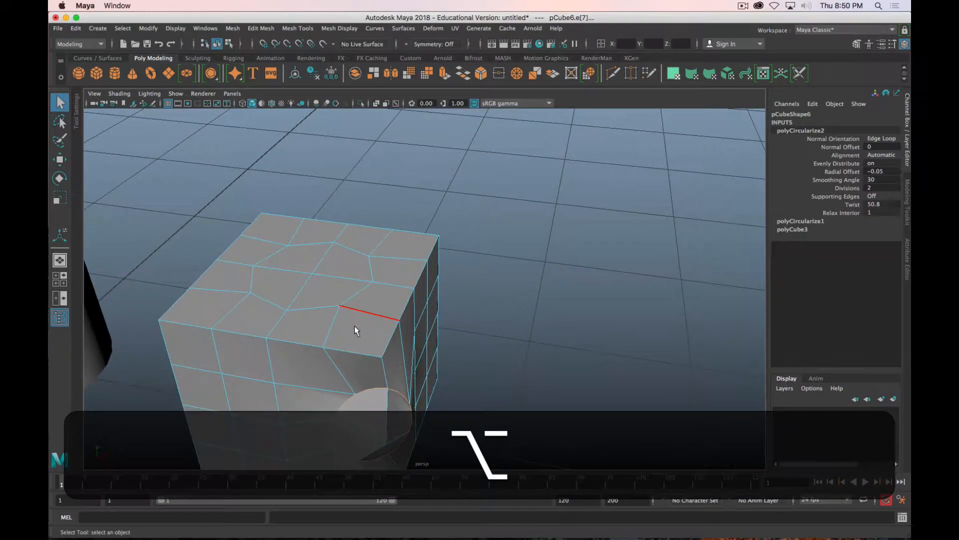
Step: Add a polygon cube and move it along X away from the cylinder
click(428, 272)
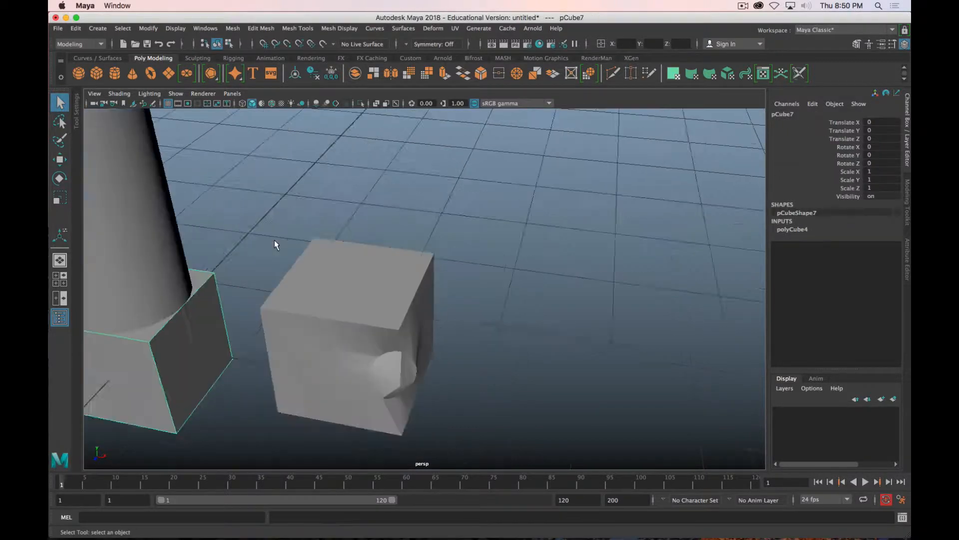
key(w)
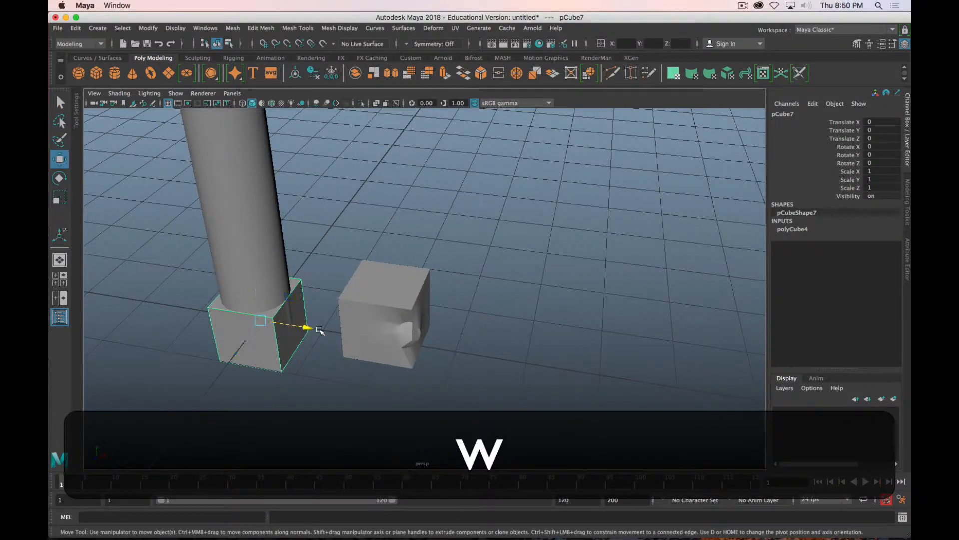
drag(306, 331, 502, 330)
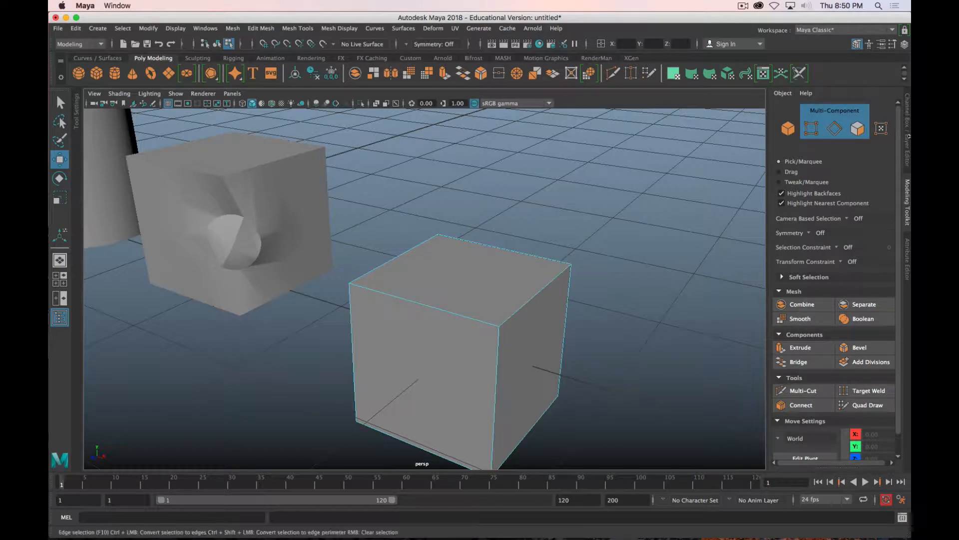
Step: Select the new cube's top face and apply Edit Mesh > Wedge
click(428, 286)
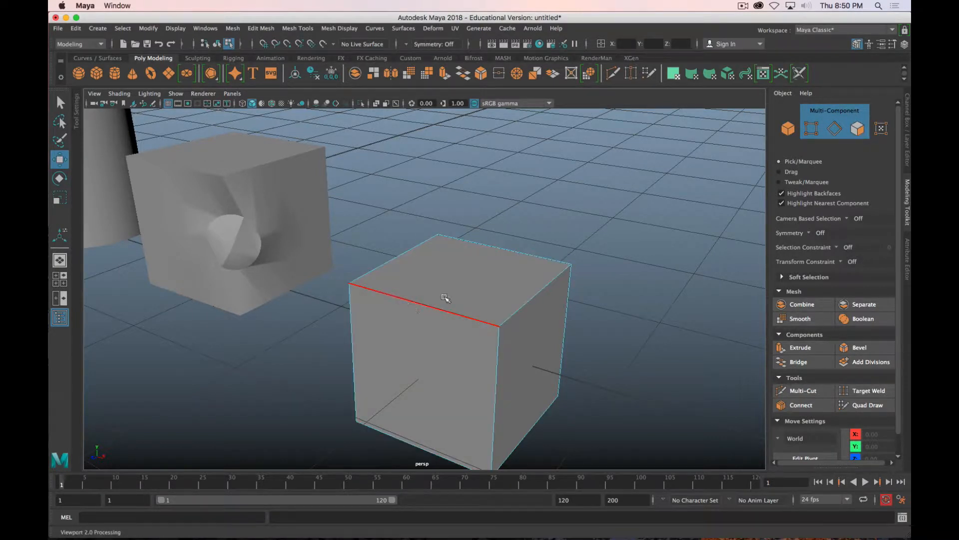
right_click(445, 298)
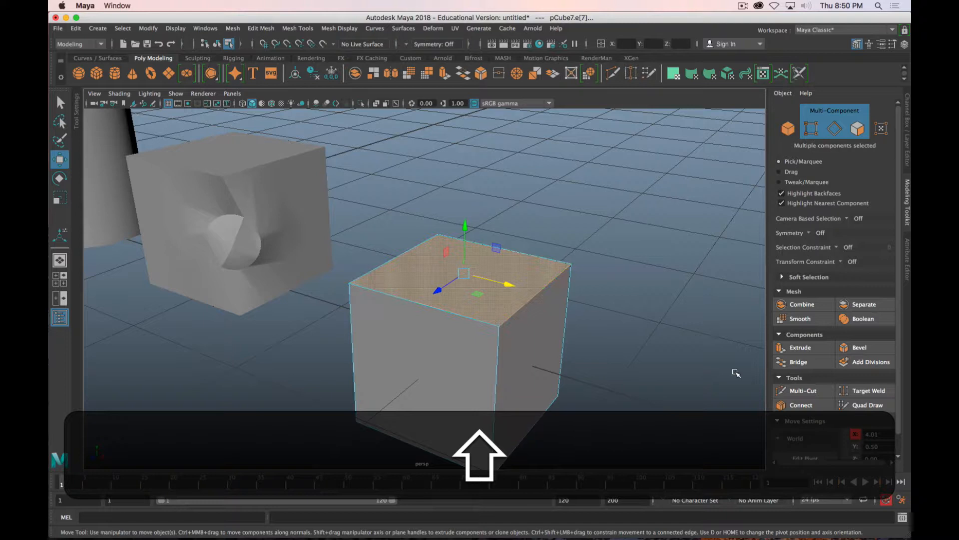
click(261, 28)
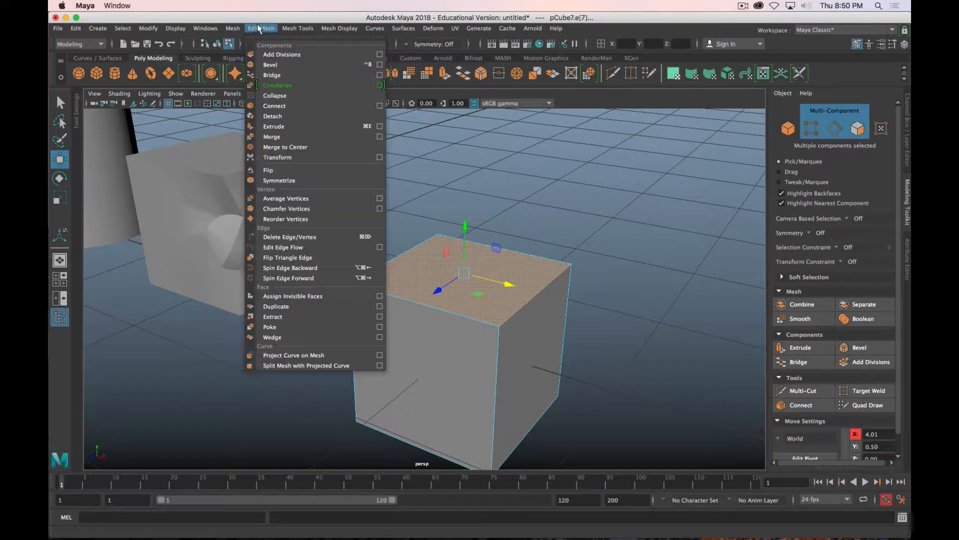
mouse_move(294, 347)
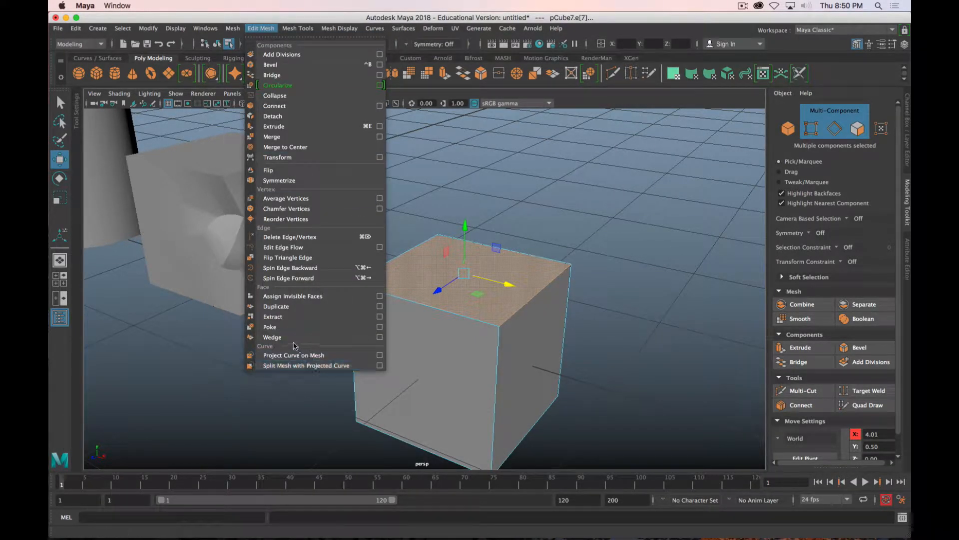
mouse_move(280, 337)
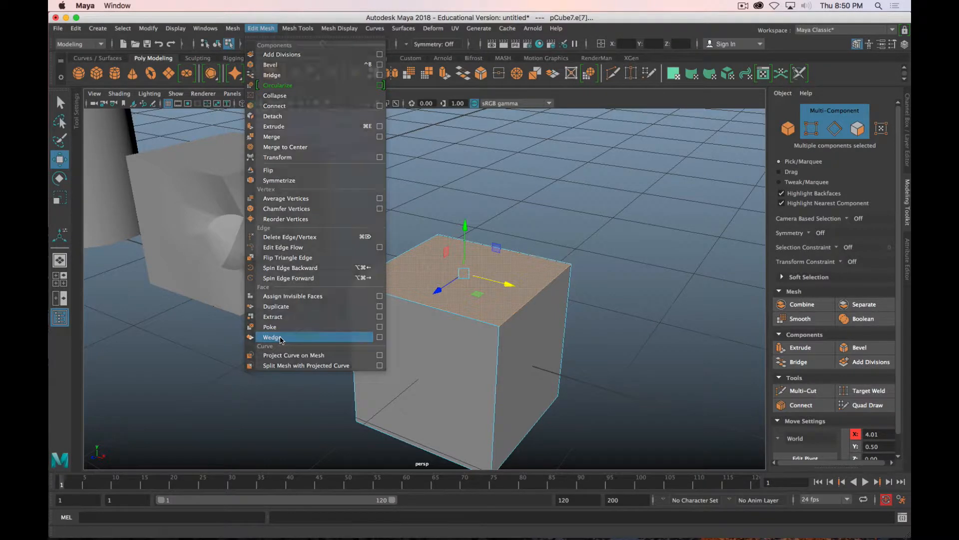
click(270, 338)
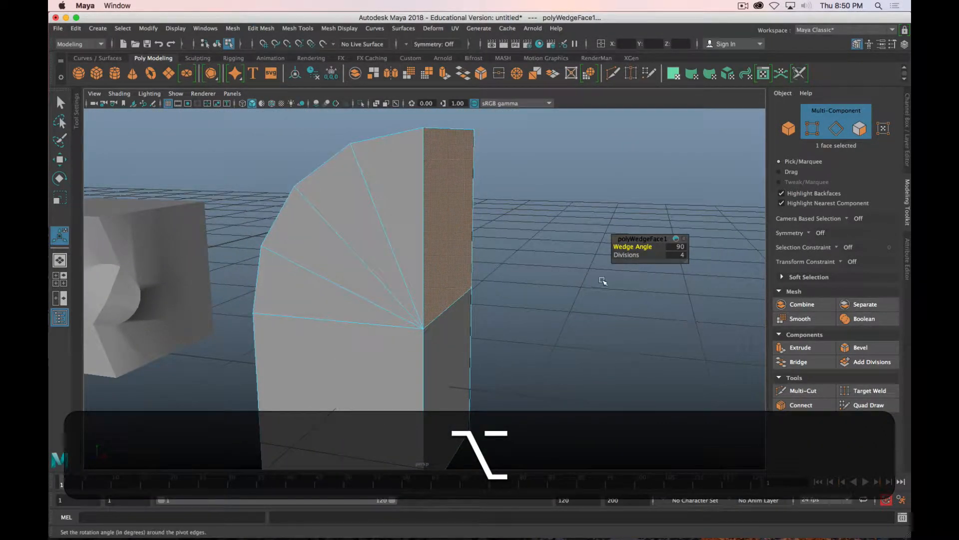
Step: Set the wedge to 7 divisions with an angle of about 37 degrees
drag(603, 281, 576, 308)
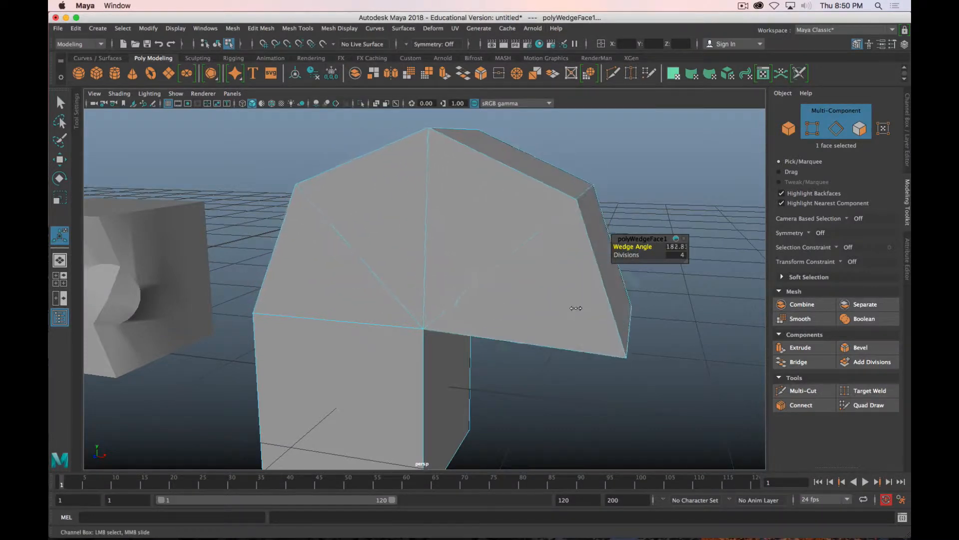
drag(575, 308, 524, 322)
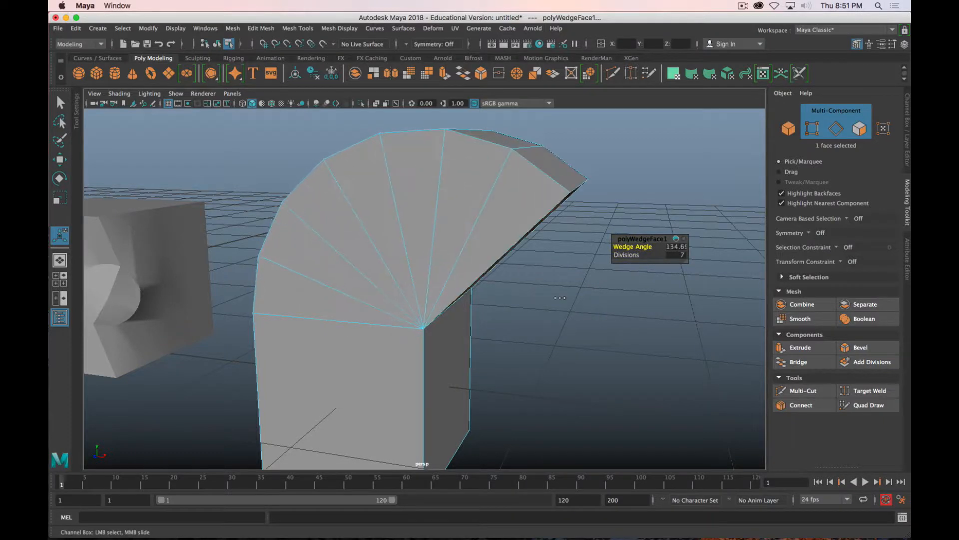
drag(560, 297, 578, 300)
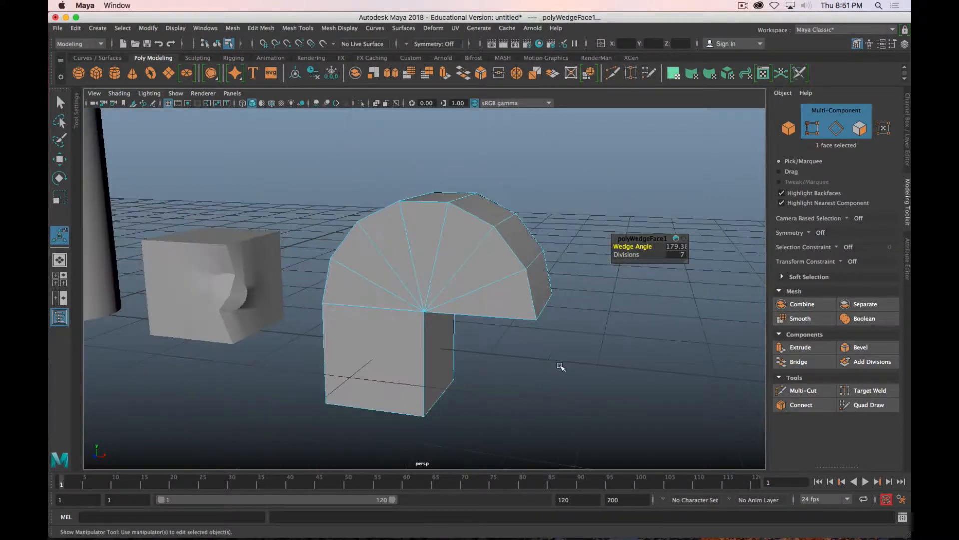
drag(648, 246, 600, 302)
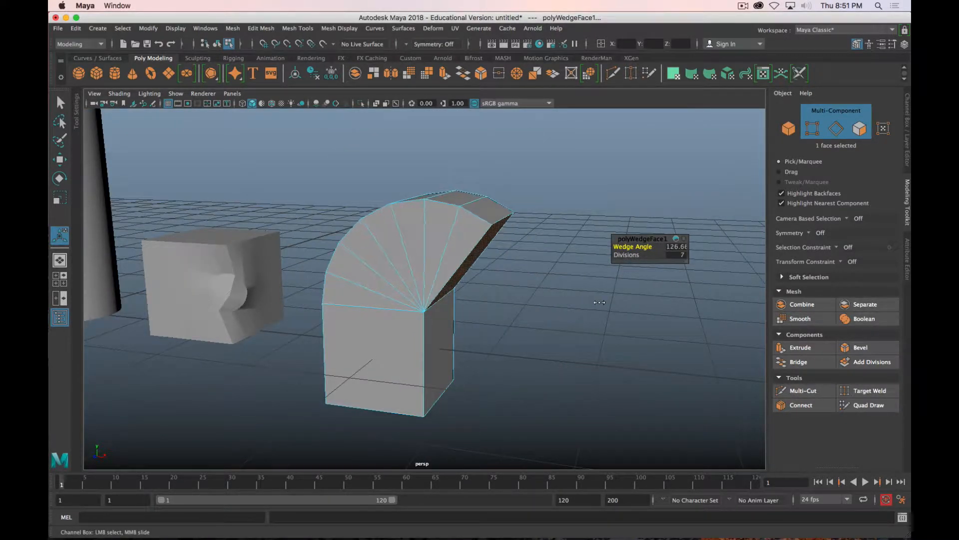
drag(599, 301, 357, 436)
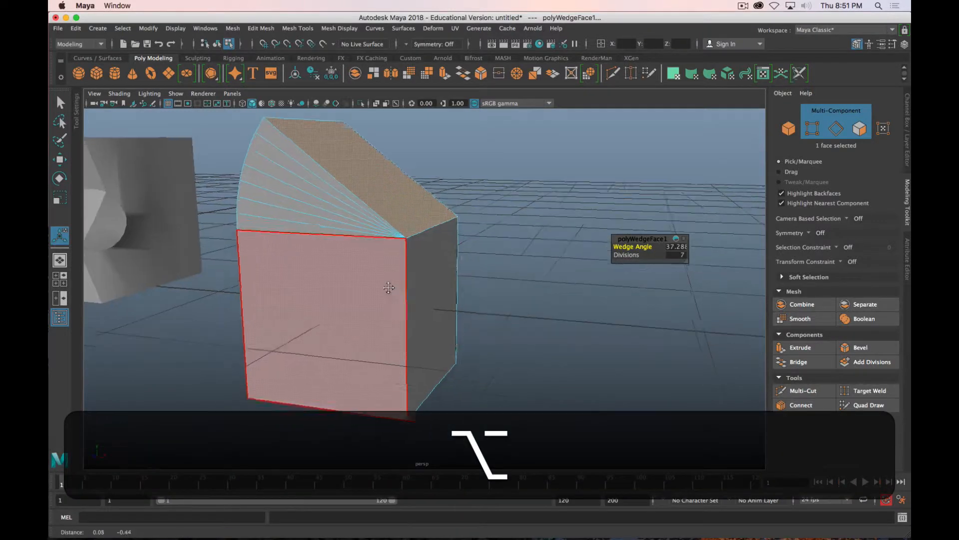
Step: Undo the wedge and pick the top face with a hinge edge
right_click(389, 287)
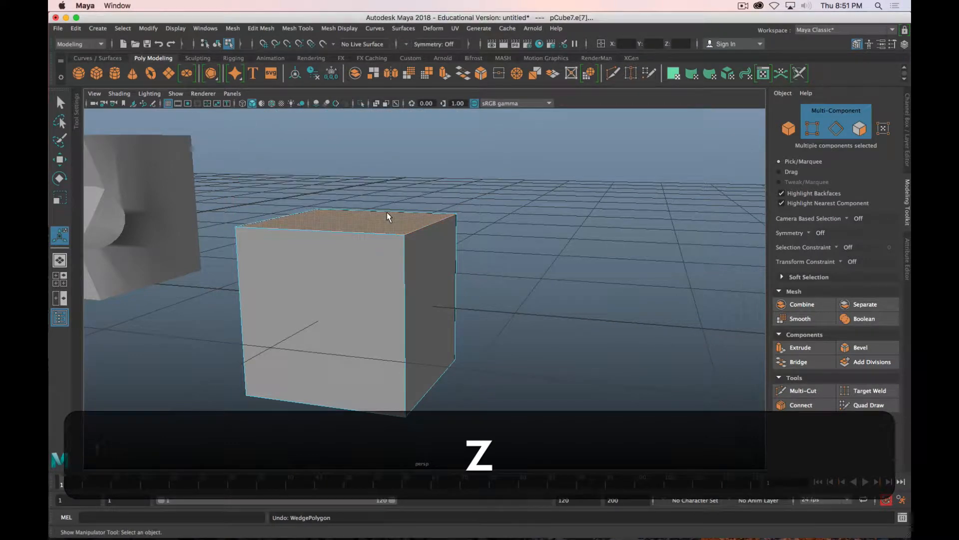
drag(387, 216, 414, 257)
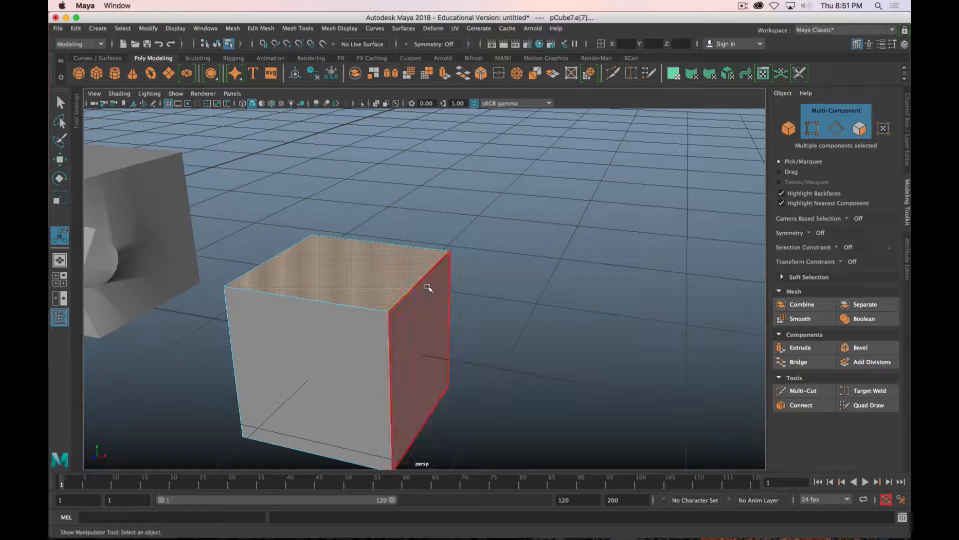
click(419, 289)
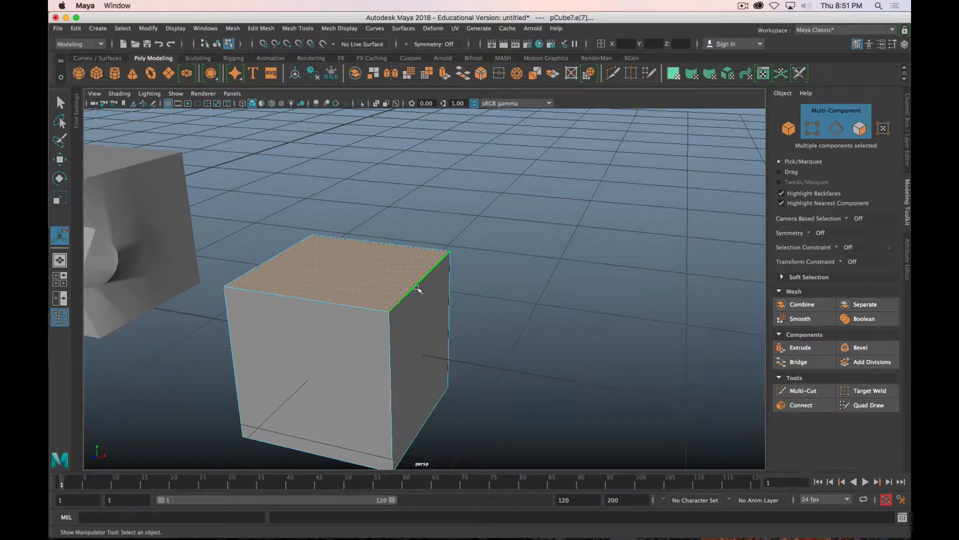
mouse_move(424, 288)
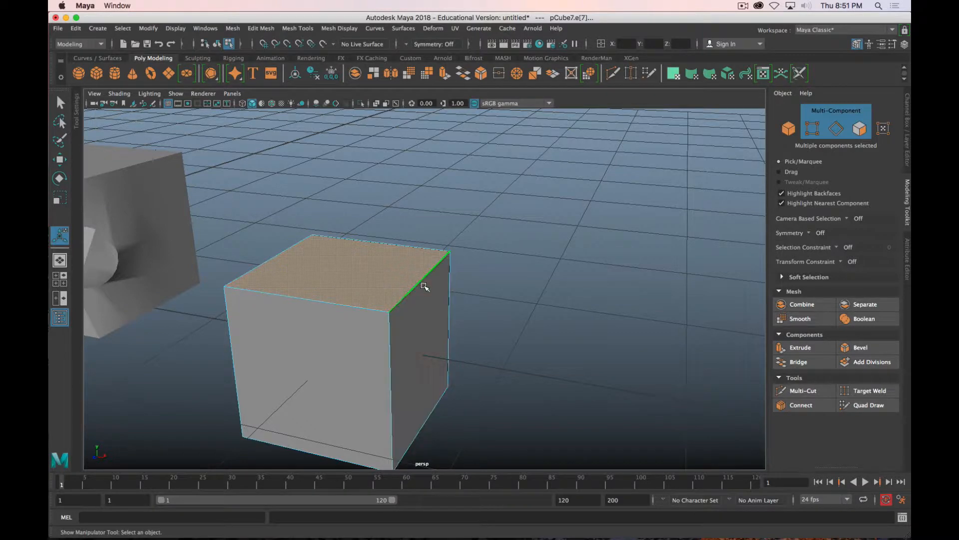
key(w)
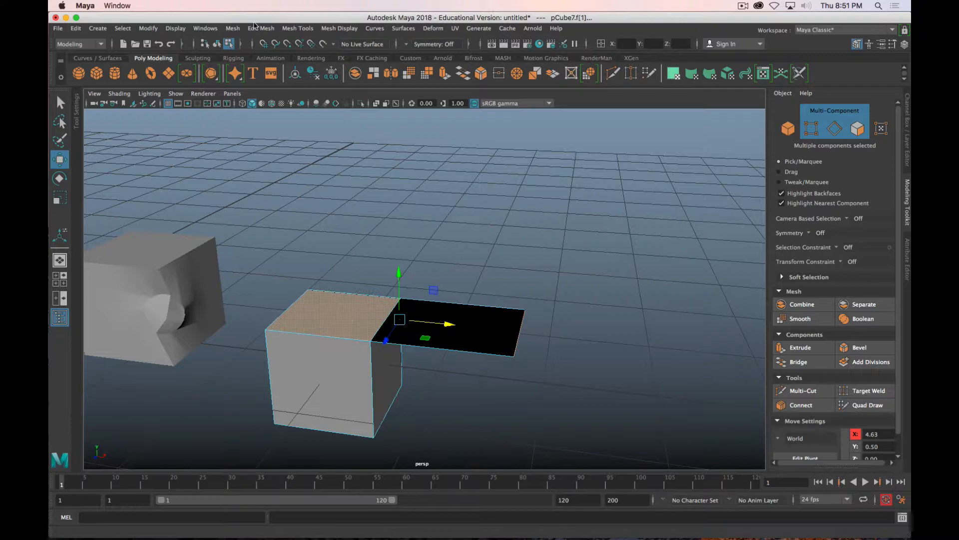
Step: Wedge the top face into a 180-degree arch with 17 divisions
click(261, 28)
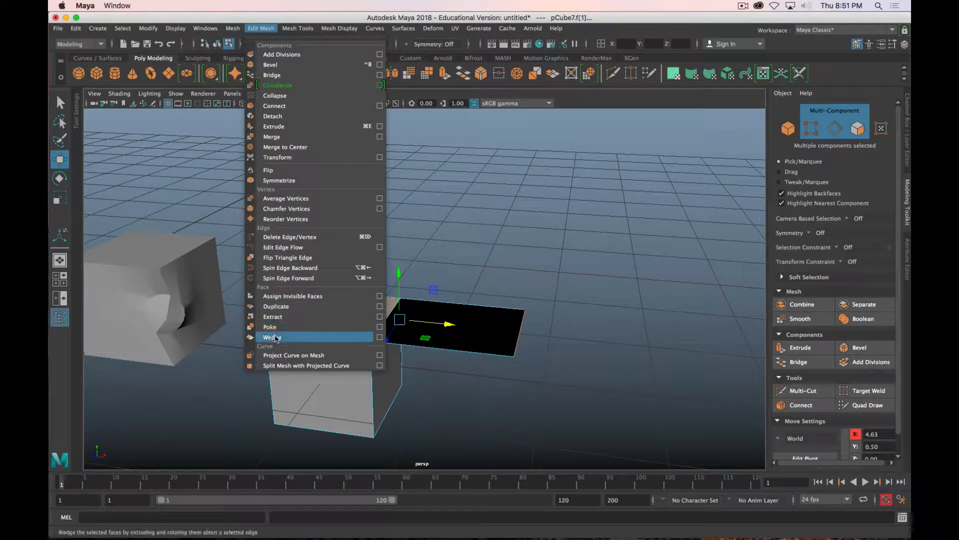
click(270, 337)
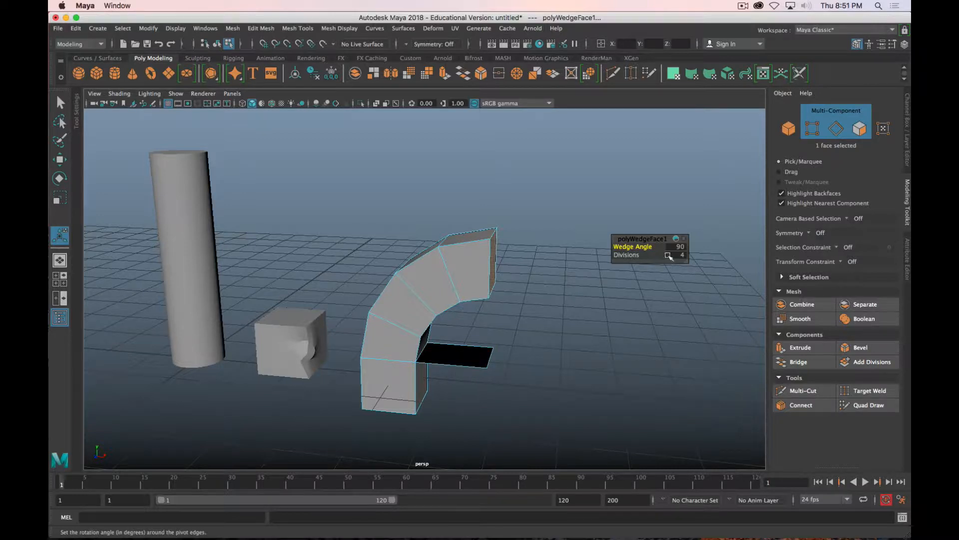
drag(678, 246, 690, 307)
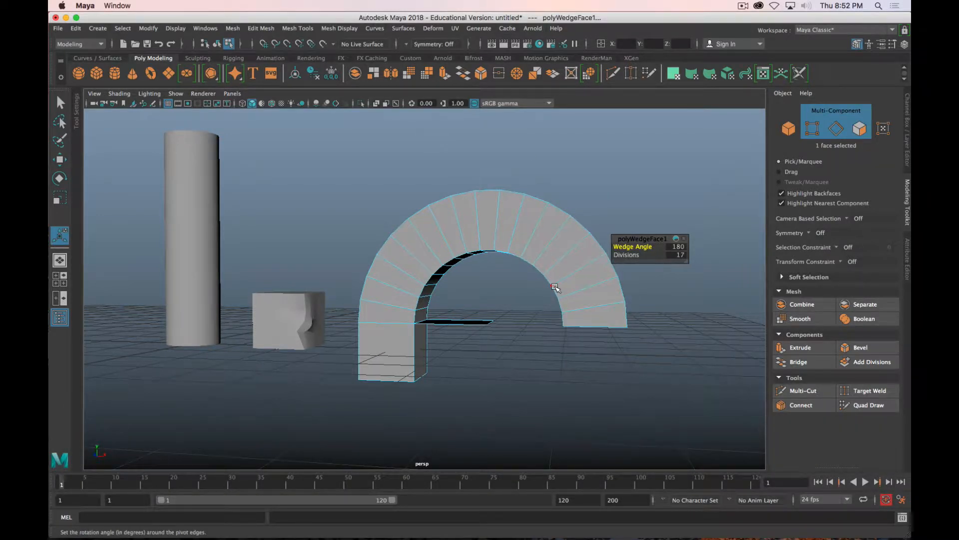
click(506, 228)
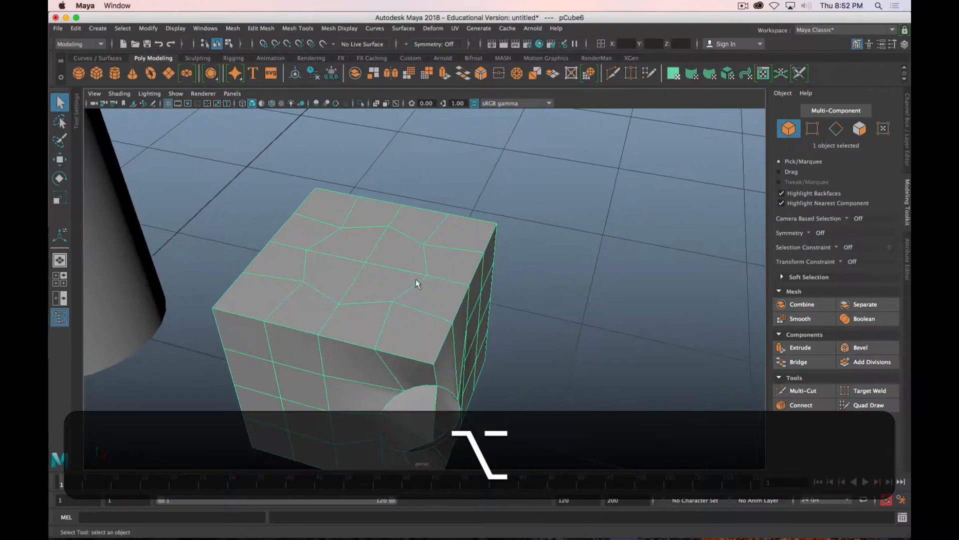
Step: Wedge the subdivided cube's round top-face patch into a 90-degree, 4-division spout
right_click(417, 283)
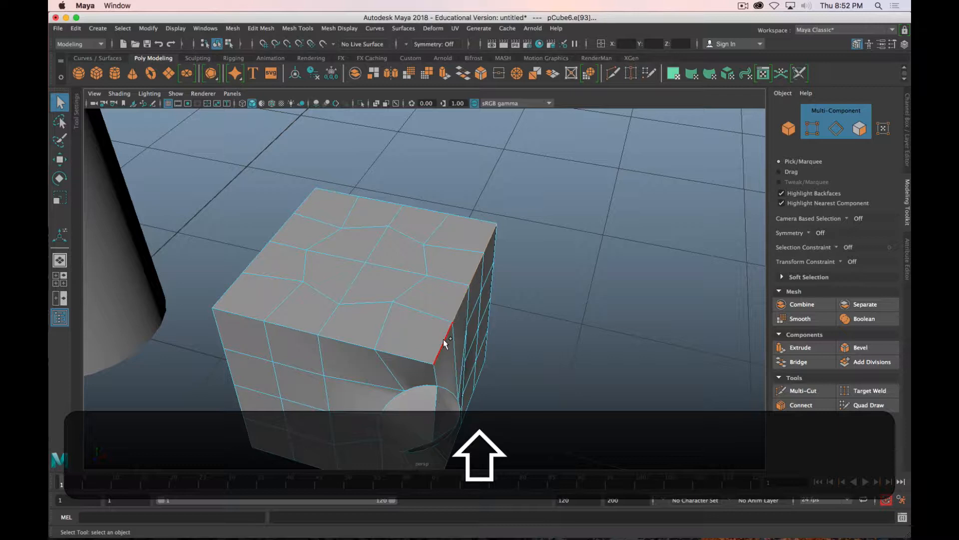
click(335, 271)
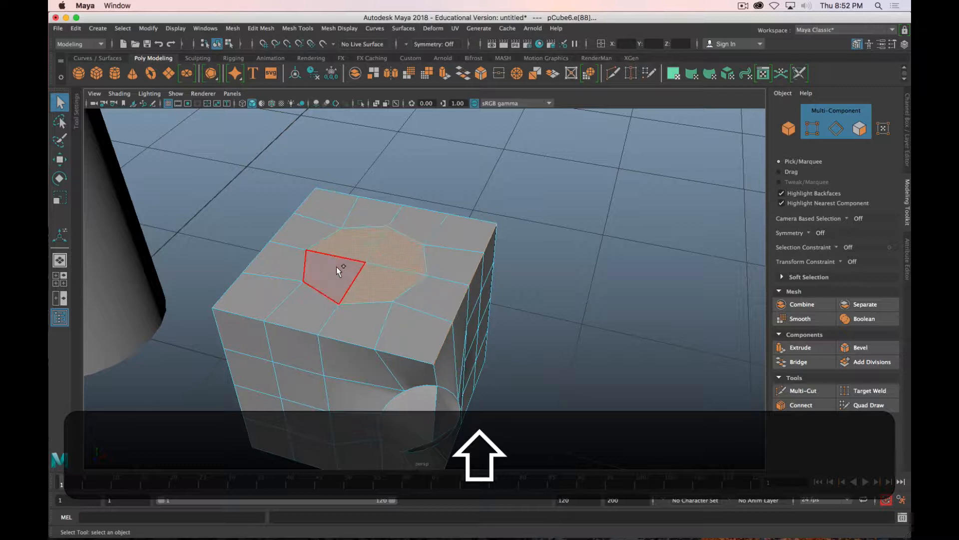
click(260, 28)
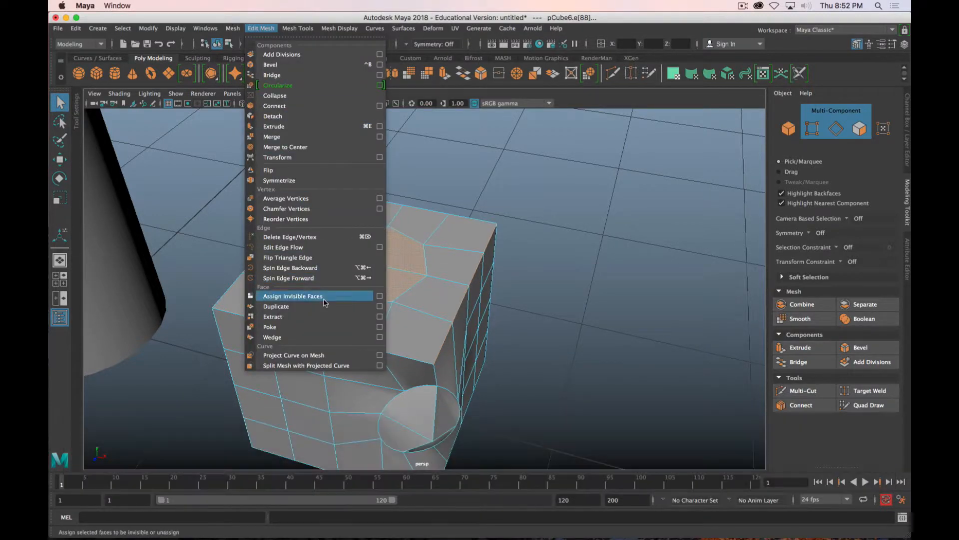
click(272, 336)
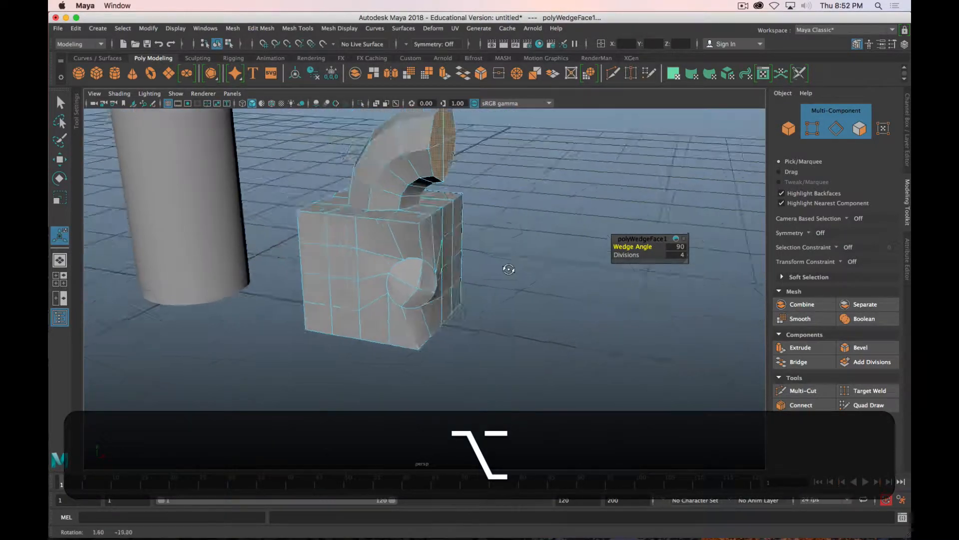
drag(508, 269, 496, 316)
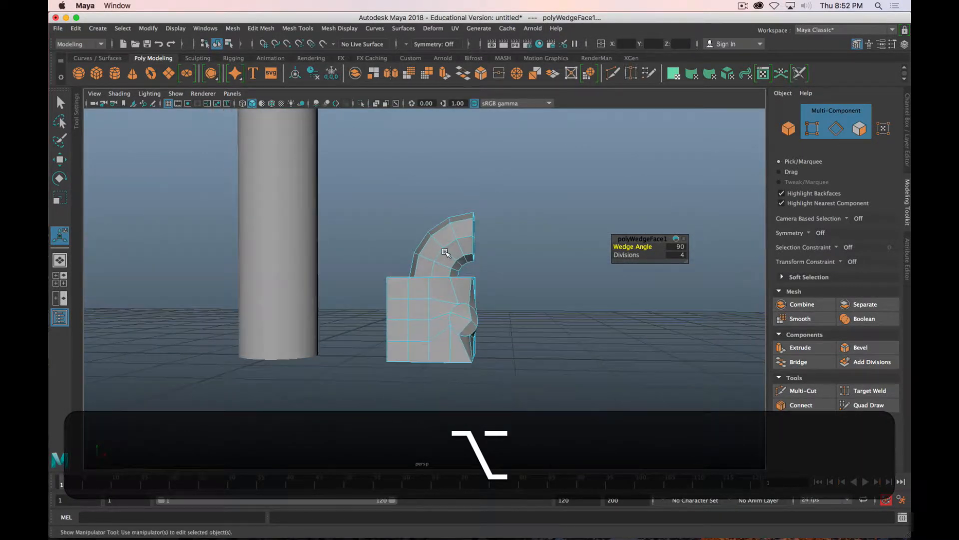
click(451, 248)
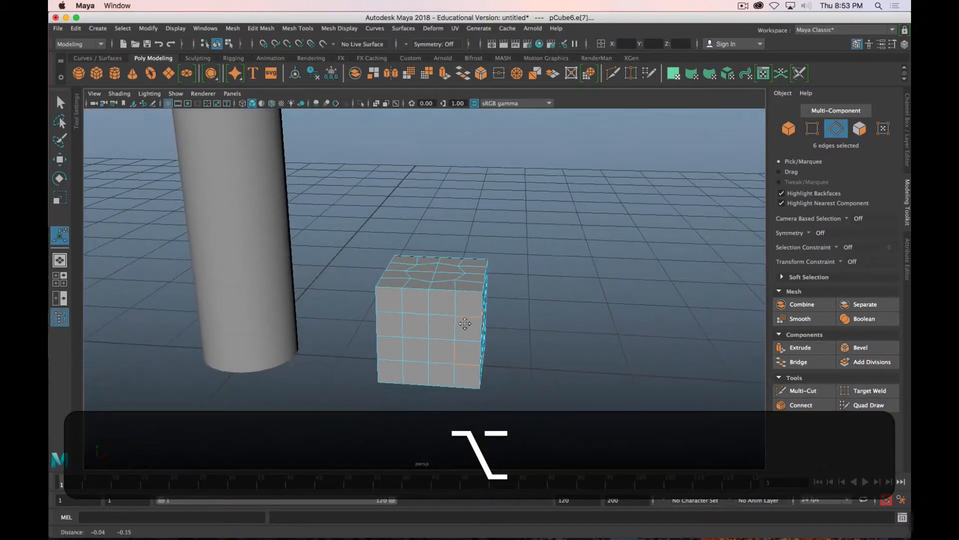
Step: Orbit to the cube's front and switch to face selection mode
drag(465, 324, 444, 305)
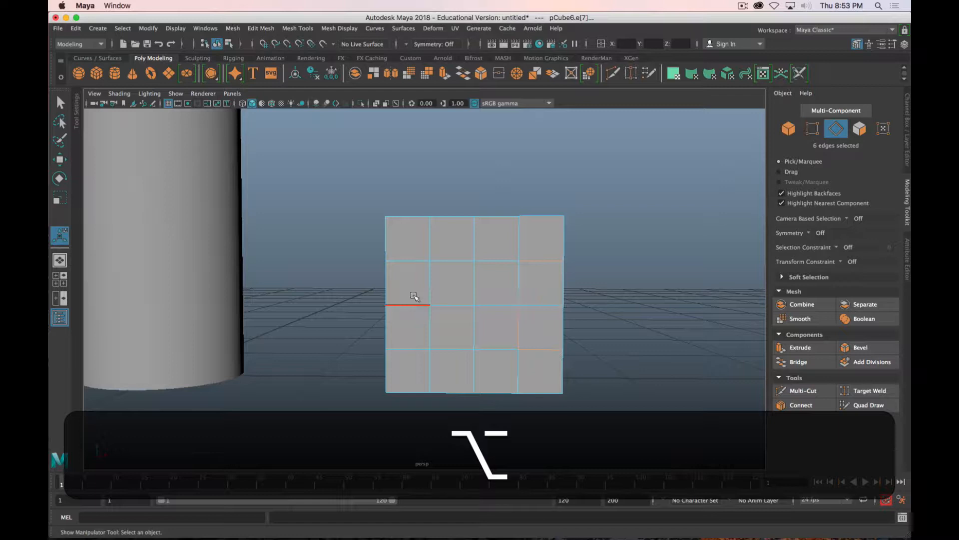
right_click(415, 296)
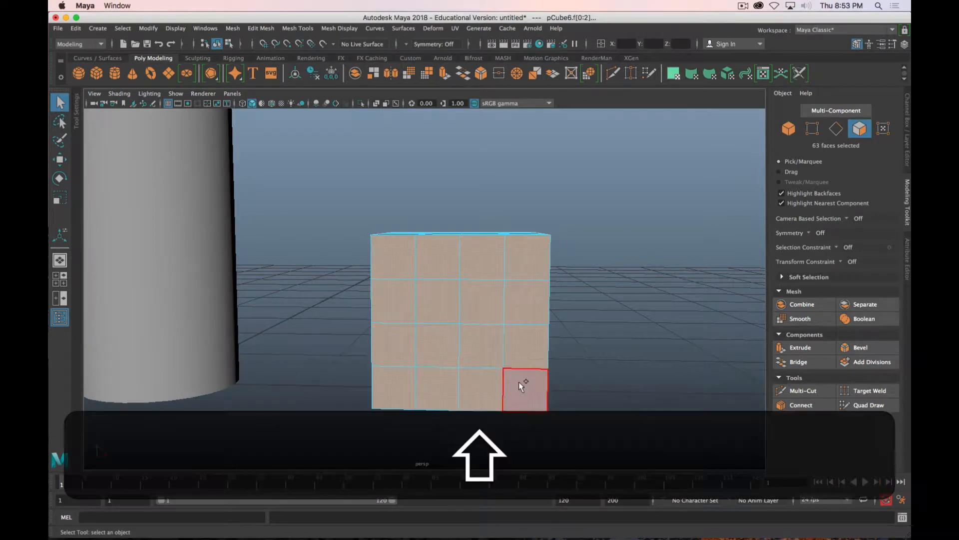
drag(520, 385, 357, 376)
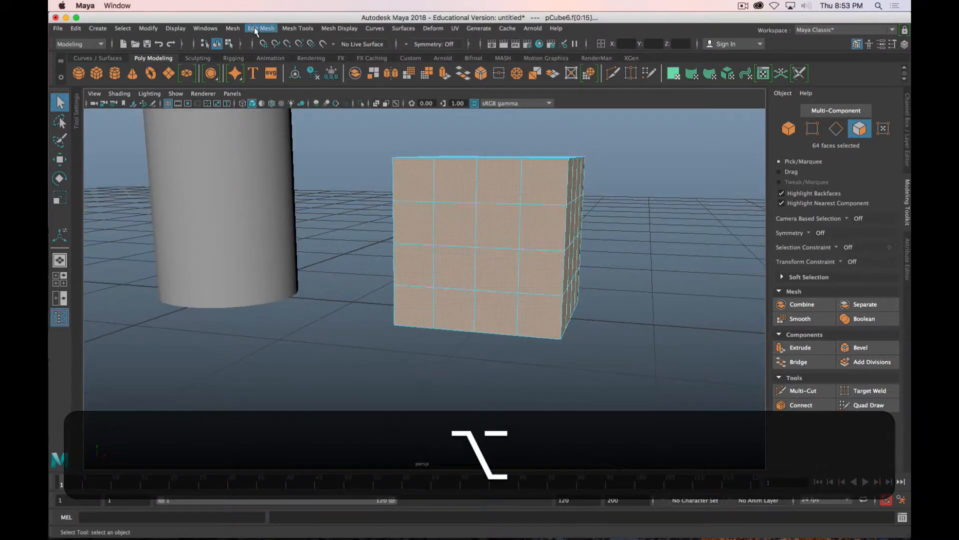
click(260, 28)
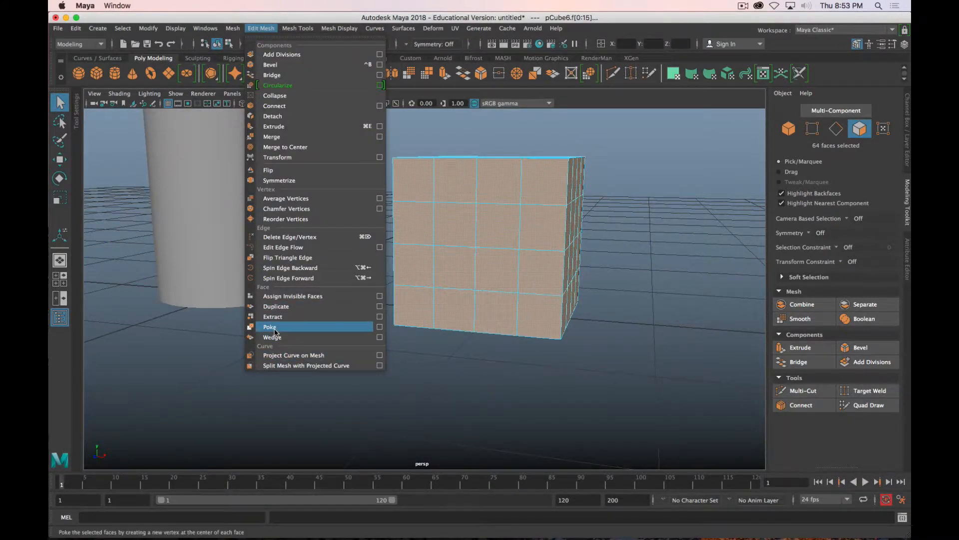
click(269, 326)
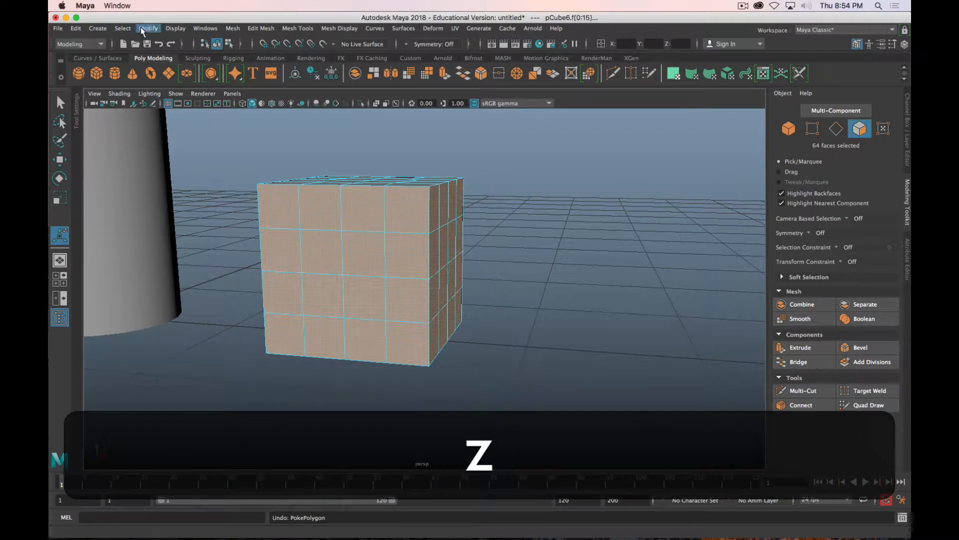
click(260, 28)
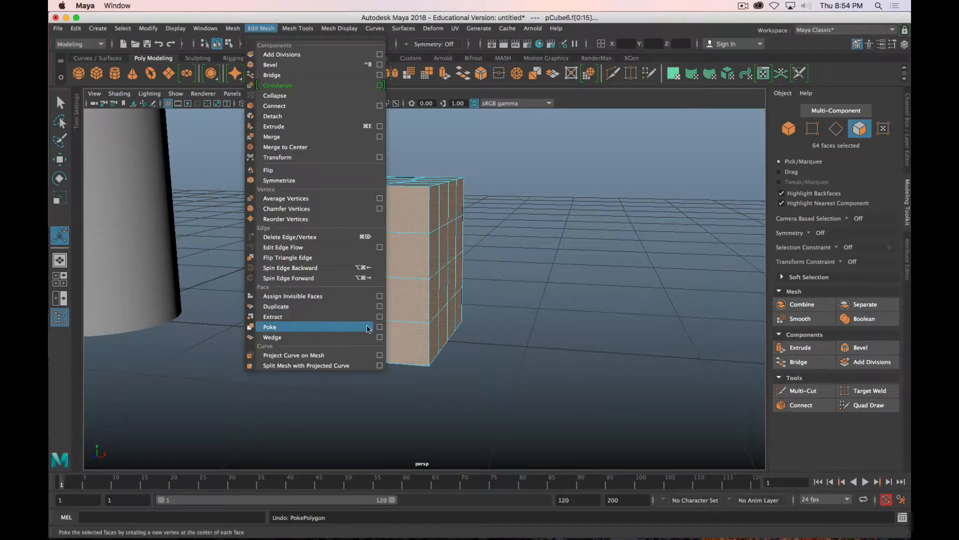
Step: Poke every cube face with a 0.2 local-space offset and inspect the spikes
click(379, 326)
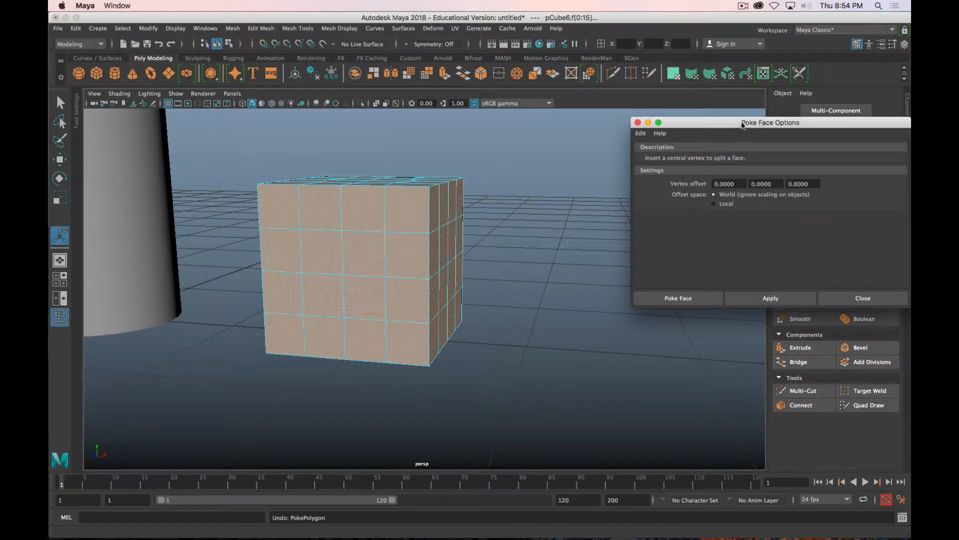
drag(769, 123, 655, 141)
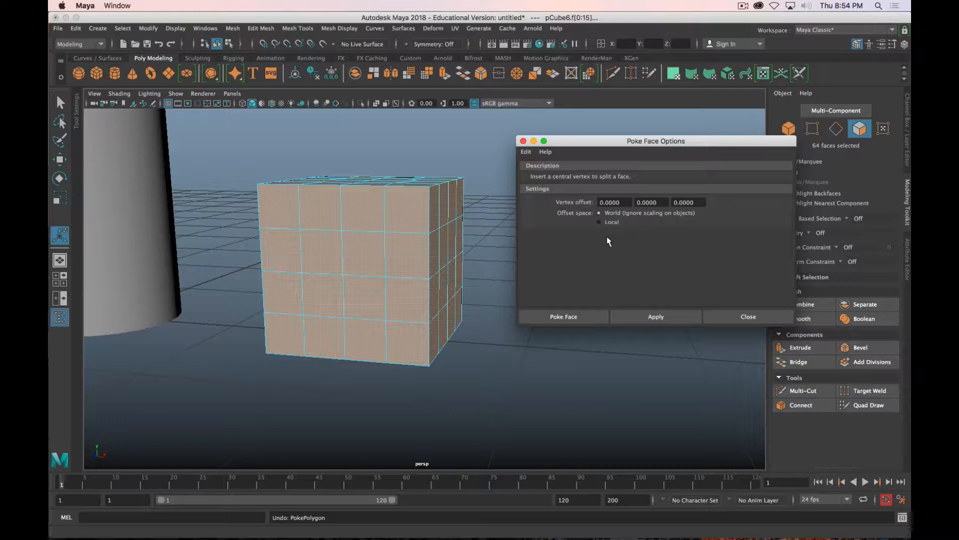
mouse_move(642, 234)
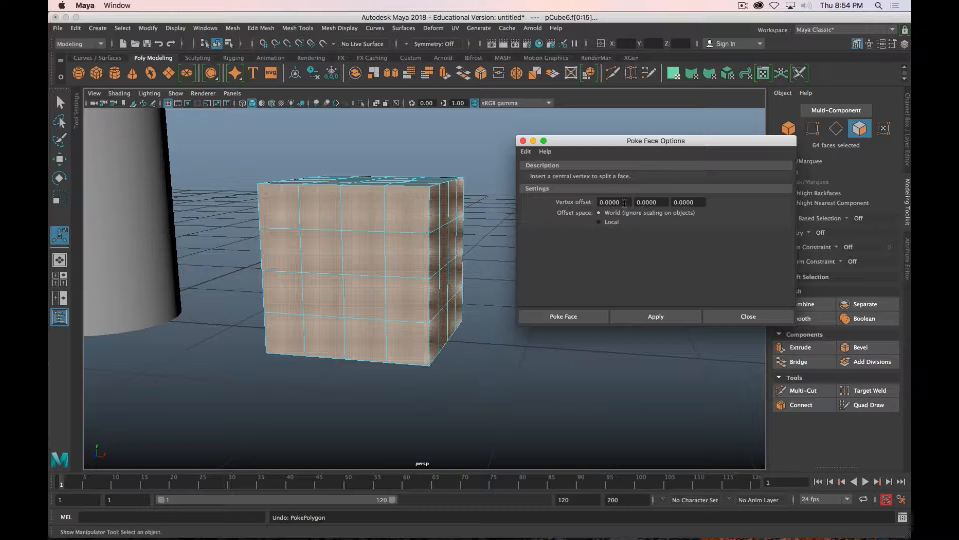
click(687, 202)
text(.2)
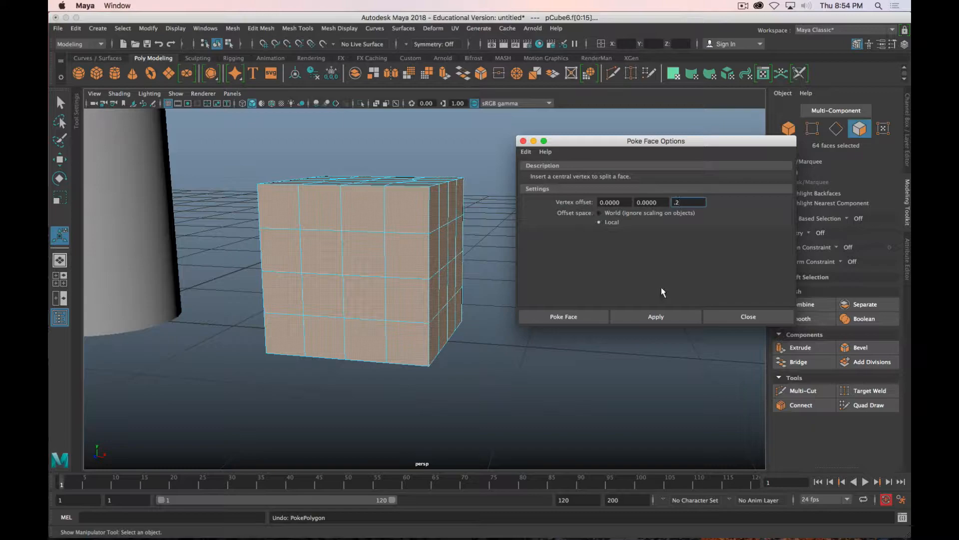
click(562, 316)
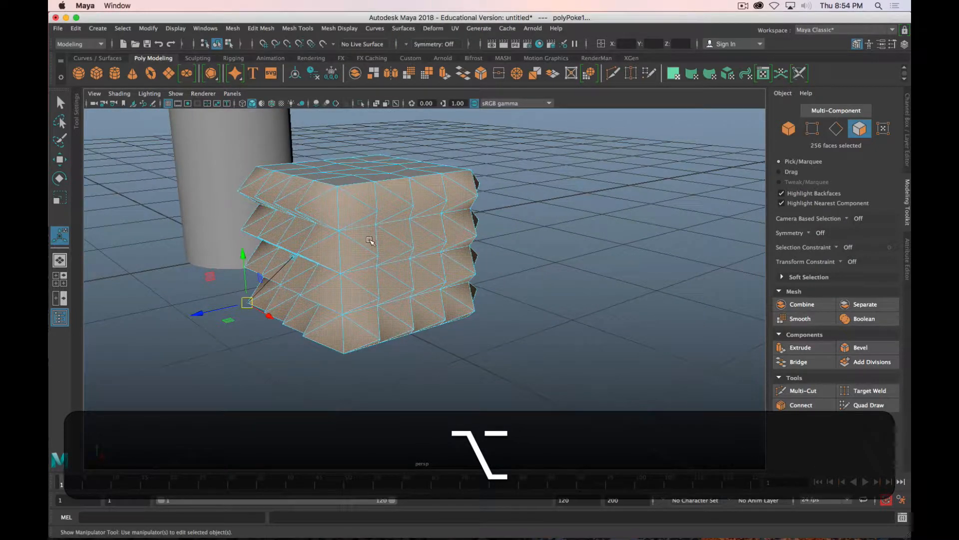
drag(370, 239, 398, 190)
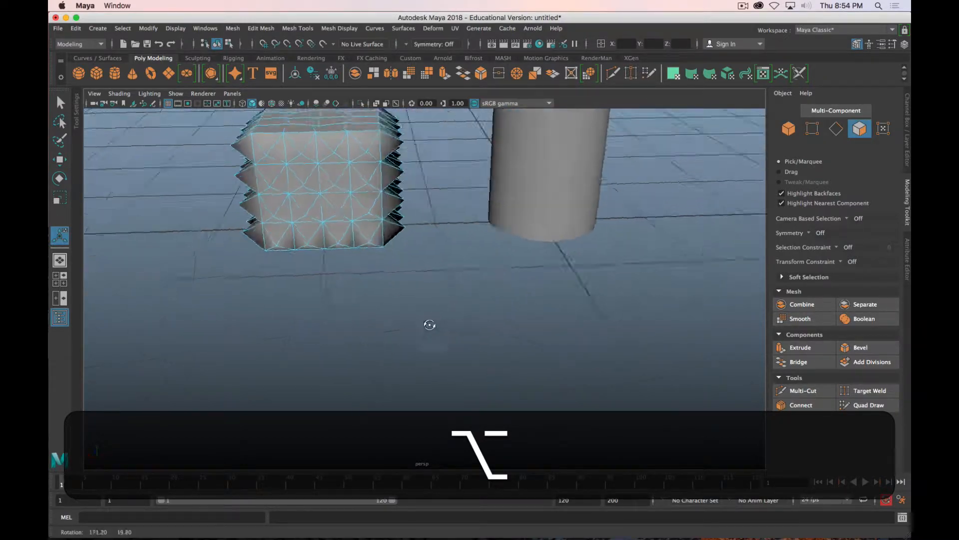
drag(430, 325, 613, 316)
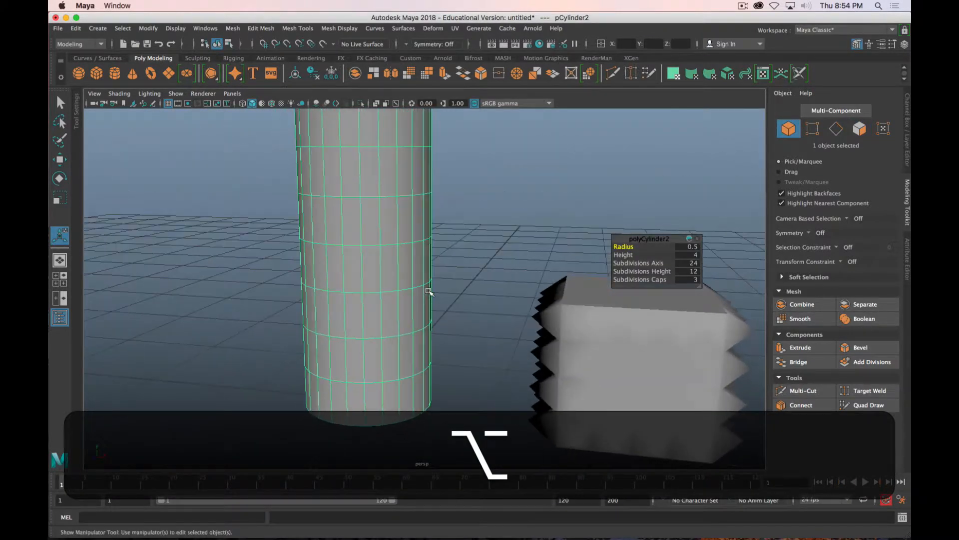
Step: Poke all the cylinder's faces with a 0.05 local offset
drag(428, 291, 447, 319)
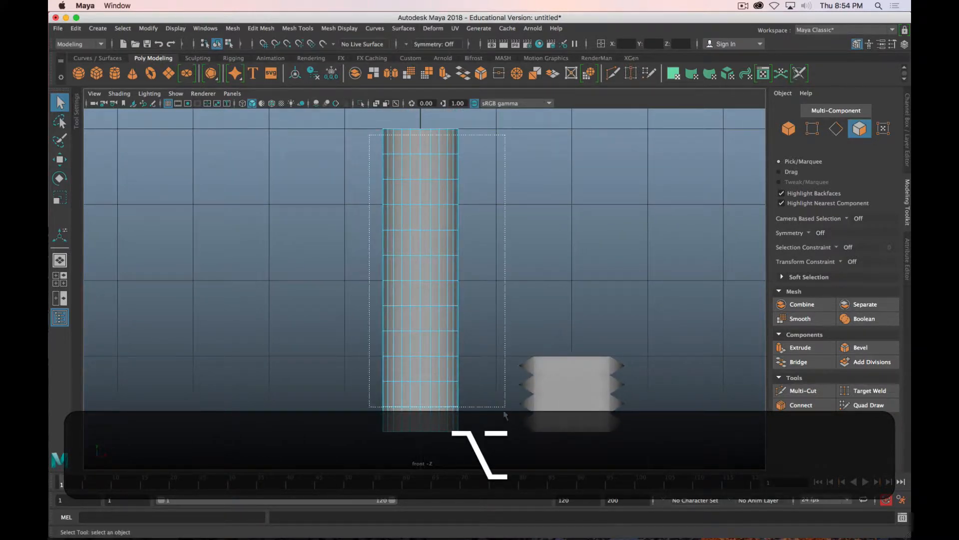
click(261, 28)
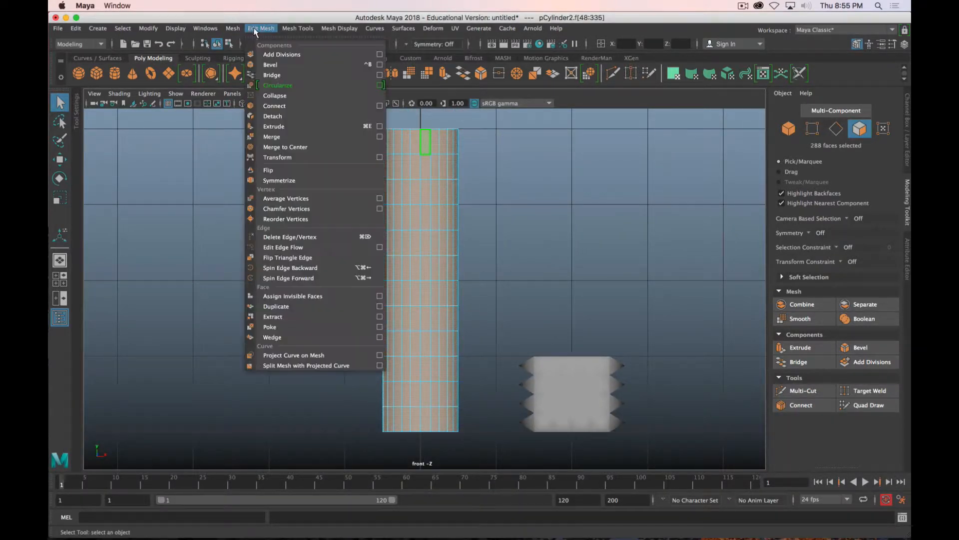
click(379, 327)
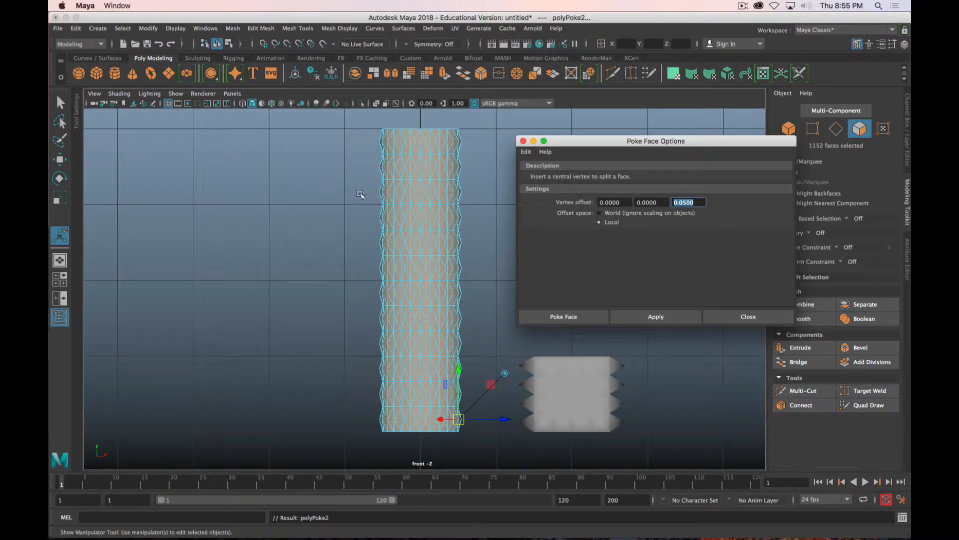
click(747, 317)
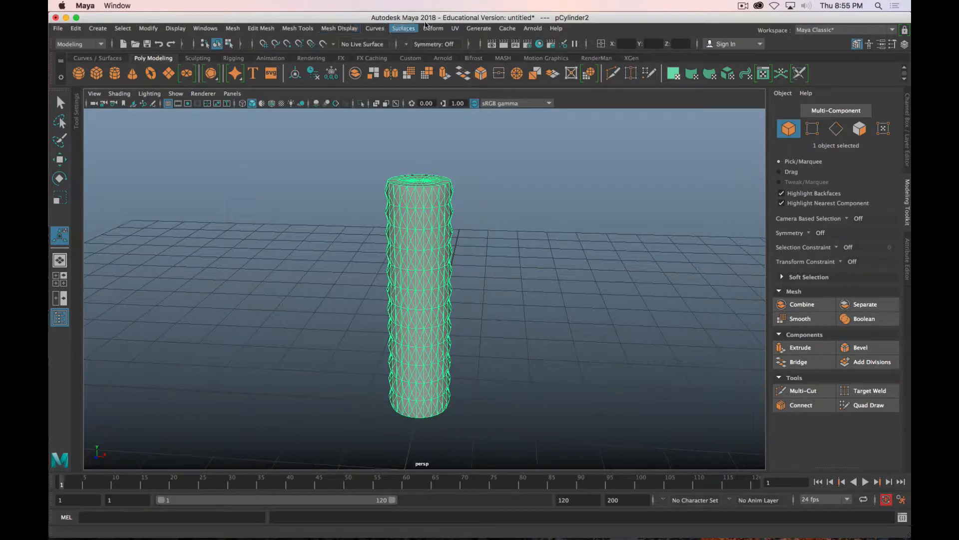
Step: Enclose the poked cylinder in a lattice deformer (ffd1) from the Deform menu
click(432, 28)
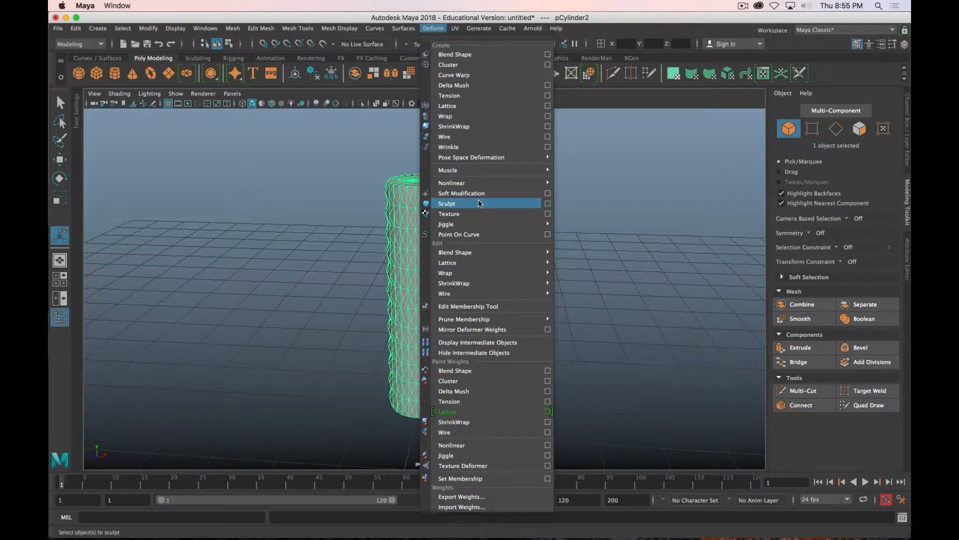
mouse_move(447, 106)
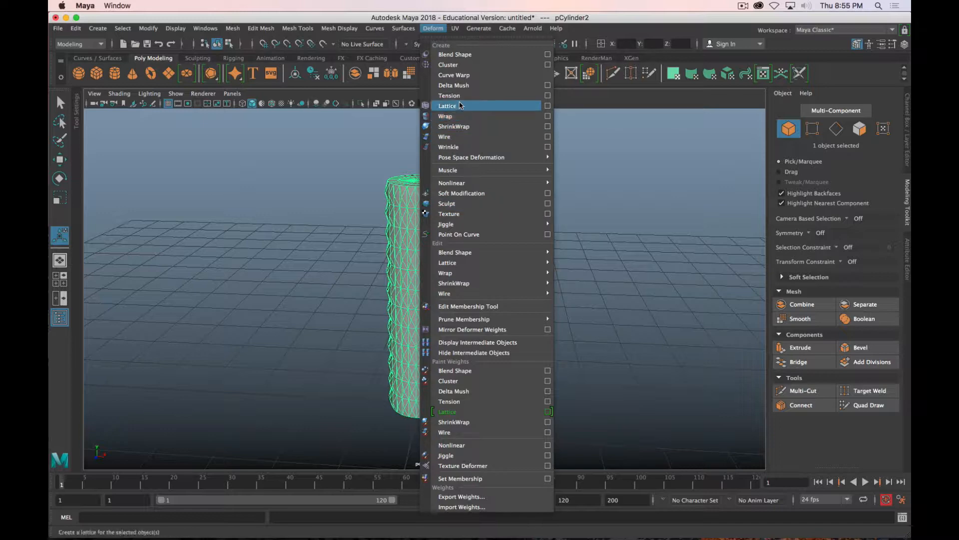
mouse_move(463, 108)
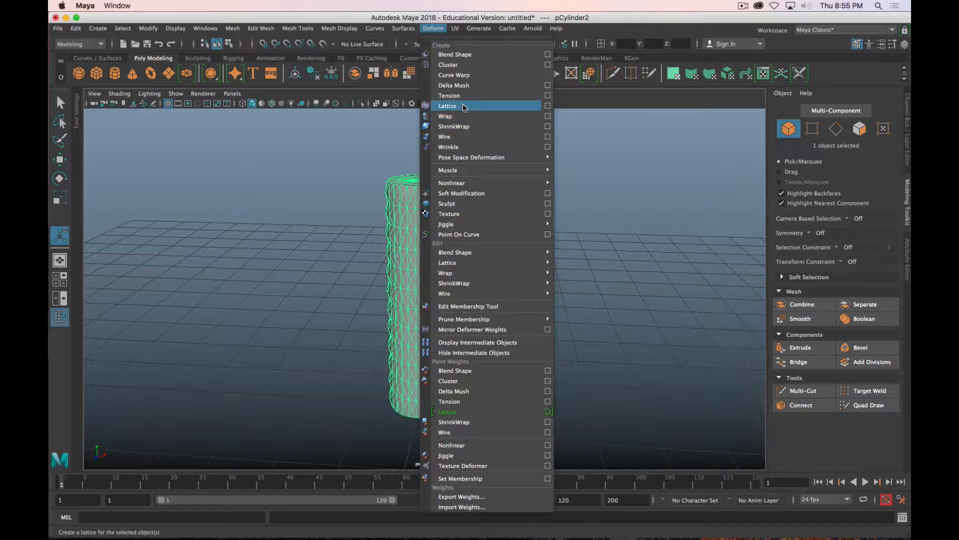
click(447, 106)
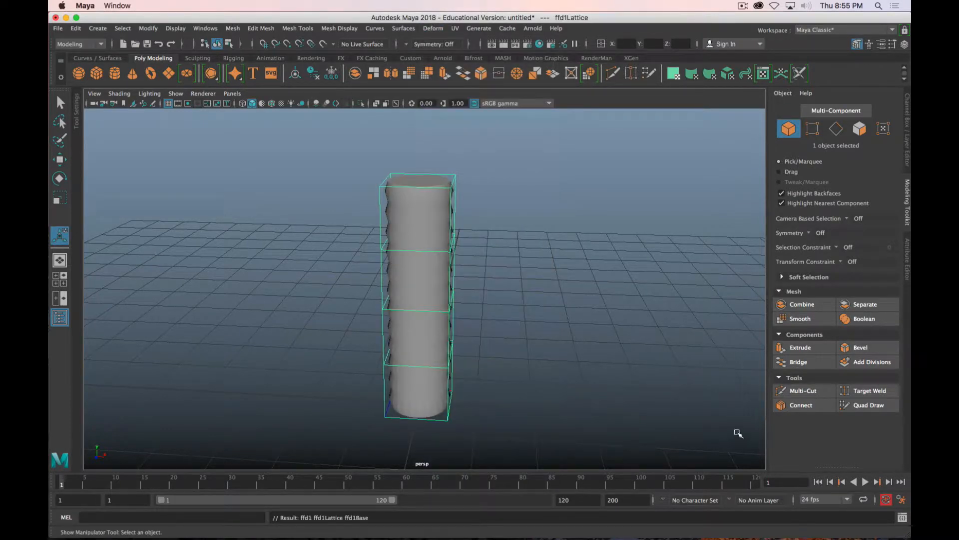
mouse_move(545, 349)
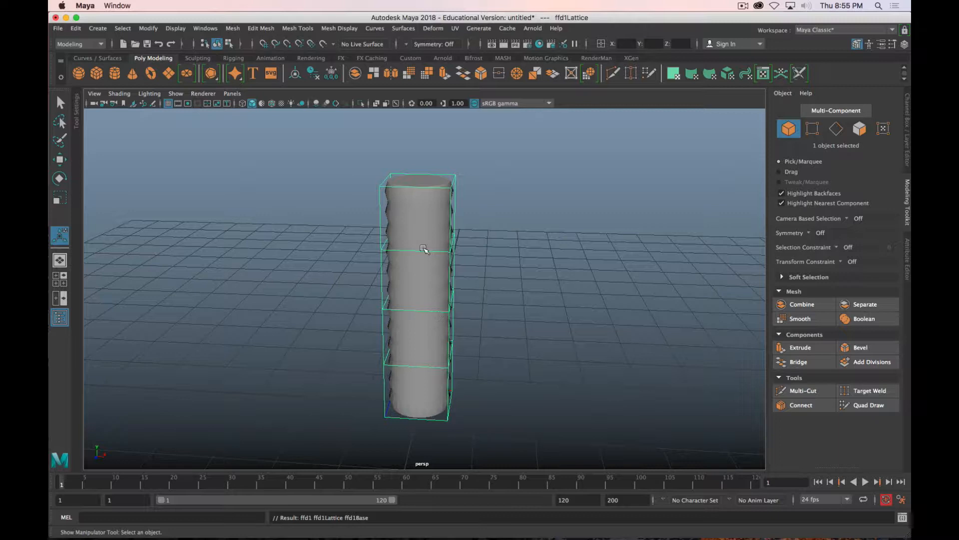
mouse_move(451, 243)
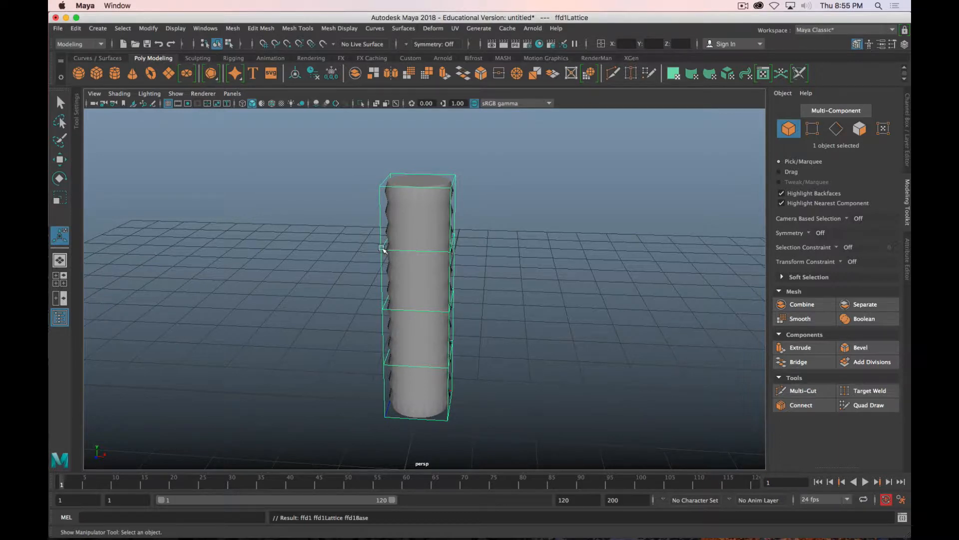
Step: Push out the middle lattice points and tilt the top, then remove the lattice deformation
right_click(383, 250)
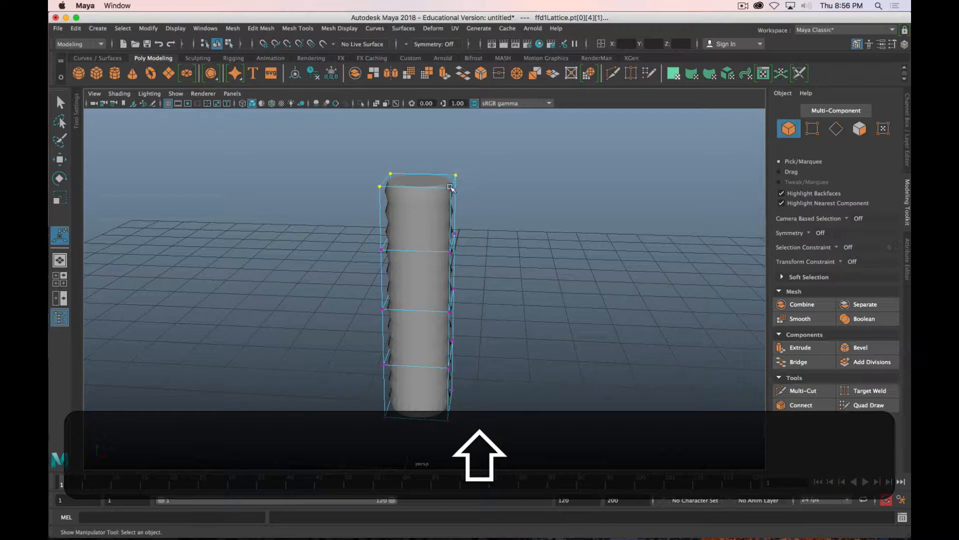
key(r)
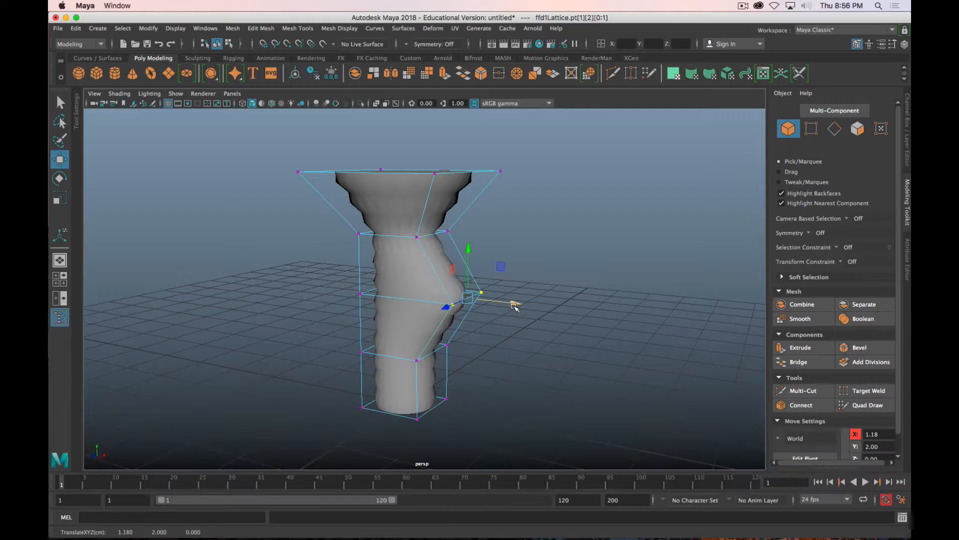
drag(514, 306, 347, 349)
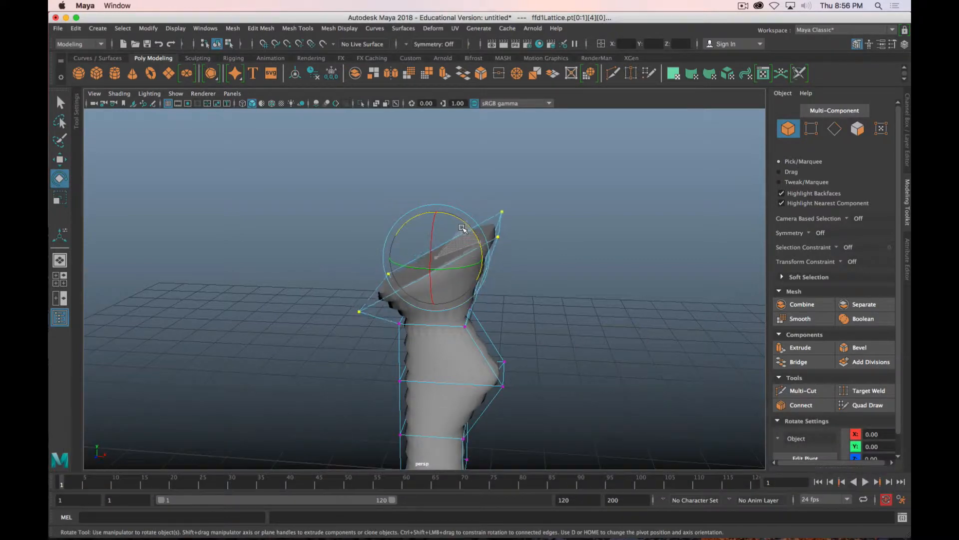
drag(461, 229, 439, 297)
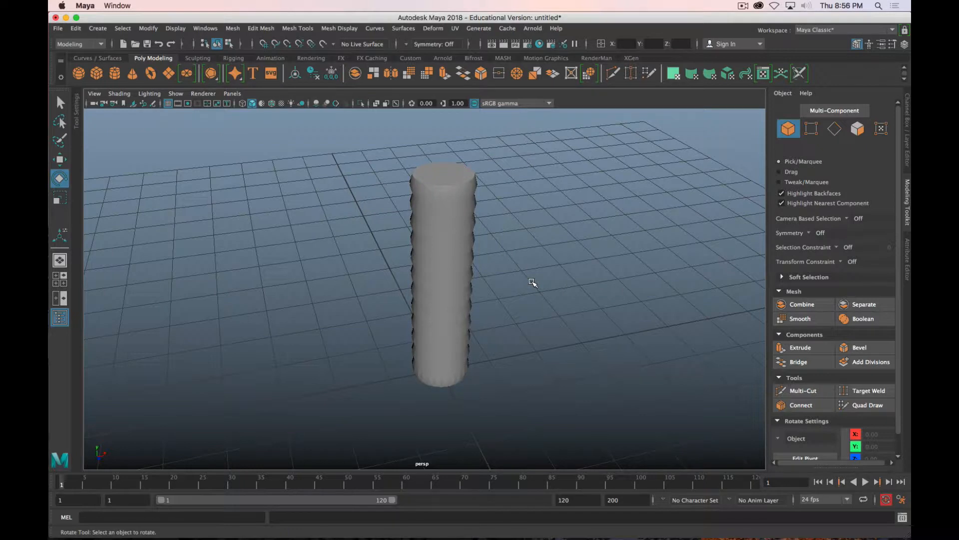
mouse_move(524, 281)
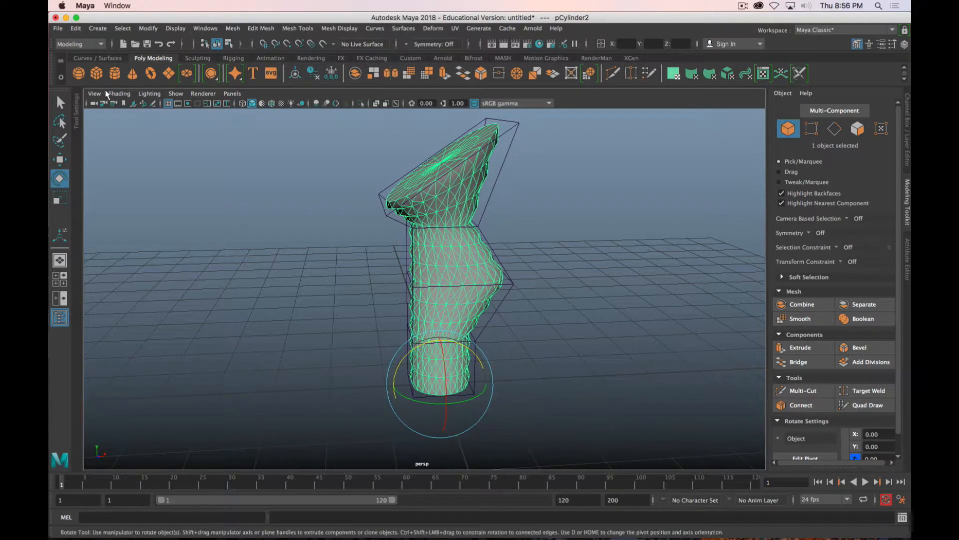
click(75, 28)
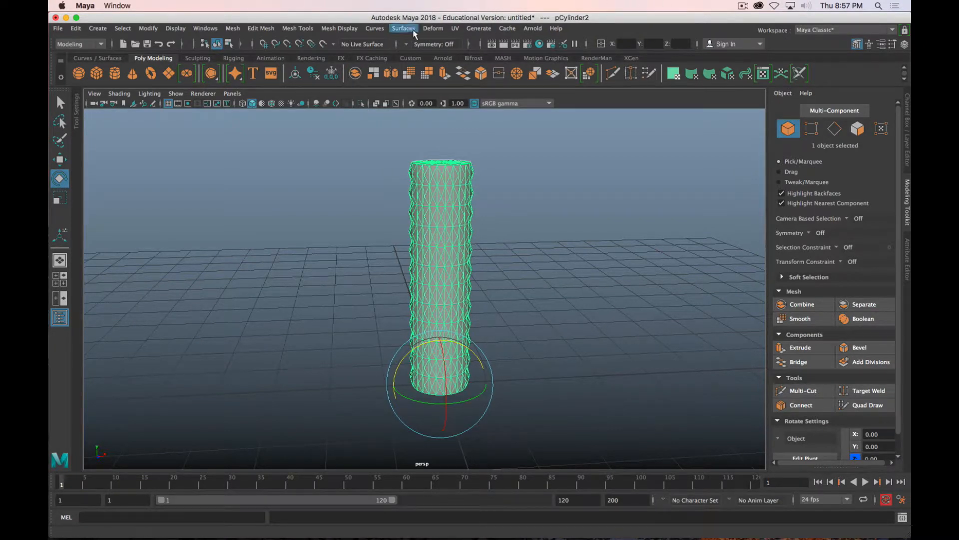
Step: Create a polygon plane, move it beside the cylinder, and subdivide it with Add Divisions
click(433, 28)
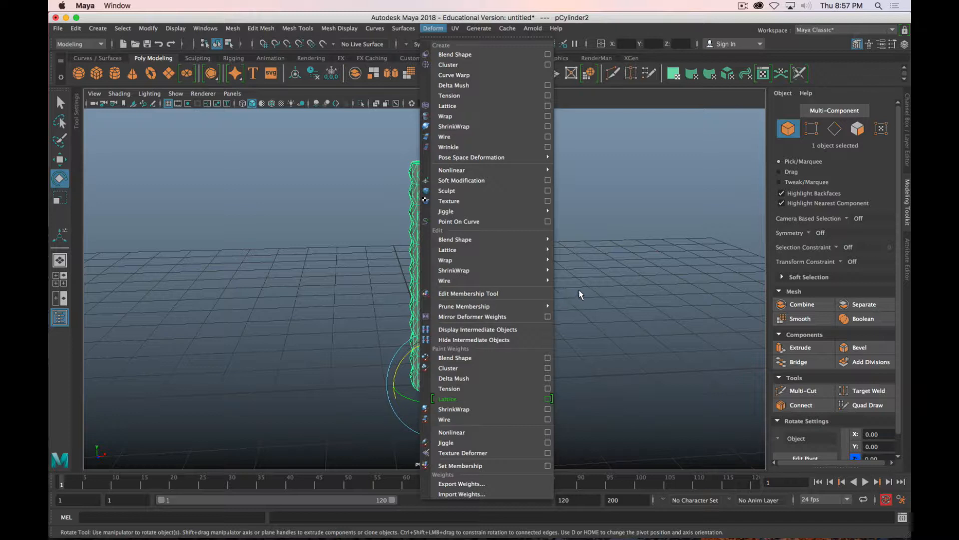
mouse_move(444, 259)
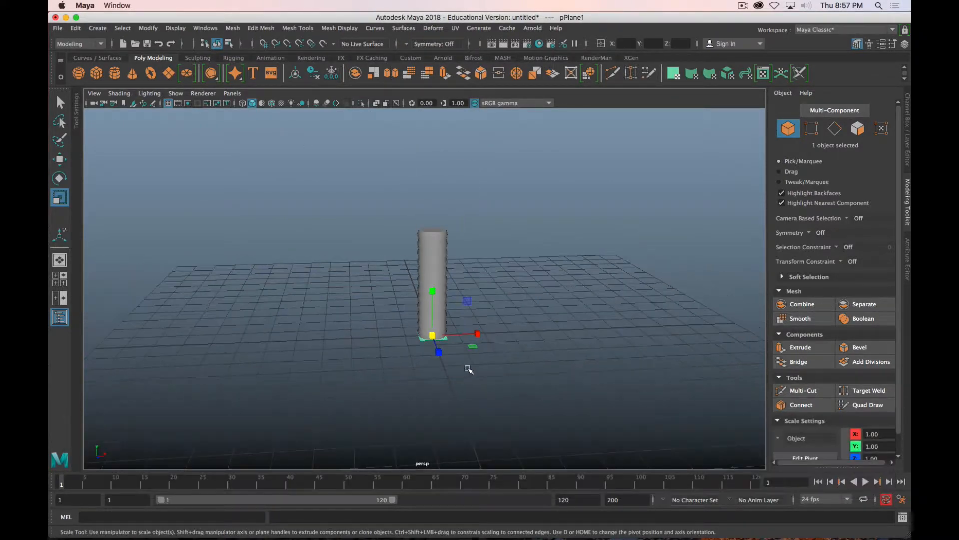
key(w)
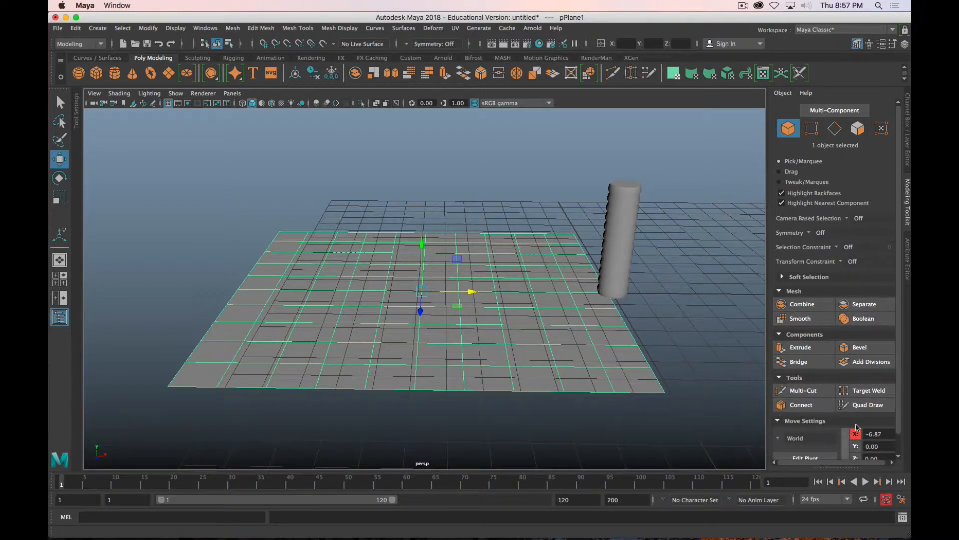
click(871, 362)
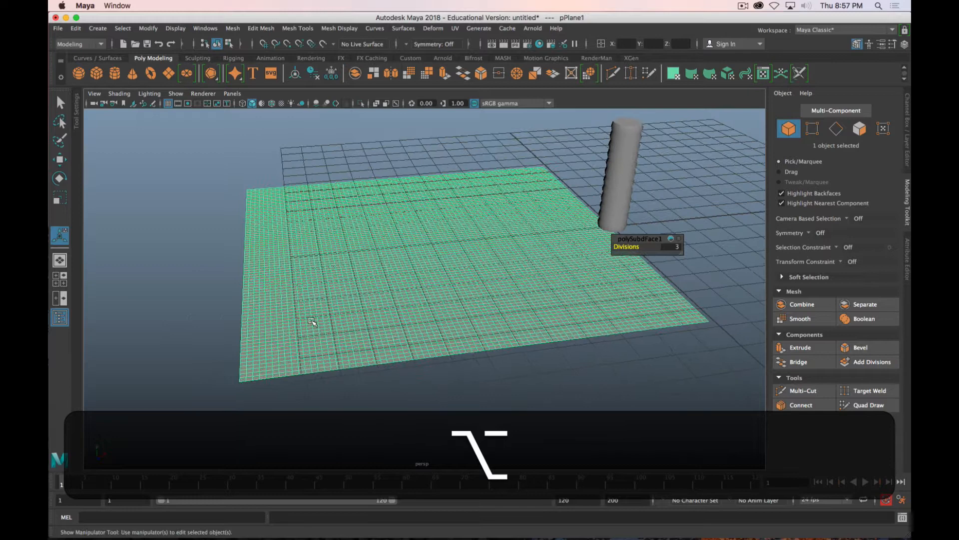
Step: Apply a texture deformer to the plane, driven by a Cloth texture render node
click(433, 27)
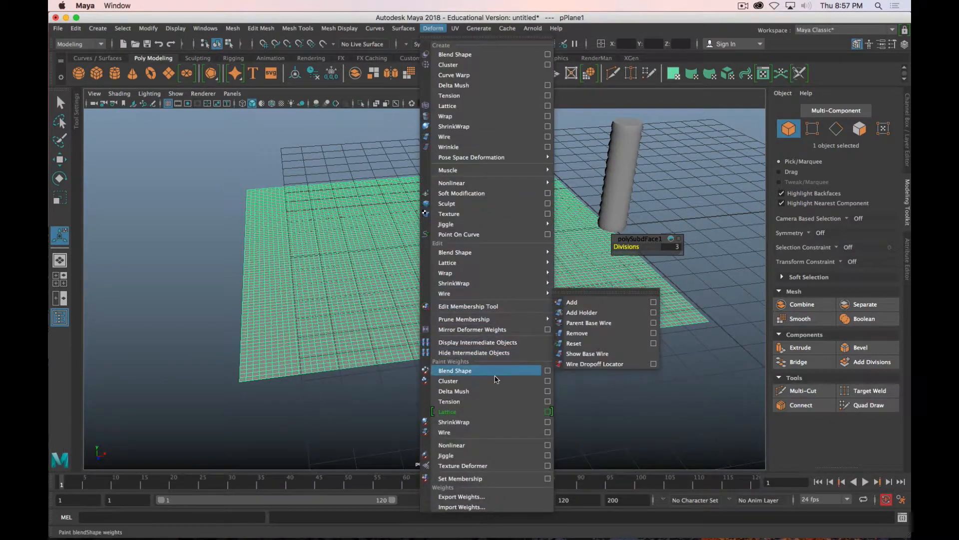
mouse_move(490, 262)
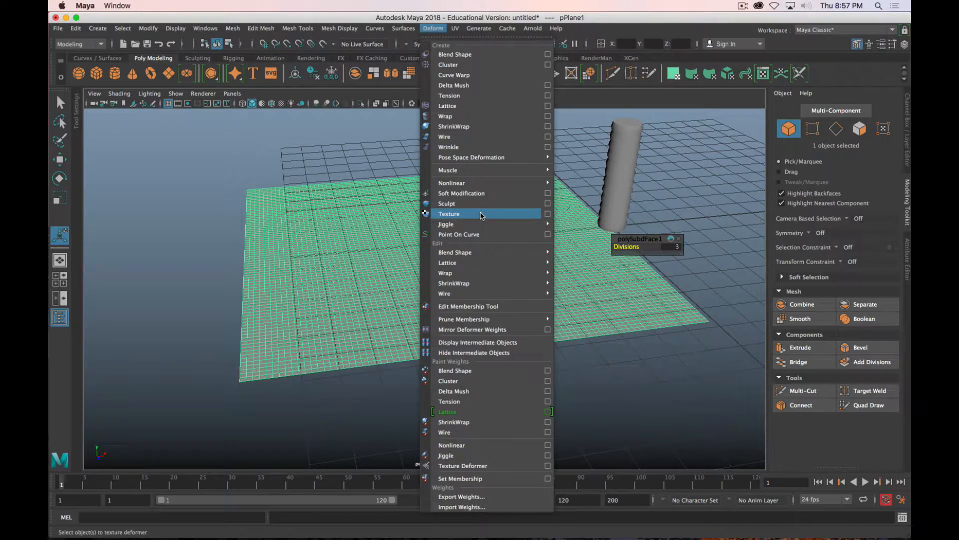
click(449, 213)
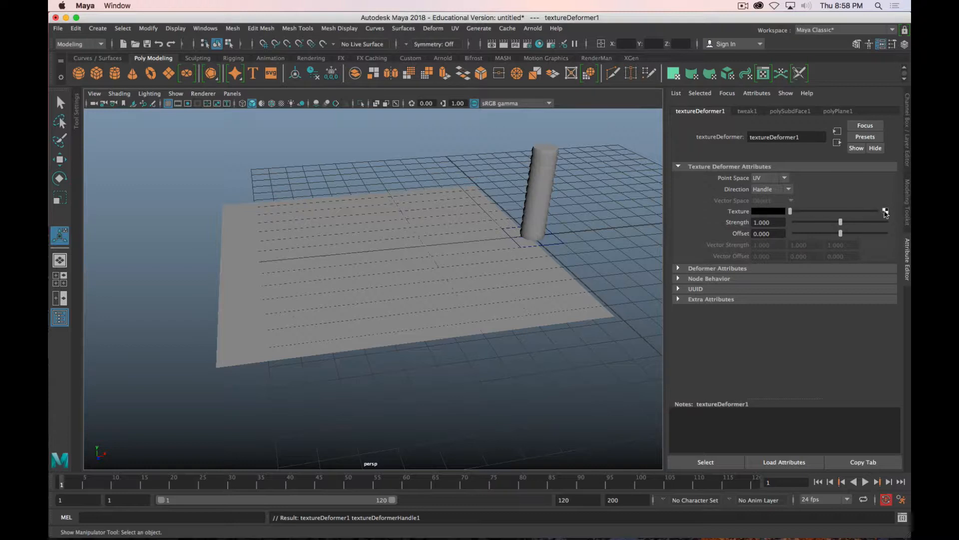
click(885, 211)
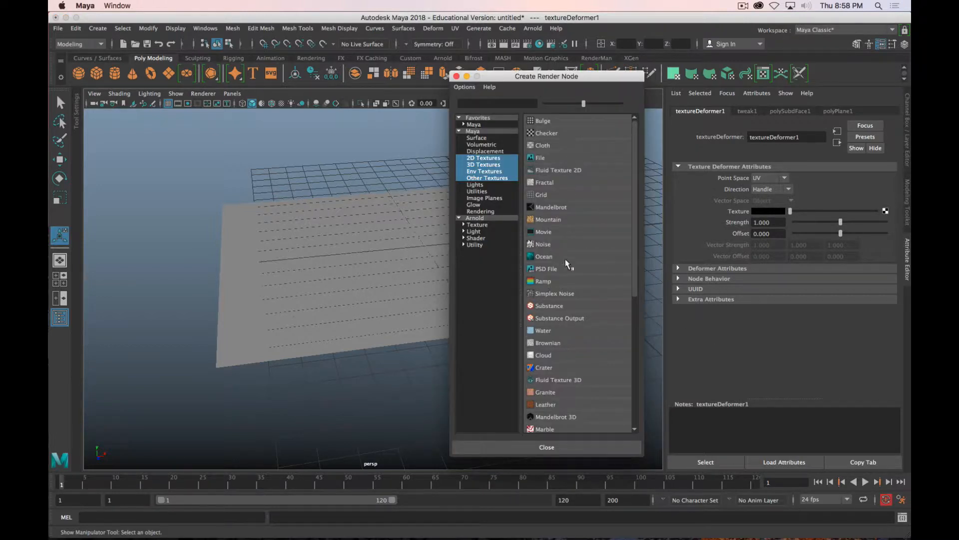
mouse_move(566, 175)
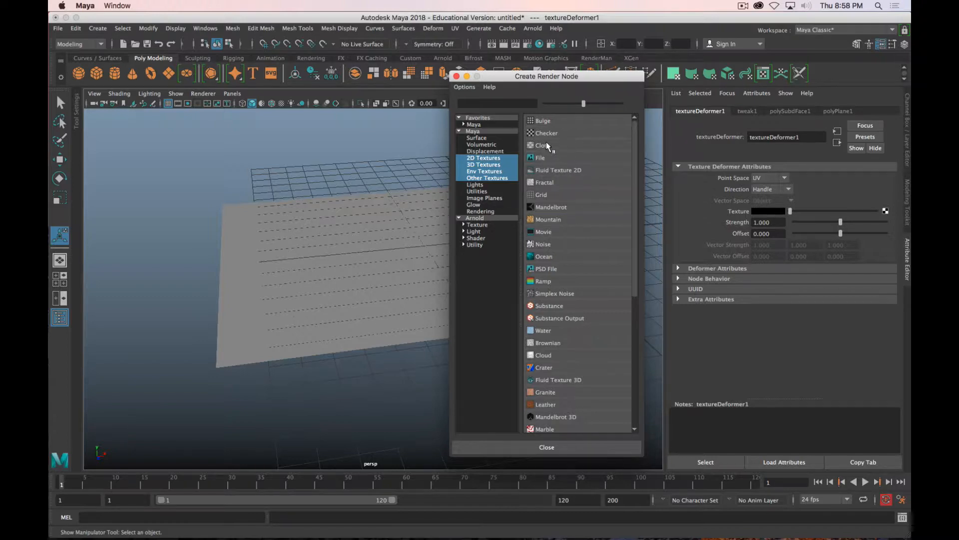
click(542, 145)
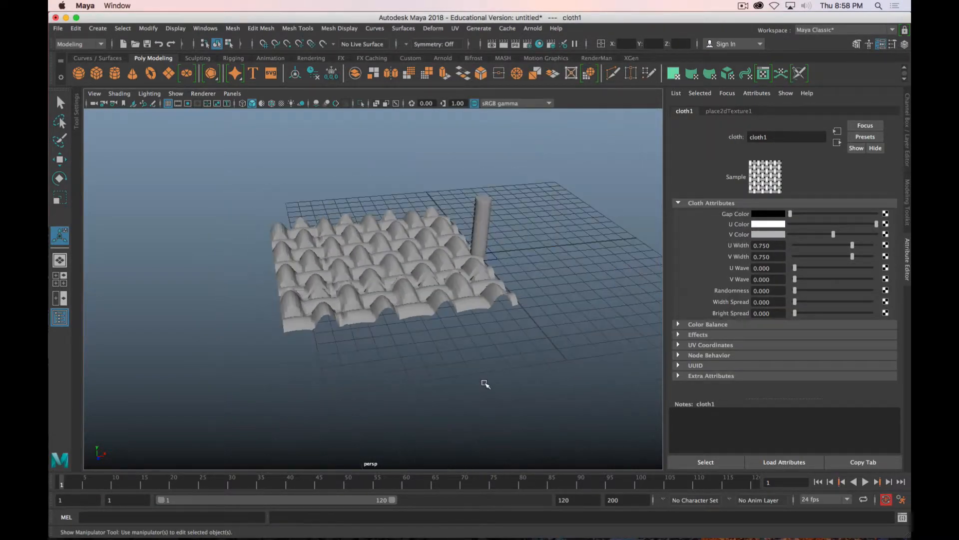
drag(486, 385, 581, 377)
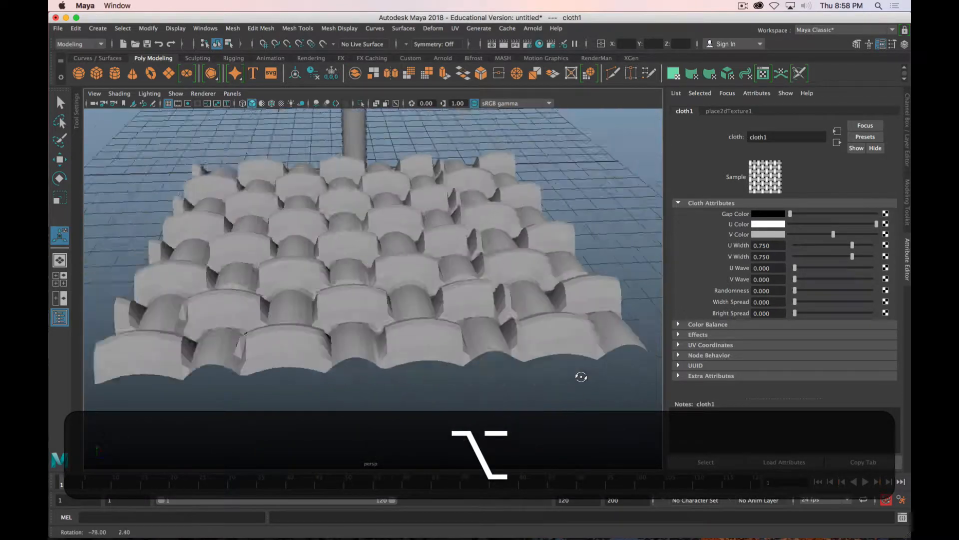
drag(581, 377, 464, 348)
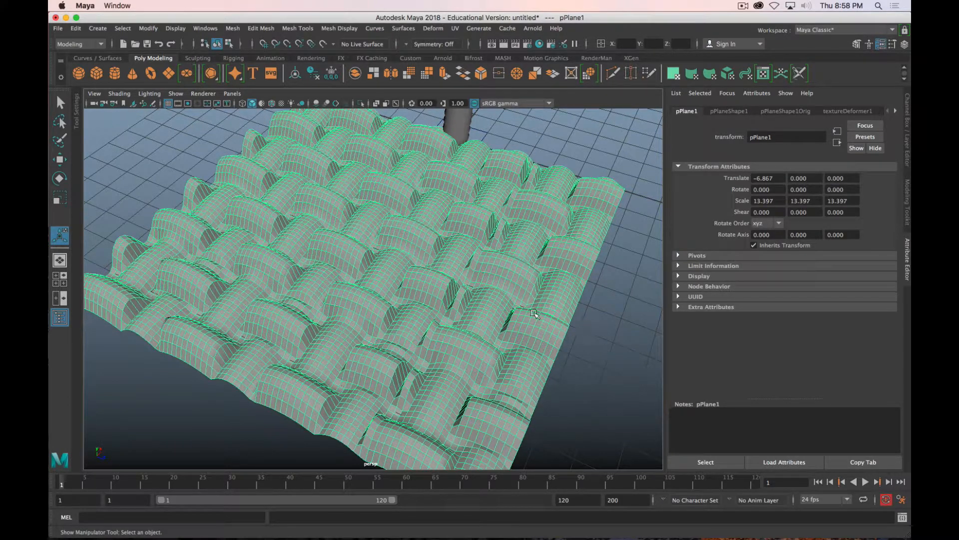
Step: Set texture deformer Strength to 0.2 and Offset to 0, then show the cloth texture's attributes
click(846, 111)
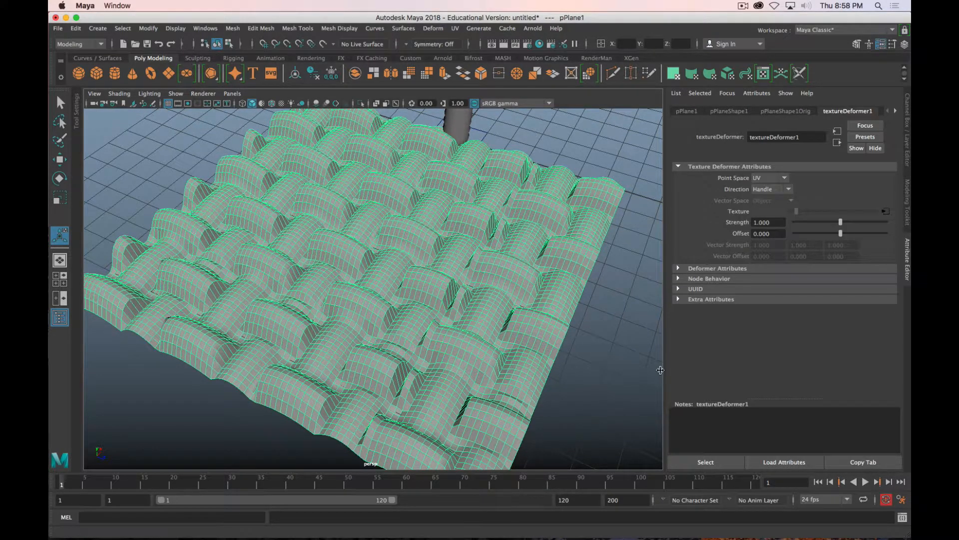
drag(840, 221, 810, 222)
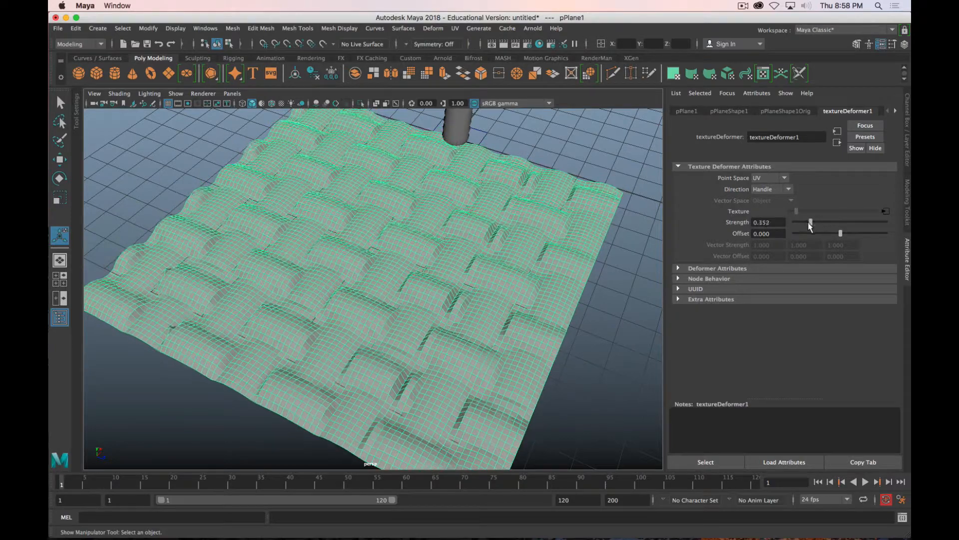
drag(810, 222, 807, 221)
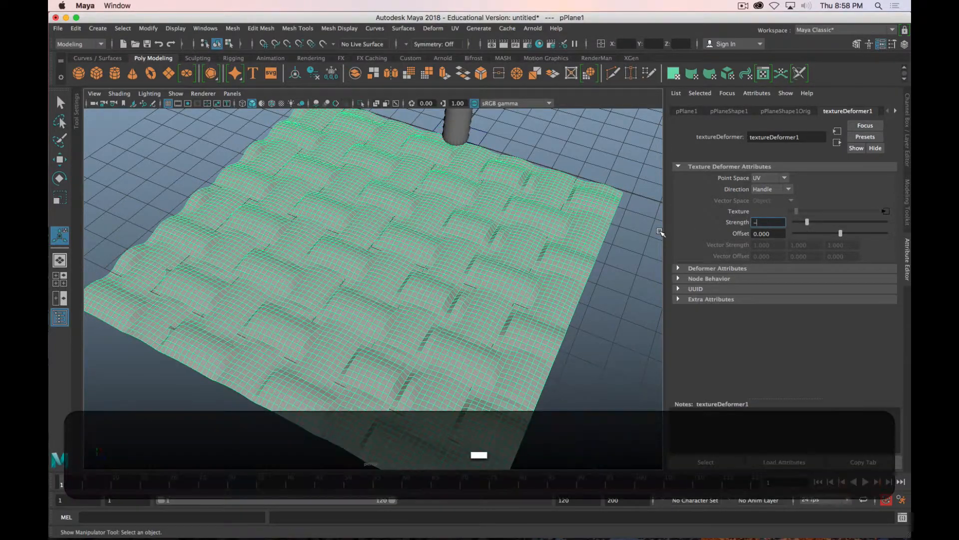
text(-1.000)
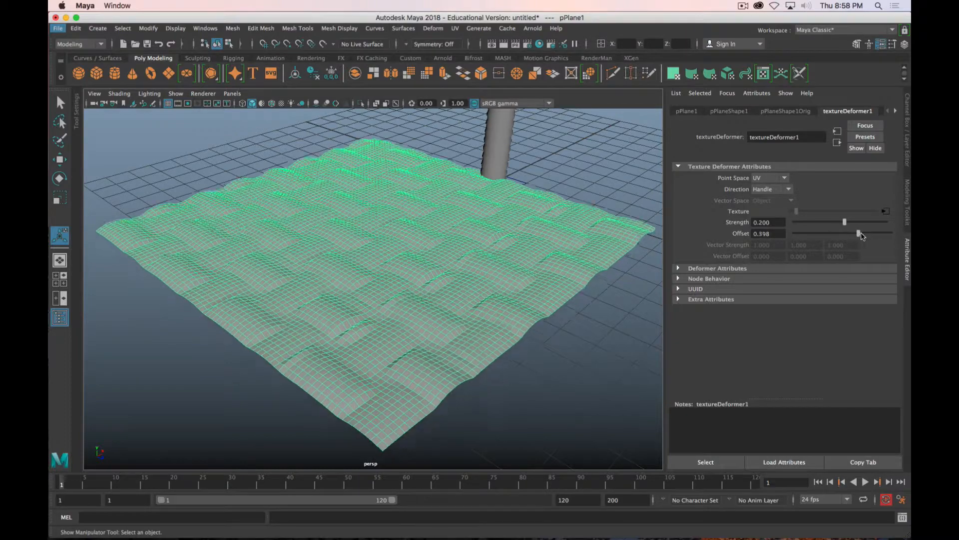
drag(858, 233, 837, 234)
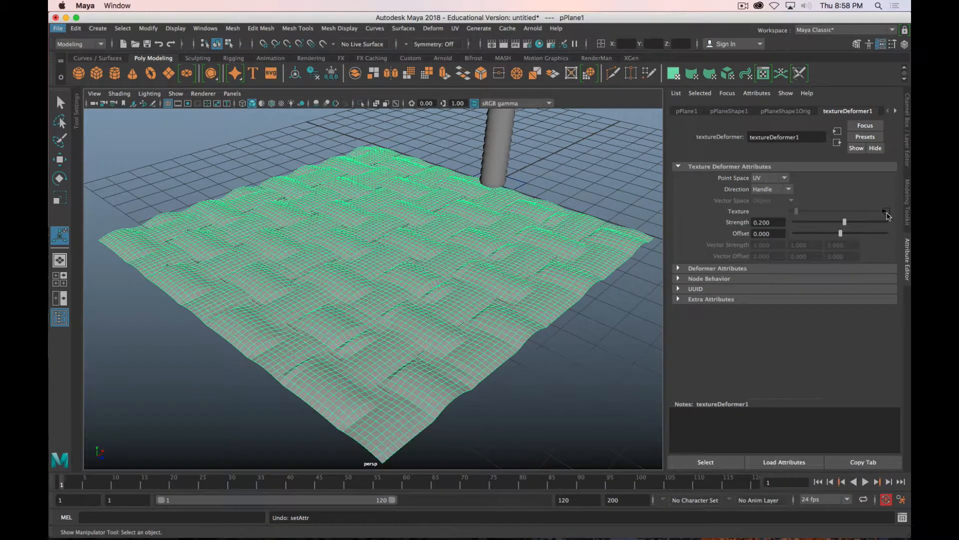
click(684, 111)
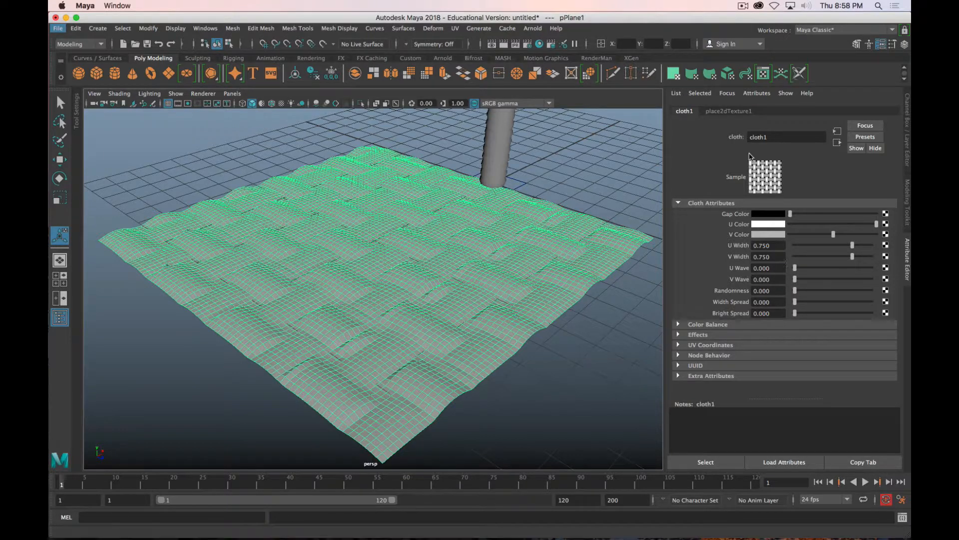
Step: Set place2dTexture1 Repeat UV to 20 and add divisions to the plane, accepting the smoothing warning
click(728, 111)
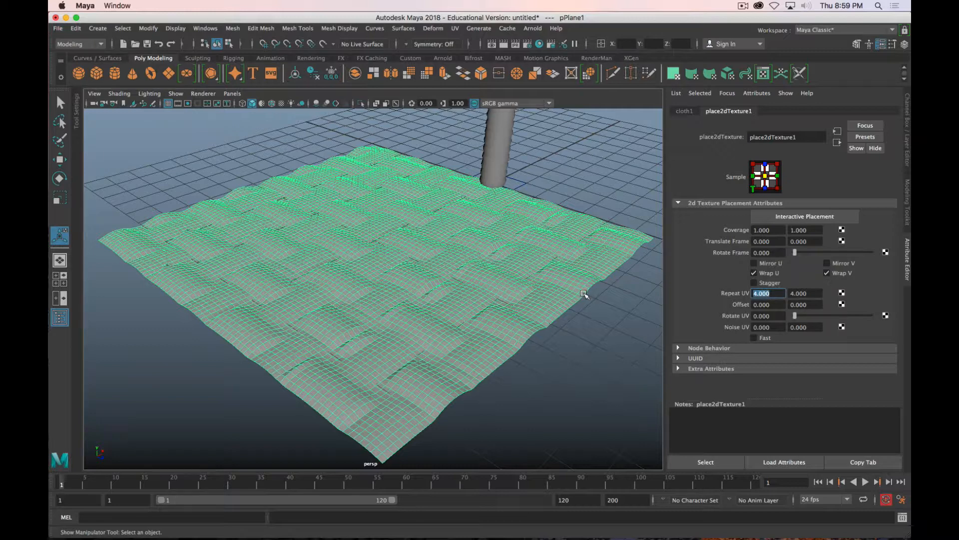
text(20.000)
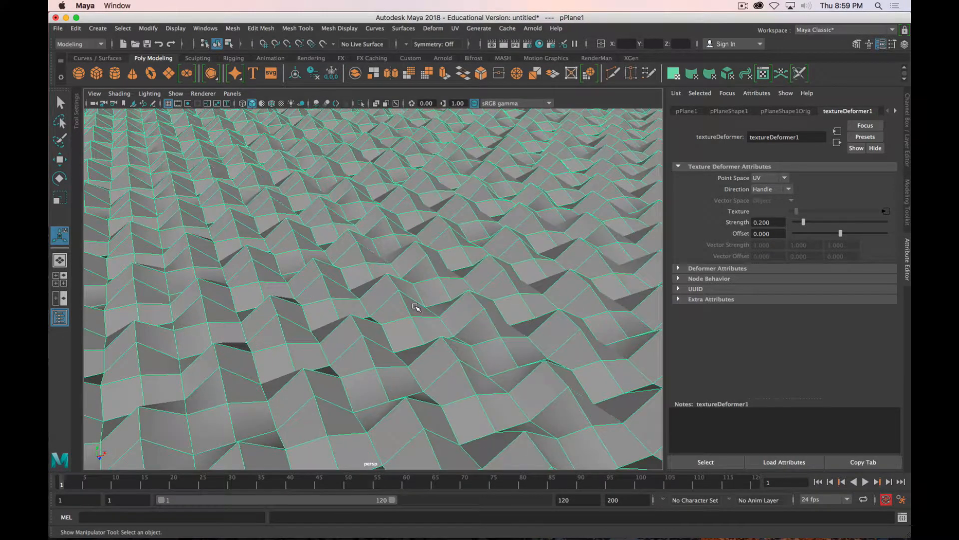
drag(416, 308, 422, 316)
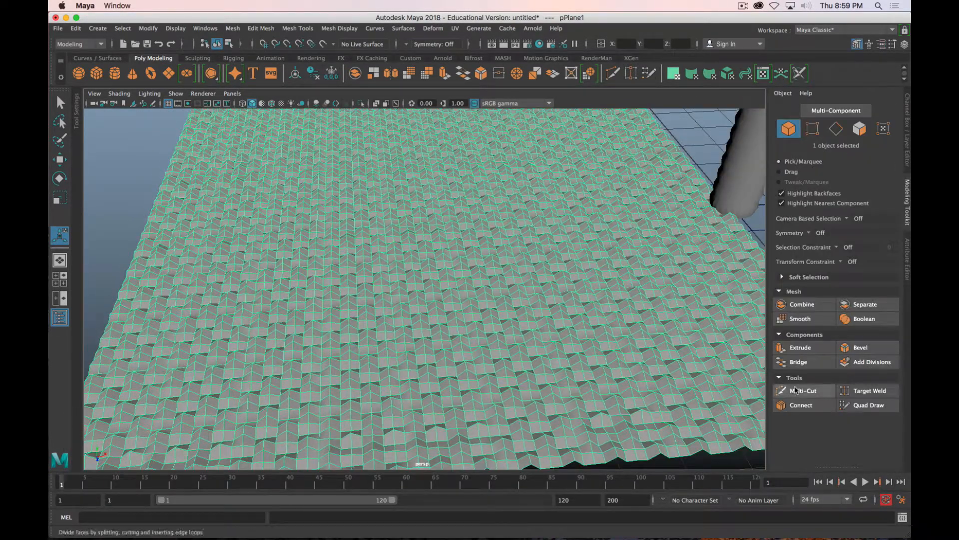
click(871, 362)
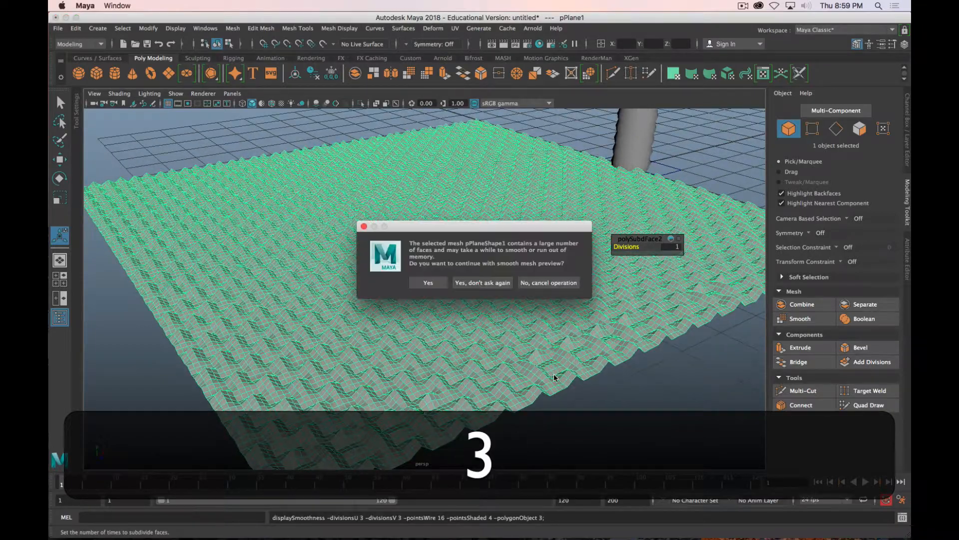
click(429, 283)
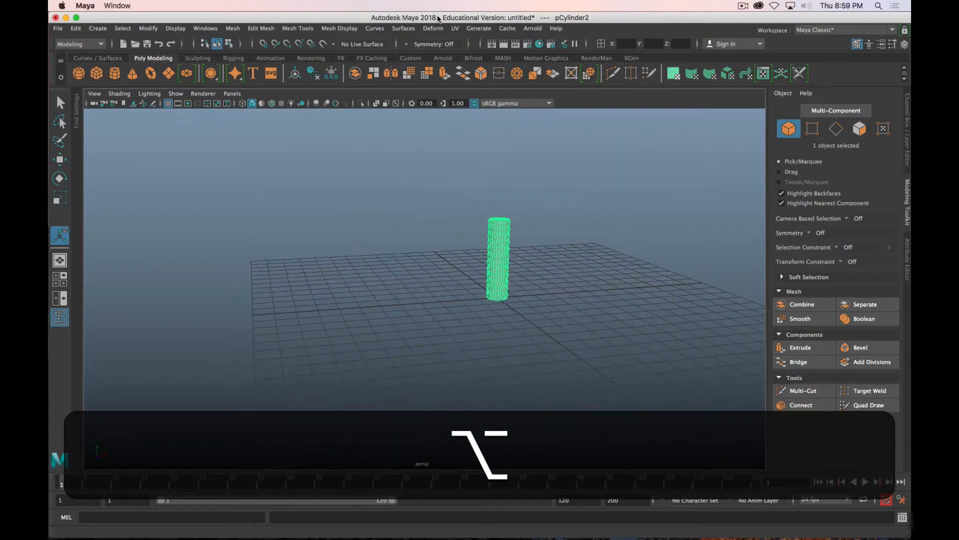
Step: Tear off the Deform > Nonlinear submenu (Bend, Flare, Sine, Squash, Twist, Wave) as a floating window
click(433, 28)
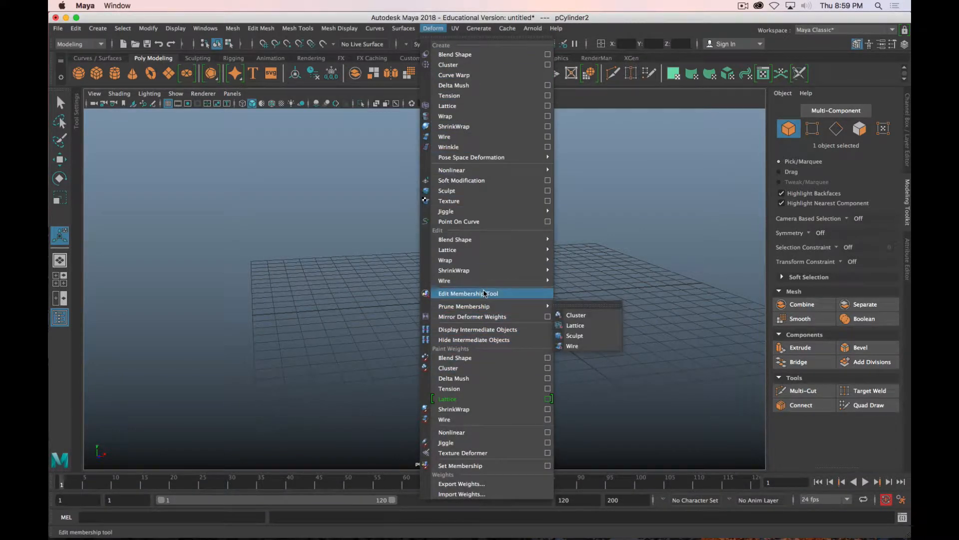
mouse_move(455, 239)
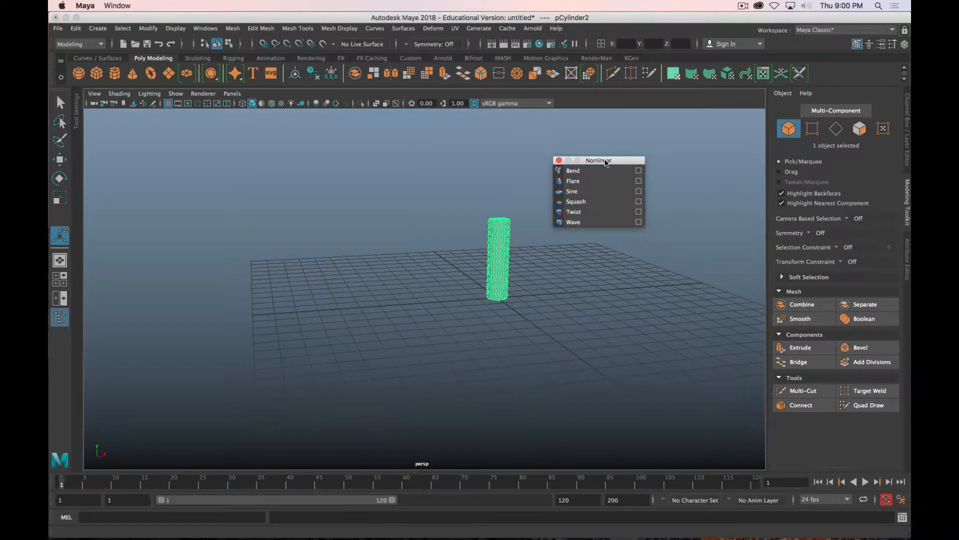
click(433, 28)
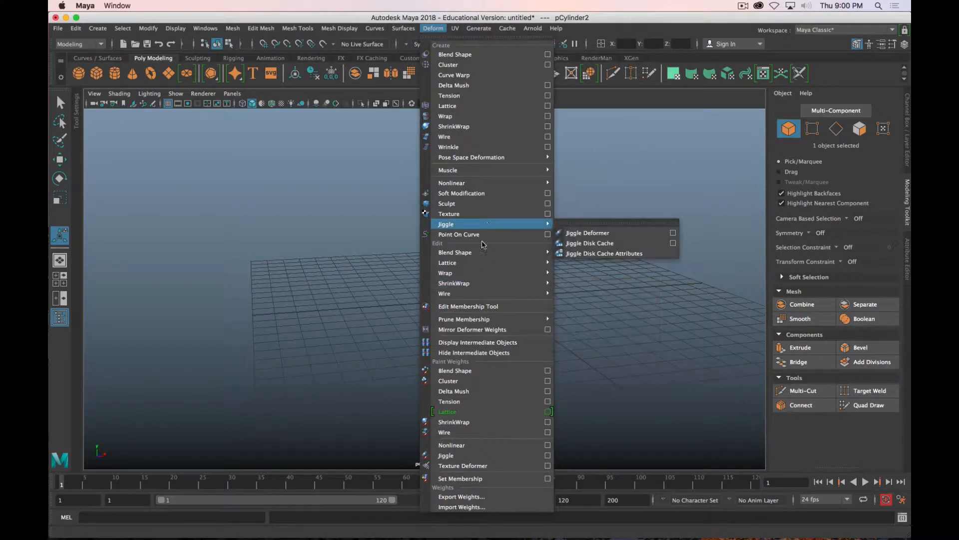
mouse_move(471, 182)
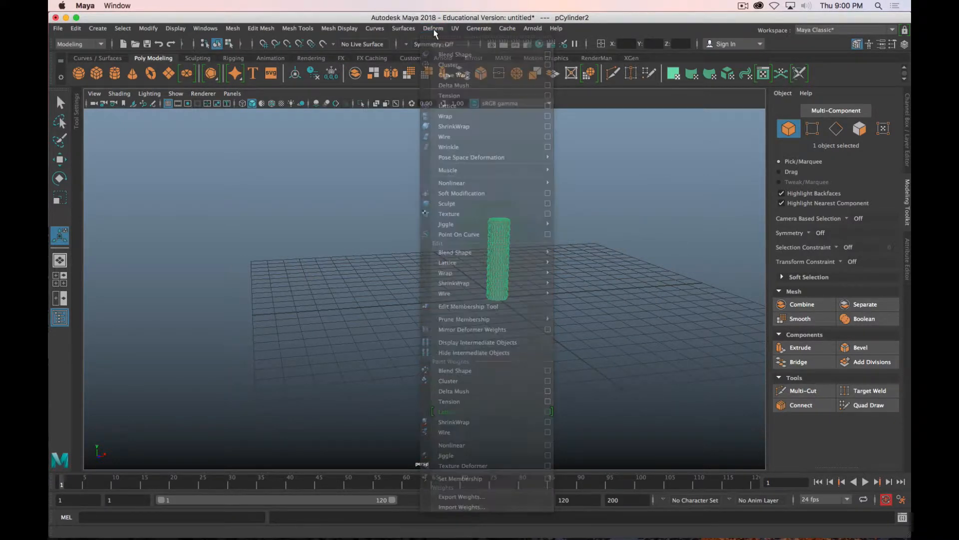
mouse_move(455, 239)
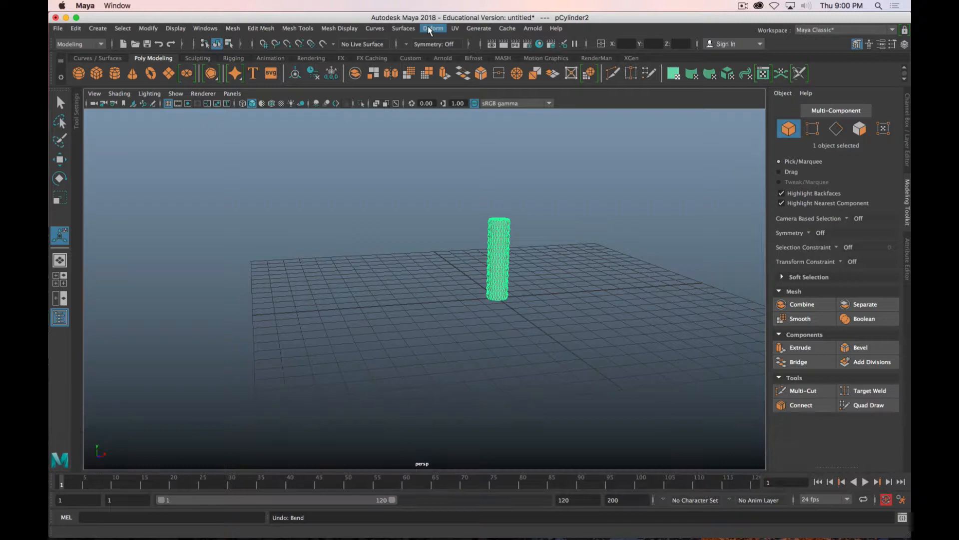
click(434, 28)
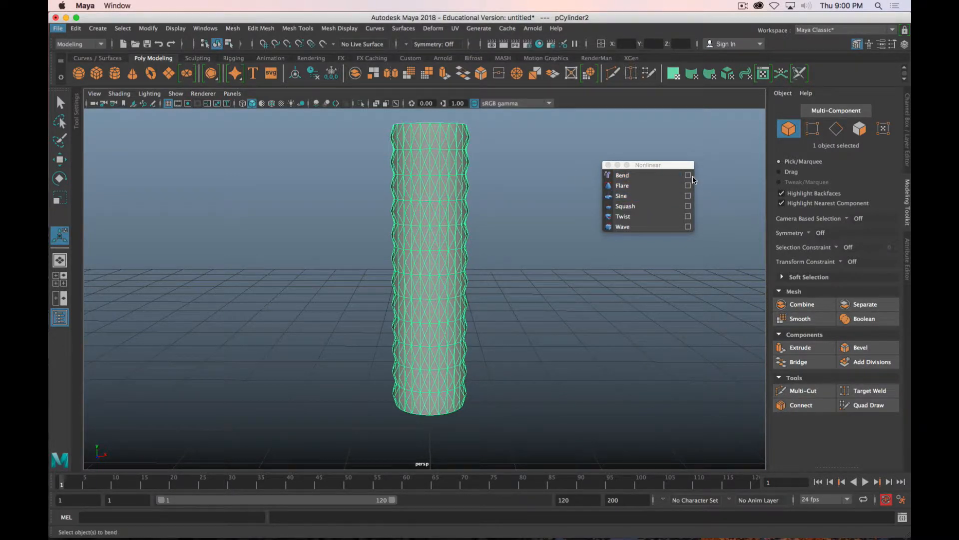
Step: Add a bend deformer, set its Low Bound to 0, and test Rotate Y at 90
click(687, 176)
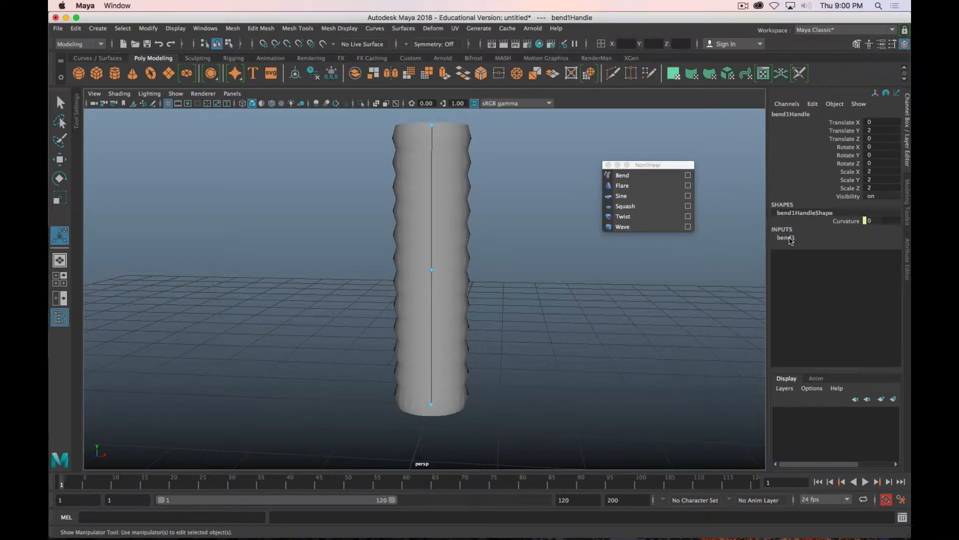
click(786, 238)
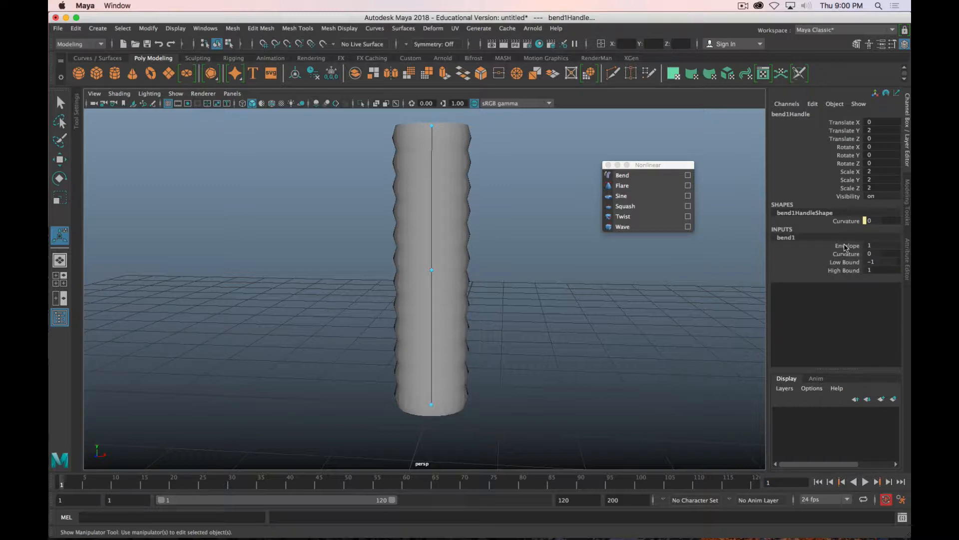
click(845, 254)
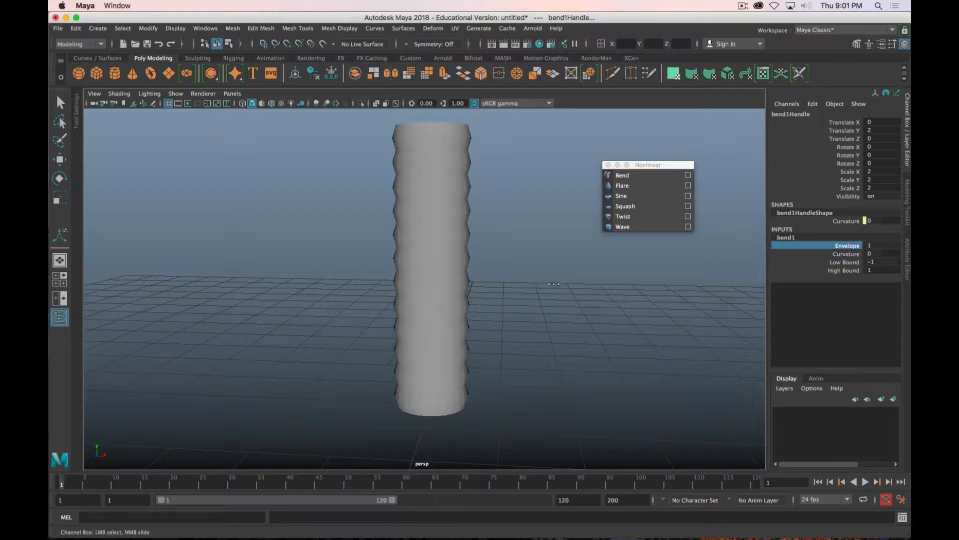
drag(550, 283, 462, 283)
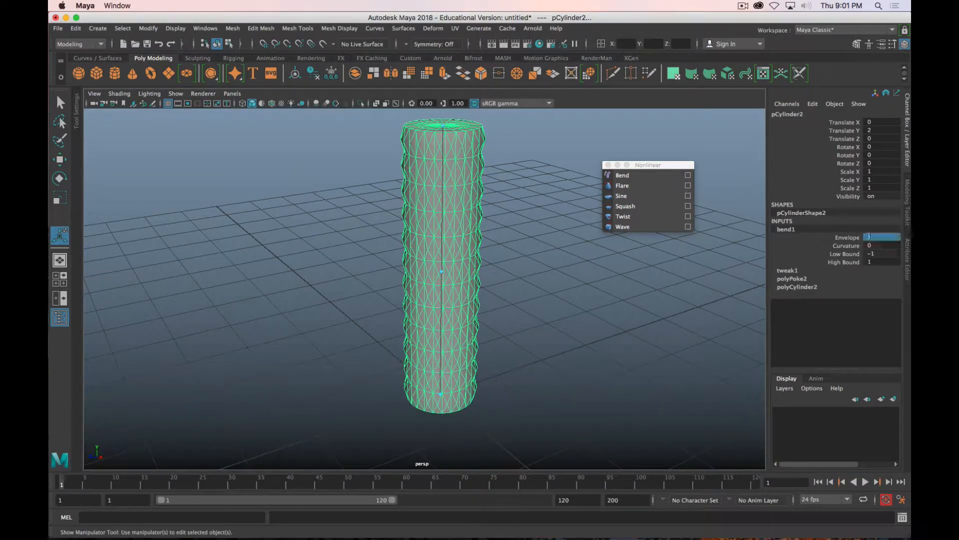
click(847, 237)
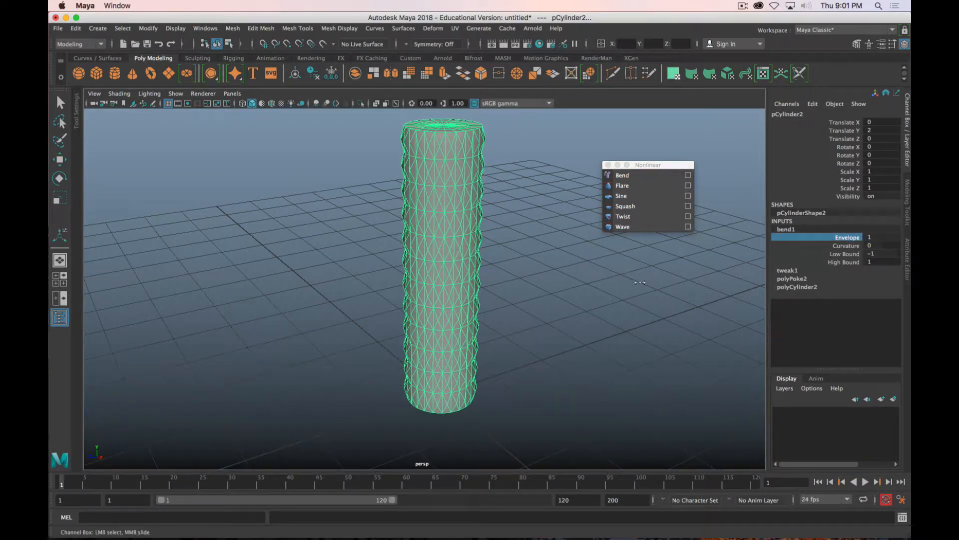
click(848, 253)
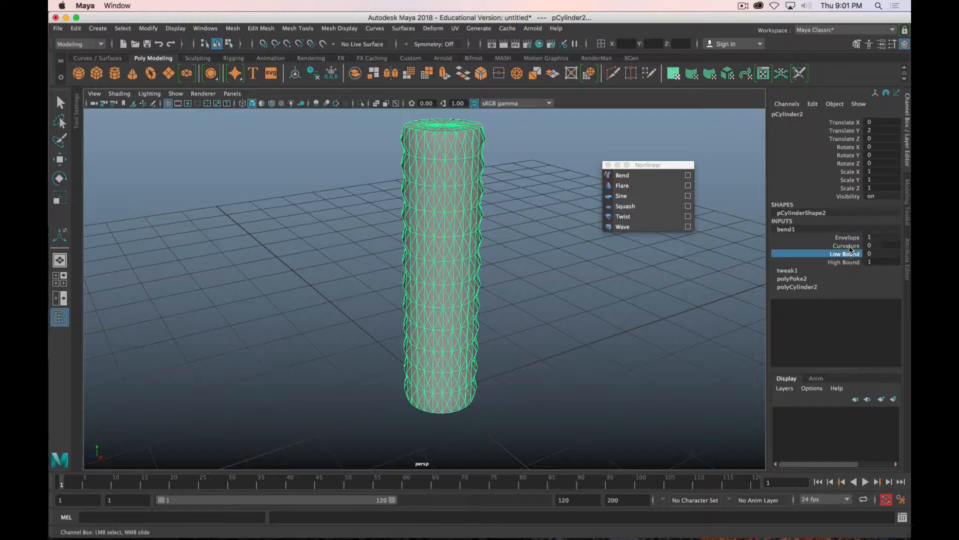
drag(847, 245, 551, 327)
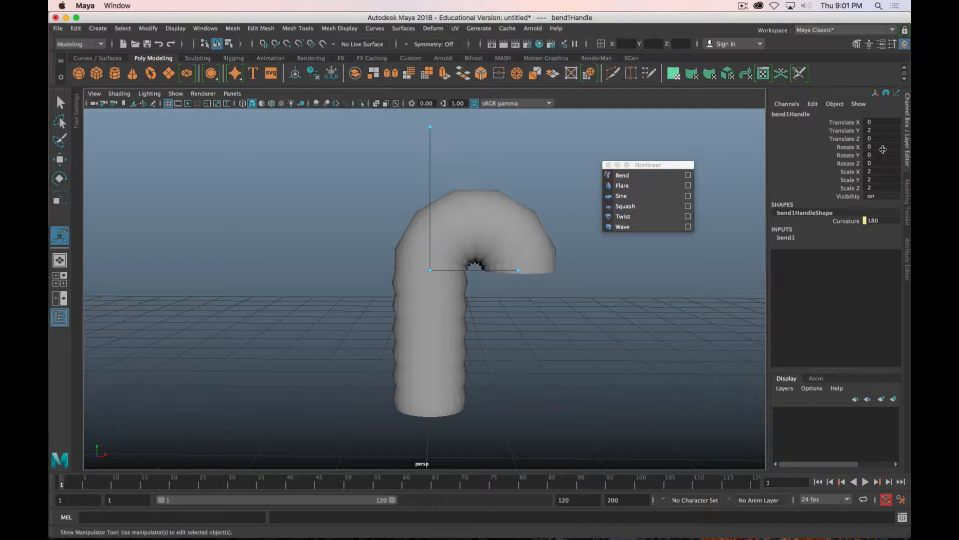
click(881, 155)
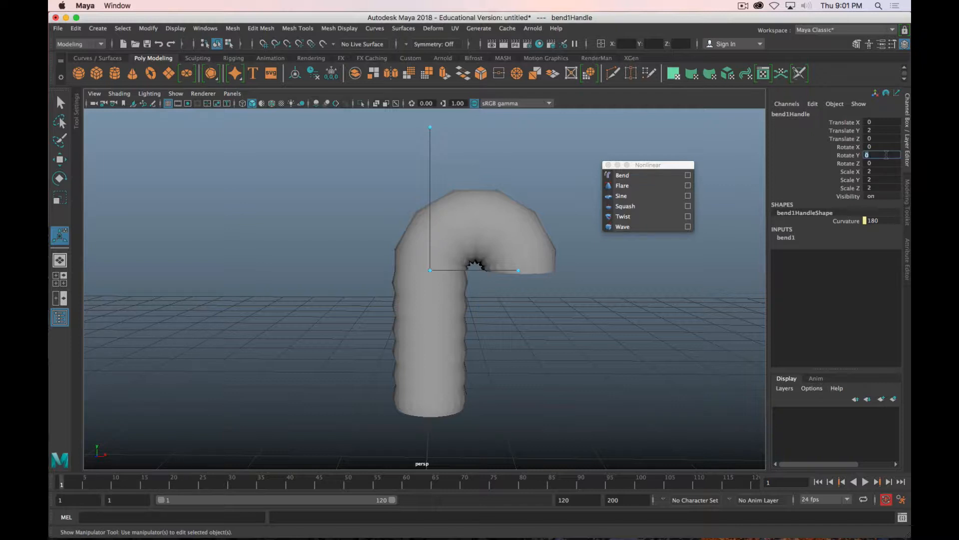
text(90)
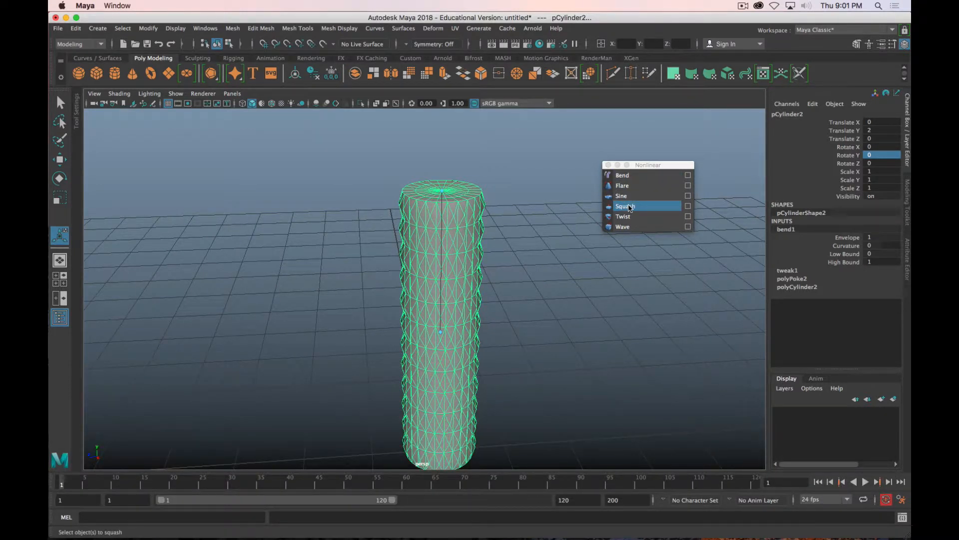
mouse_move(646, 195)
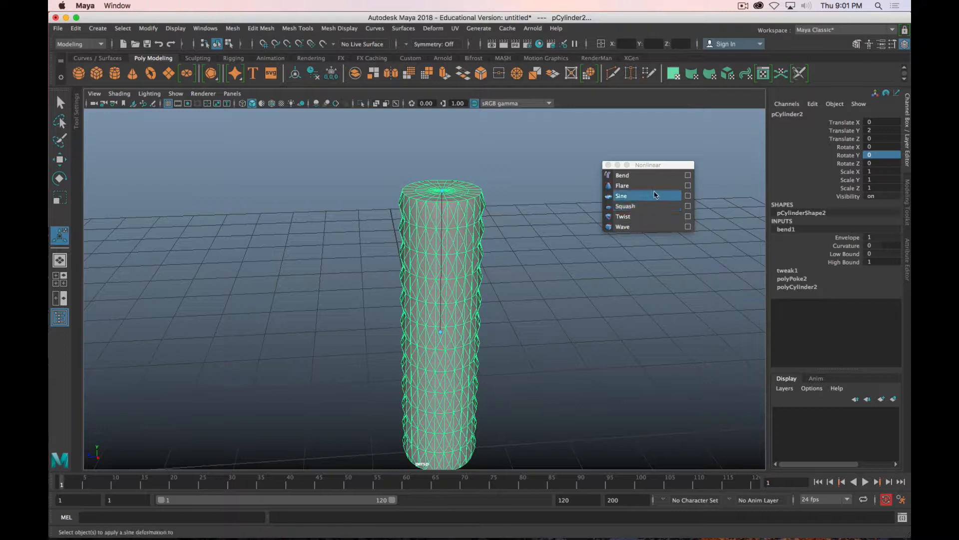
mouse_move(621, 186)
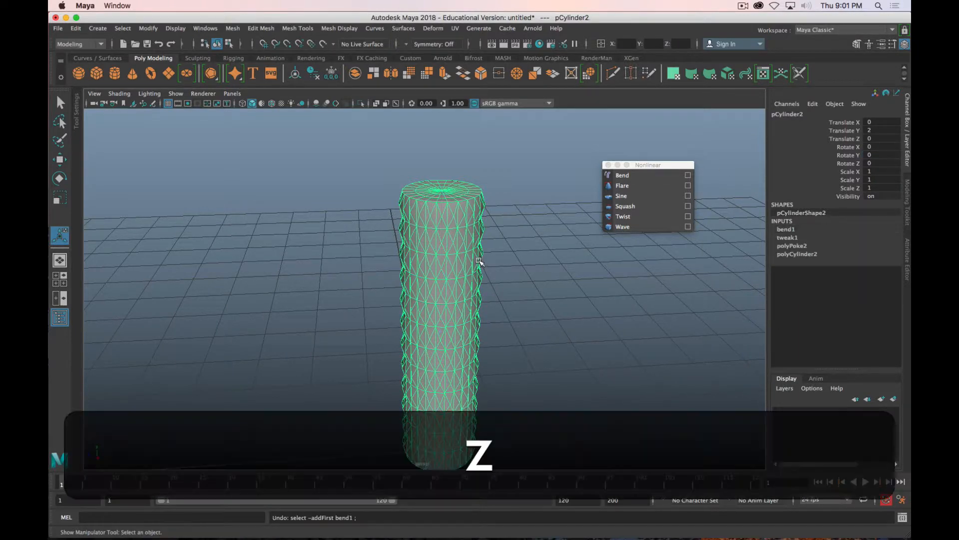
Step: Add a flare deformer with Start Flare X/Z 2, Curve -0.5, and bounds -0.6 to 0.6
click(622, 186)
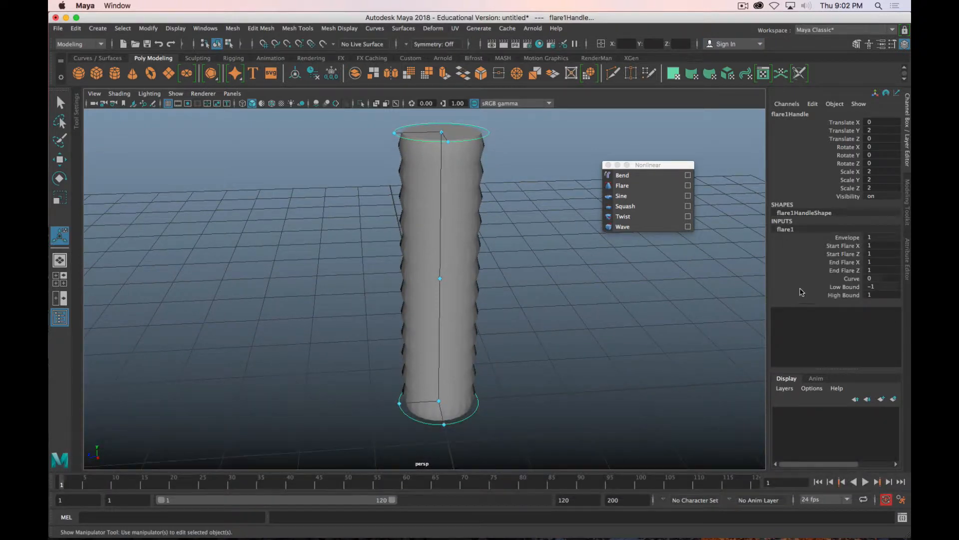
click(843, 246)
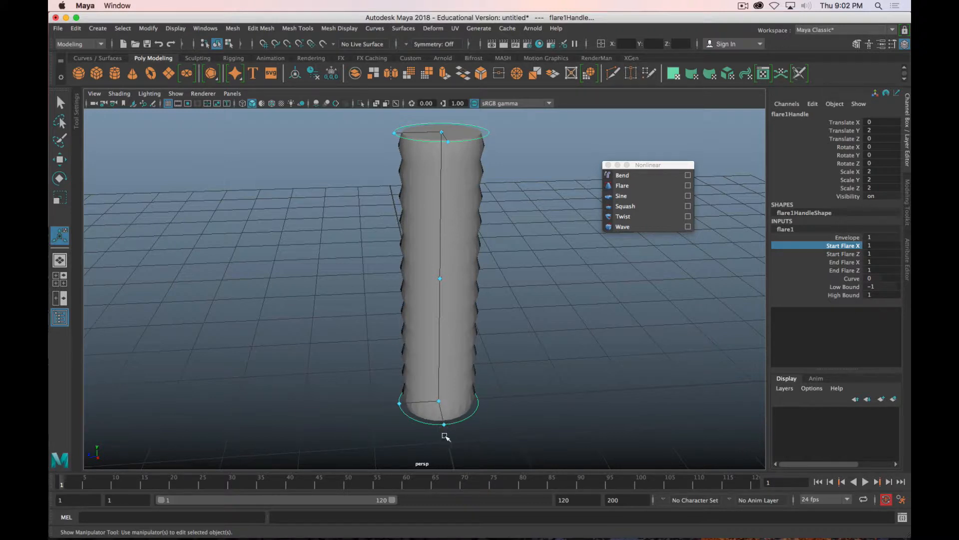
click(843, 253)
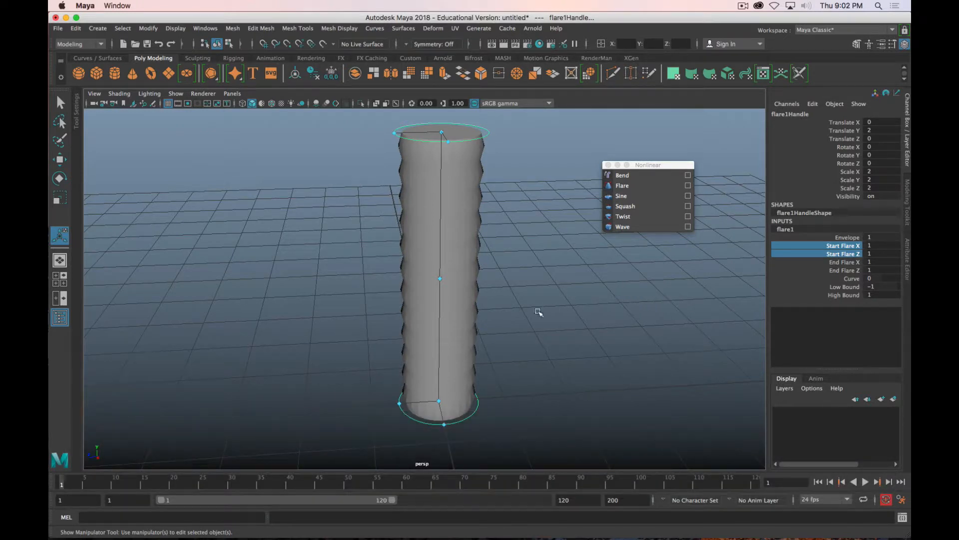
mouse_move(790, 312)
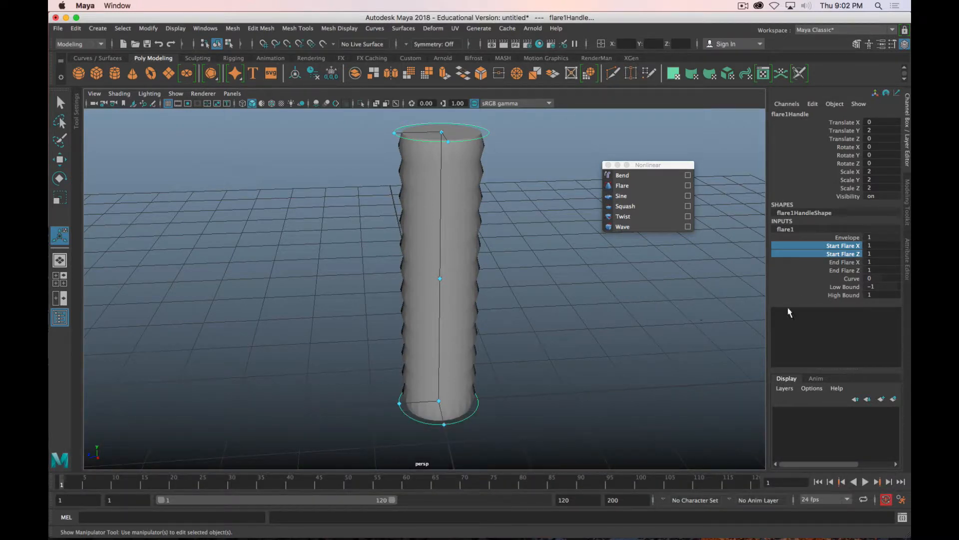
click(877, 253)
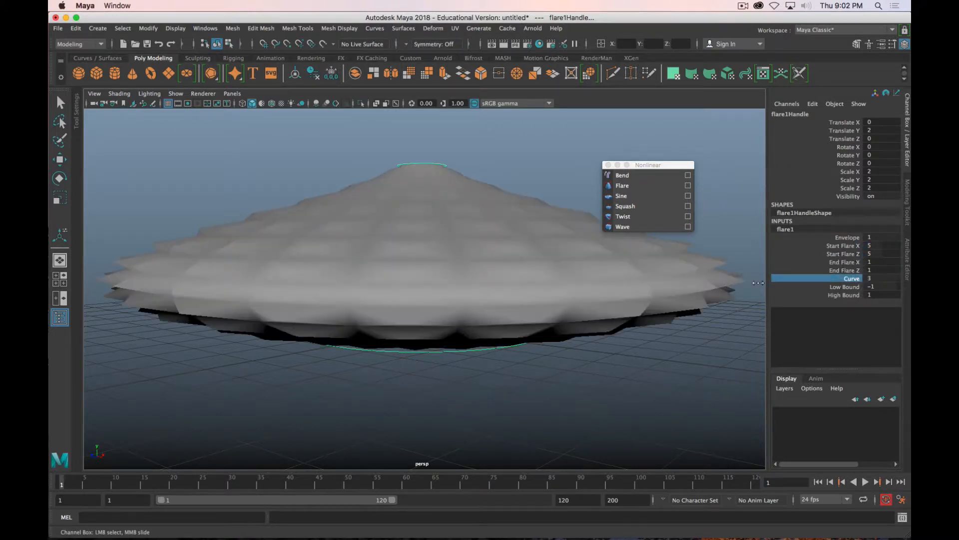
drag(869, 278, 851, 279)
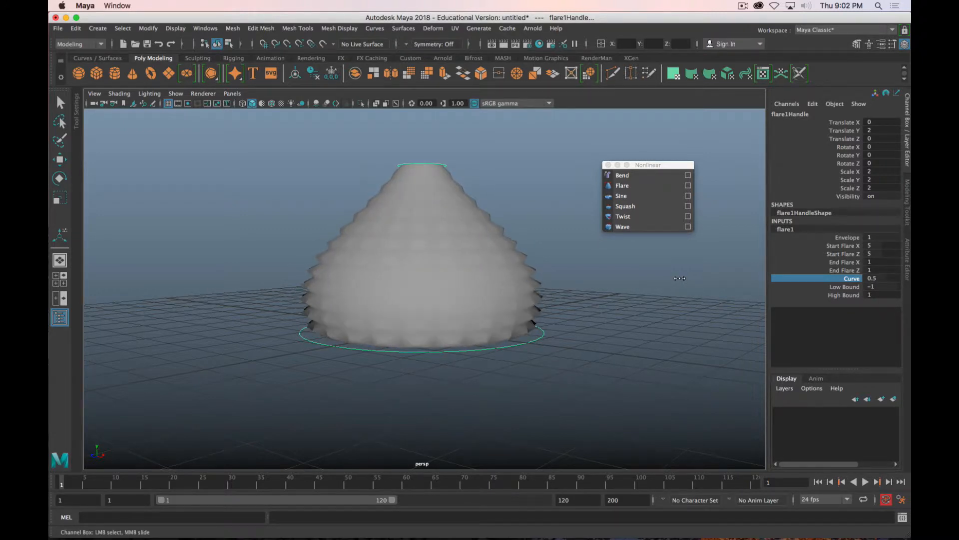
click(844, 286)
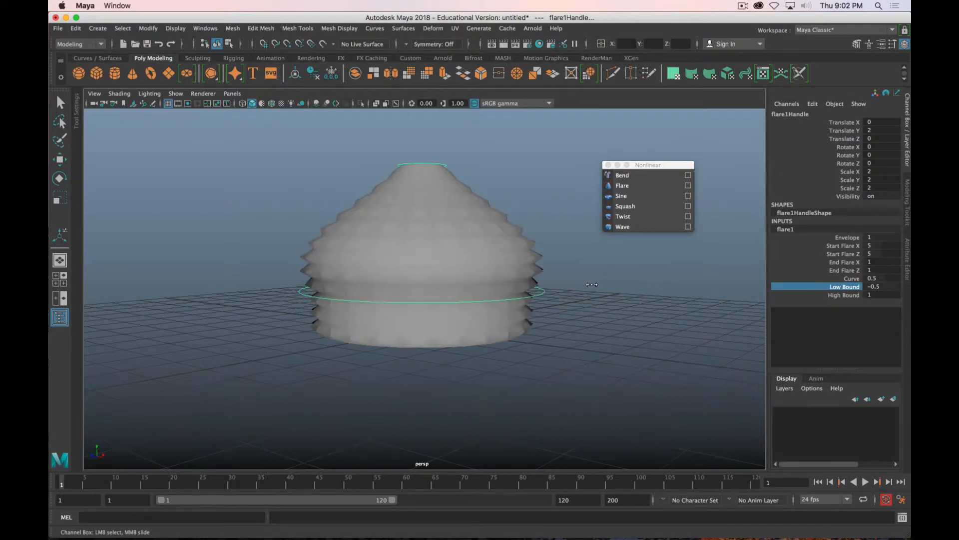
click(875, 245)
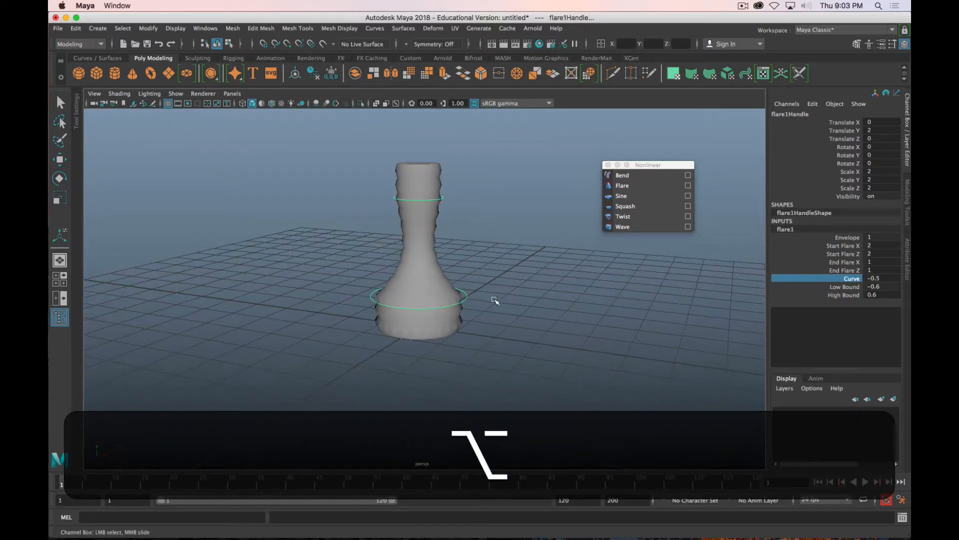
Step: Add a twist deformer to the vase and drag its End Angle to twist the top
click(623, 216)
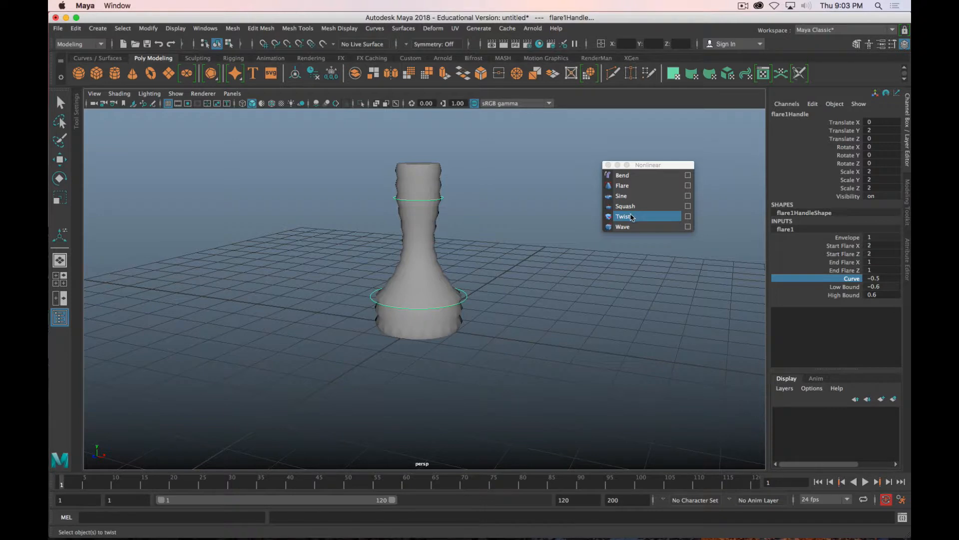
click(624, 216)
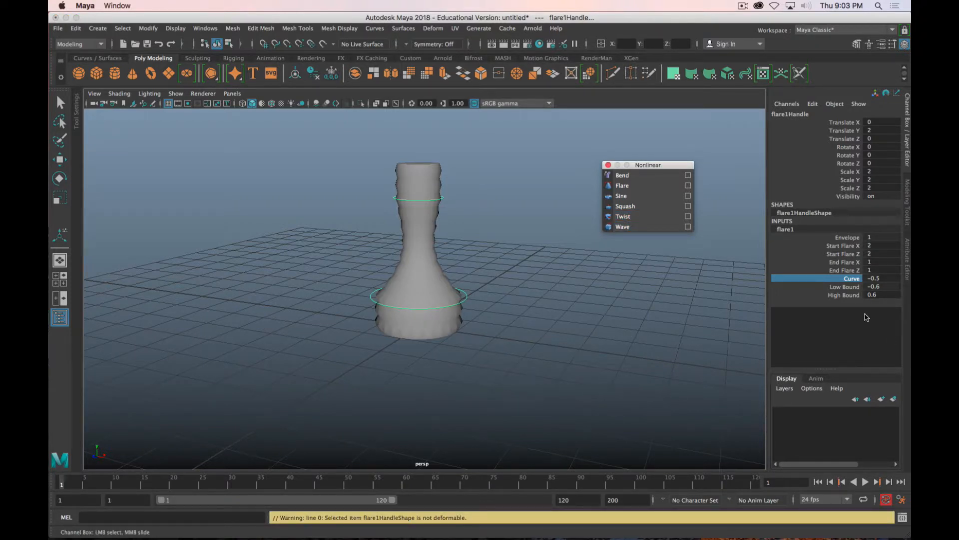
click(444, 220)
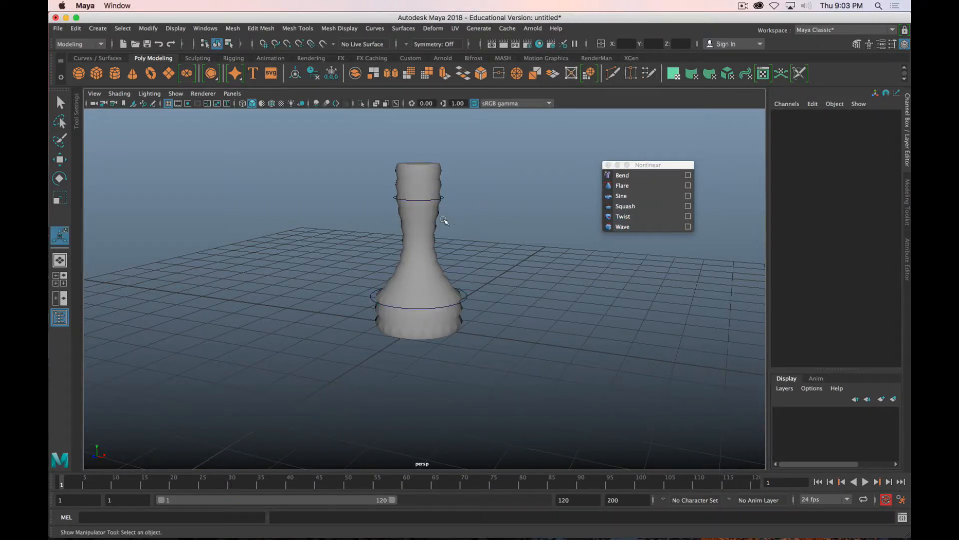
click(623, 216)
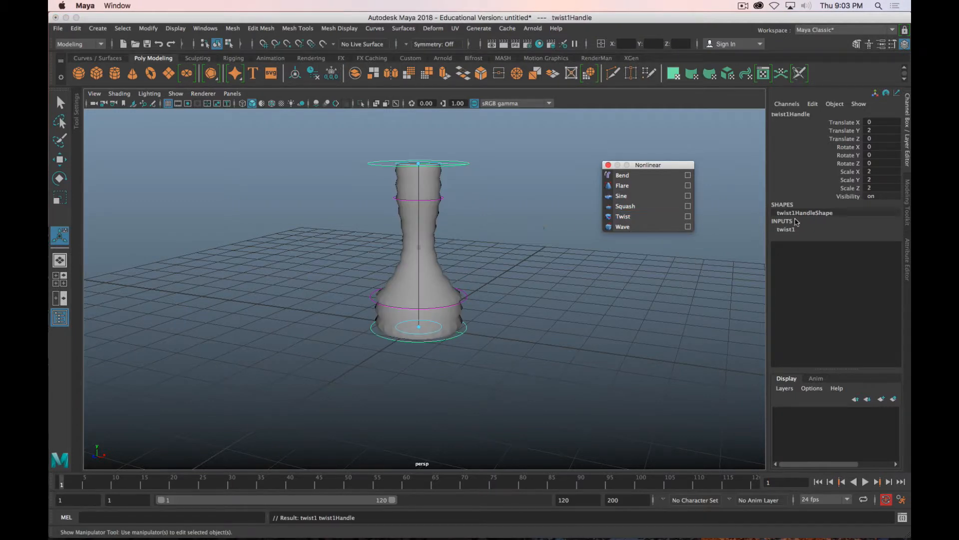
click(786, 229)
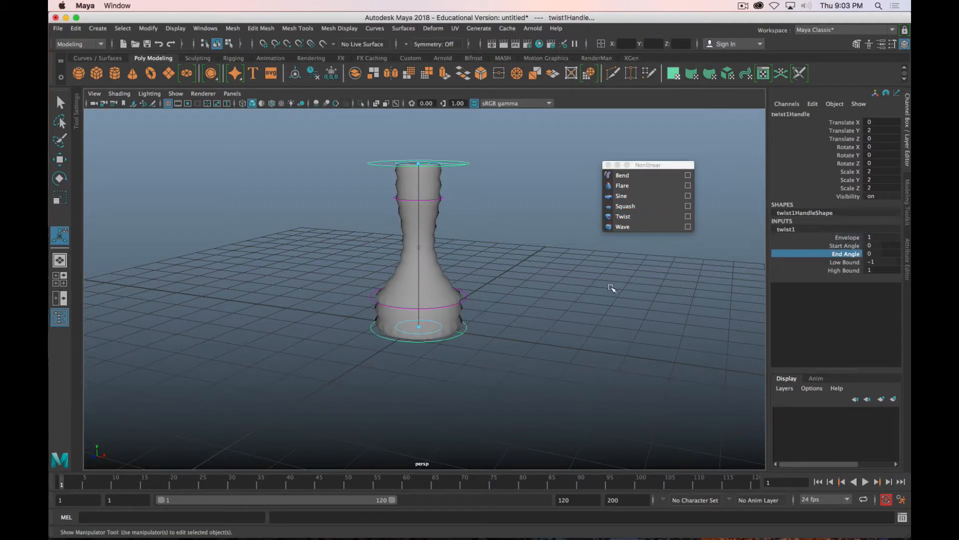
drag(611, 288, 532, 243)
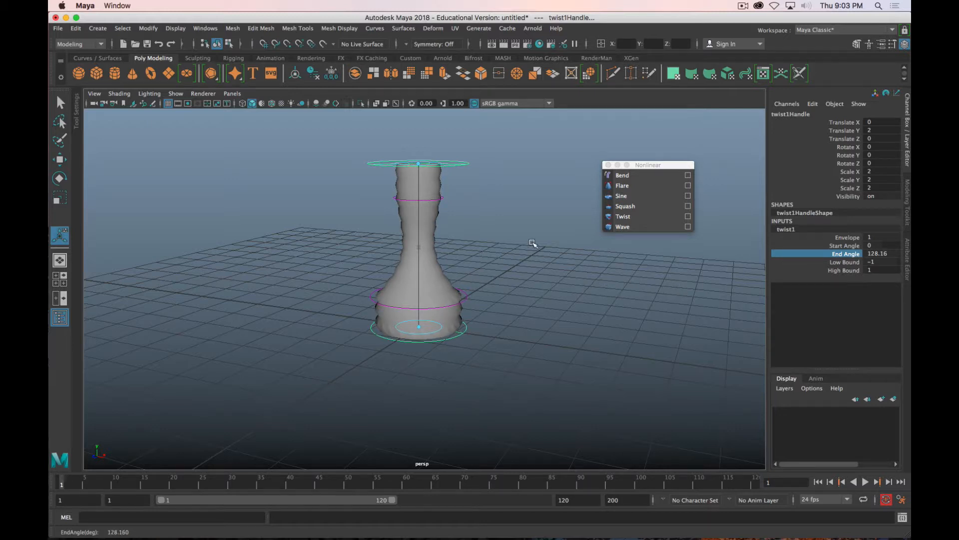
Step: Reselect the twist deformer and twist the vase the other way, to an End Angle of about -284
click(270, 103)
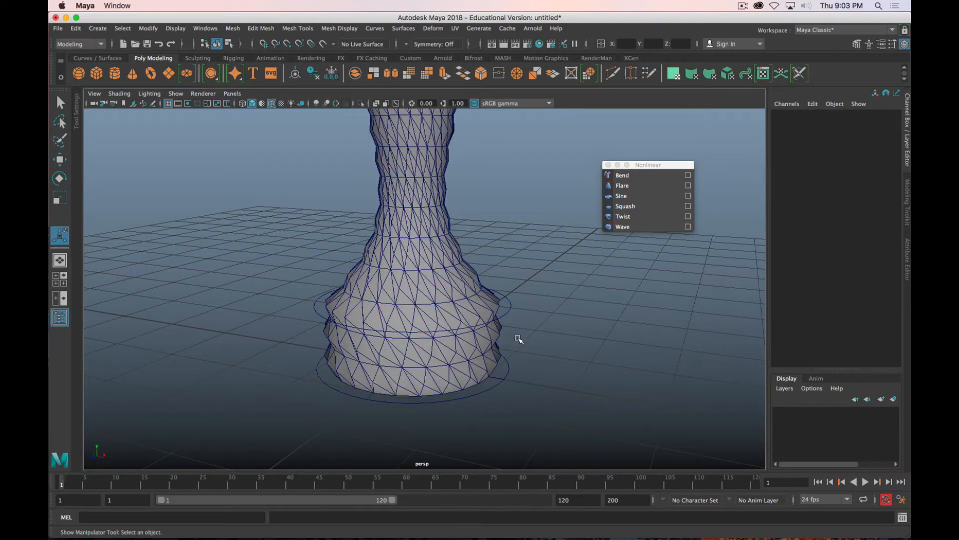
click(623, 185)
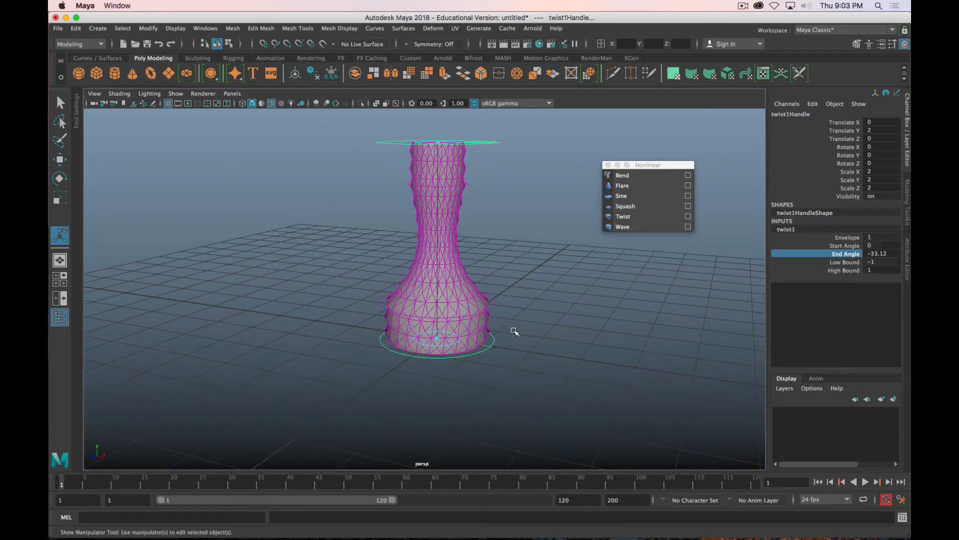
drag(516, 330, 657, 297)
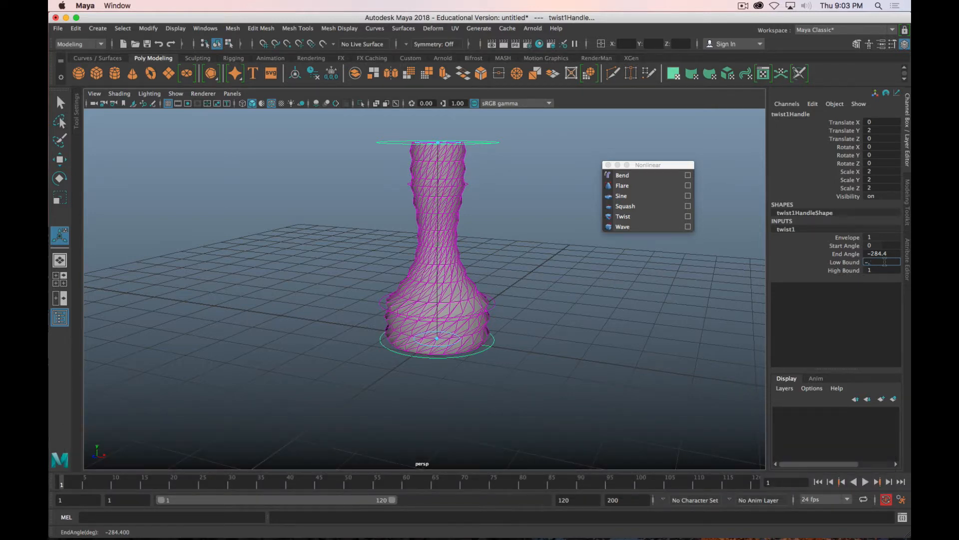
text(-0.3)
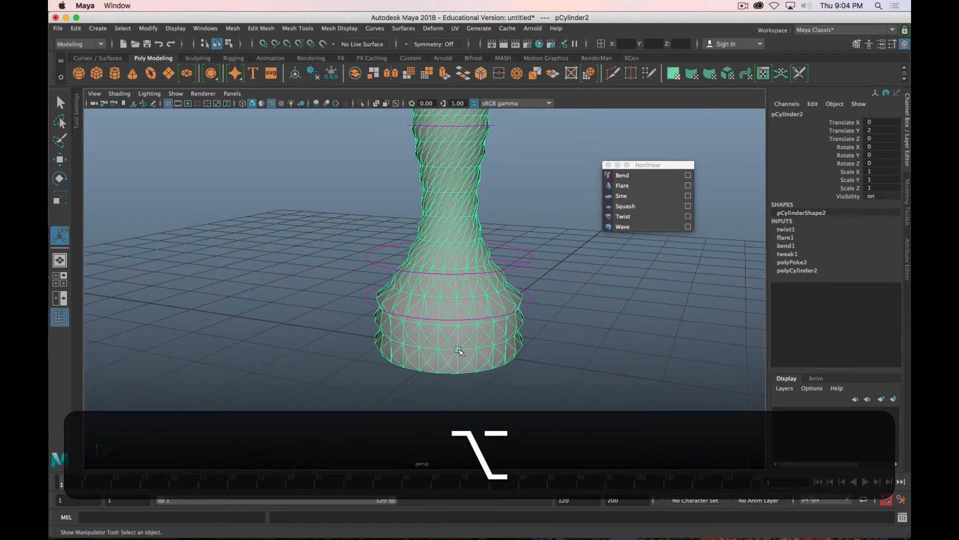
Step: Add a second flare deformer to the vase's lower faces with start flare 3
right_click(460, 351)
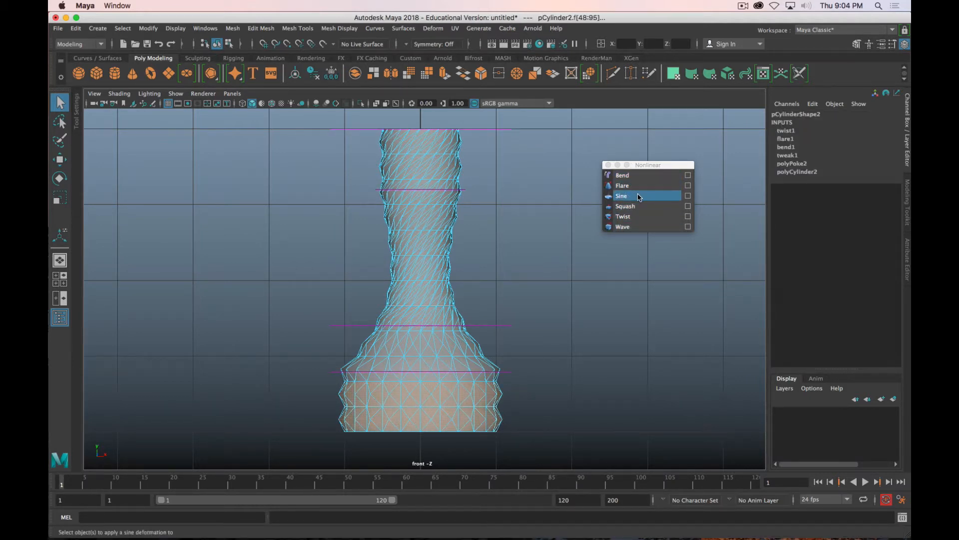
click(622, 185)
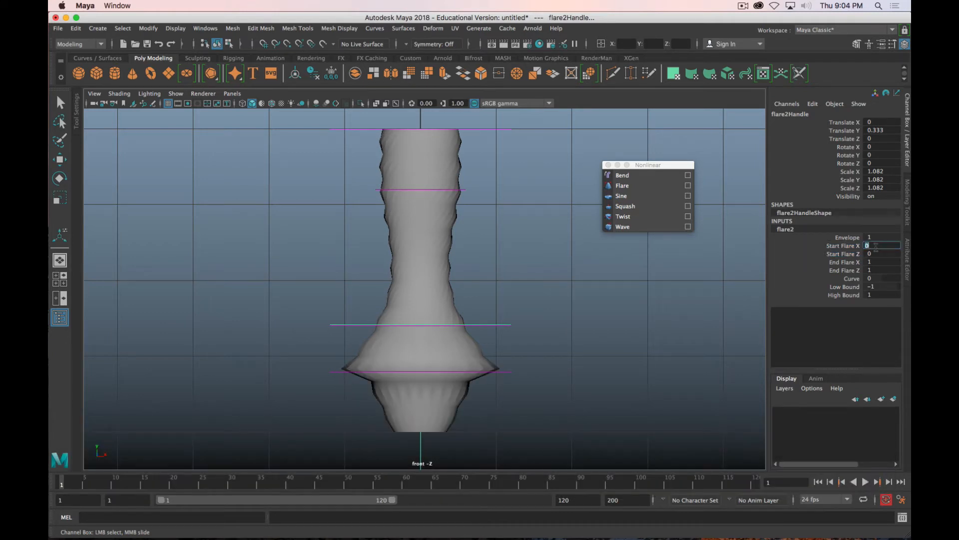
text(3)
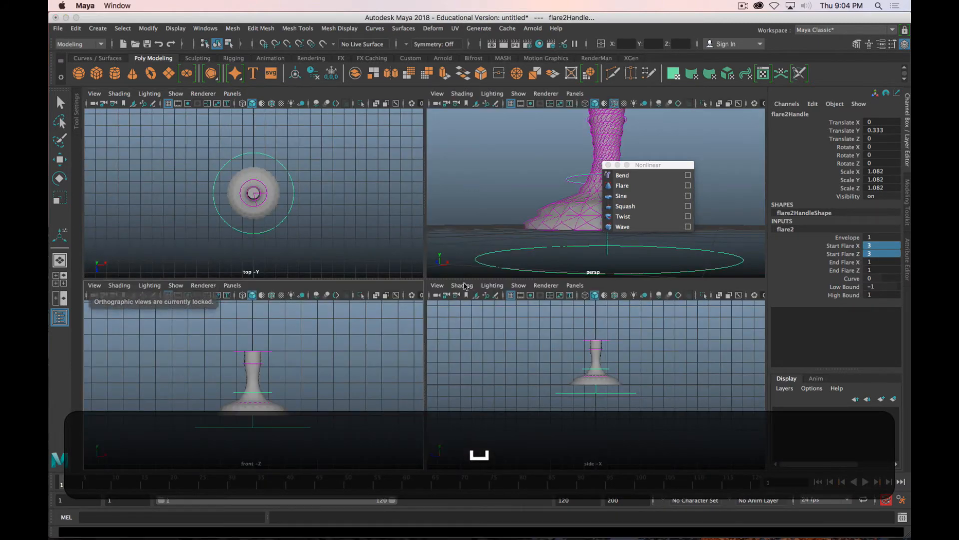
click(433, 28)
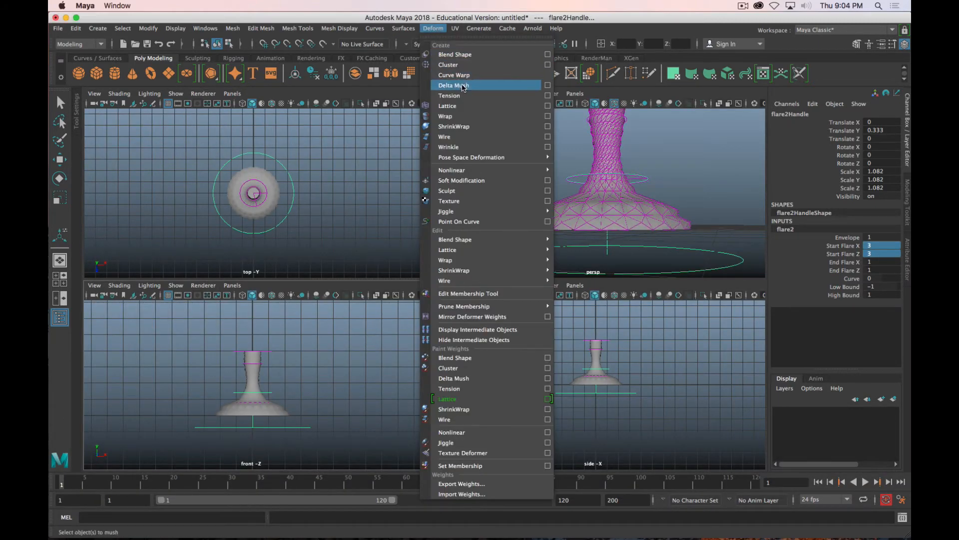
mouse_move(473, 118)
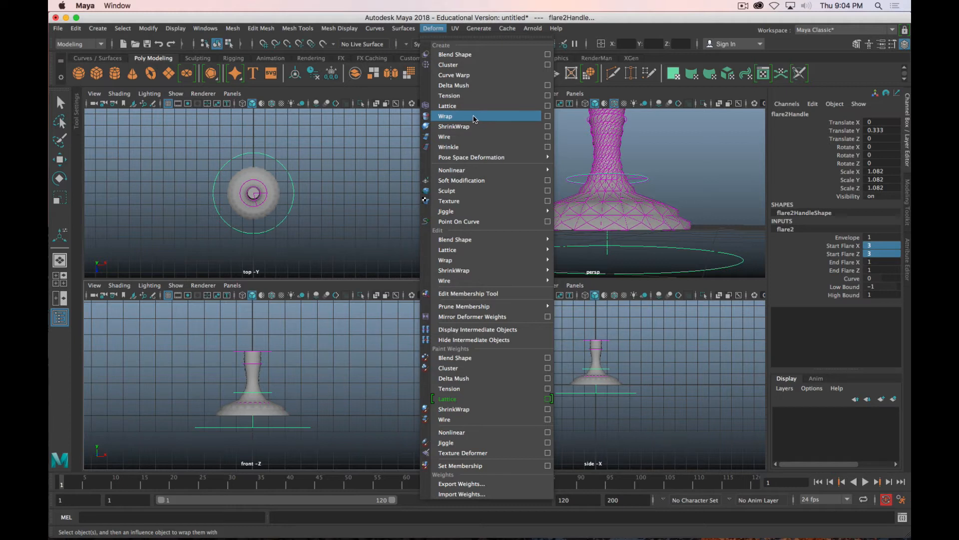
mouse_move(477, 106)
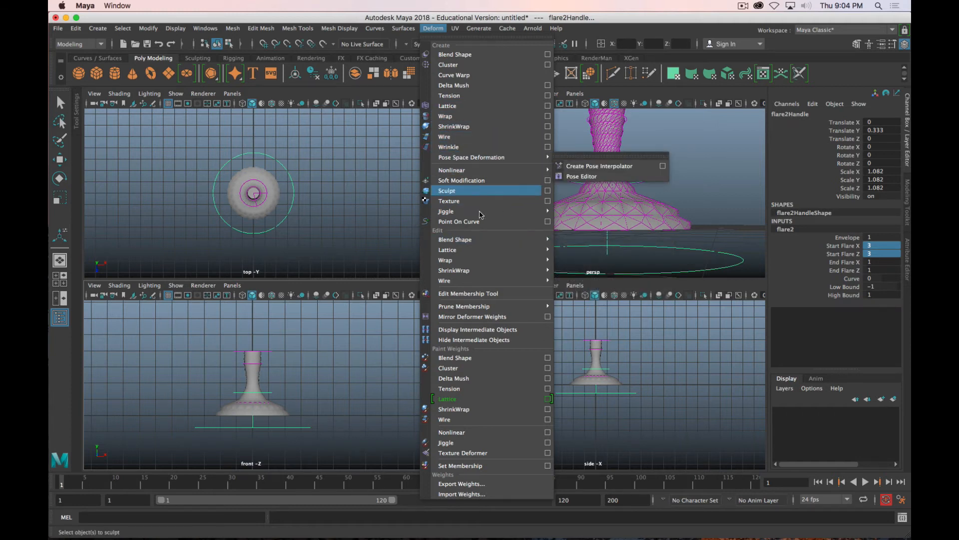
mouse_move(484, 357)
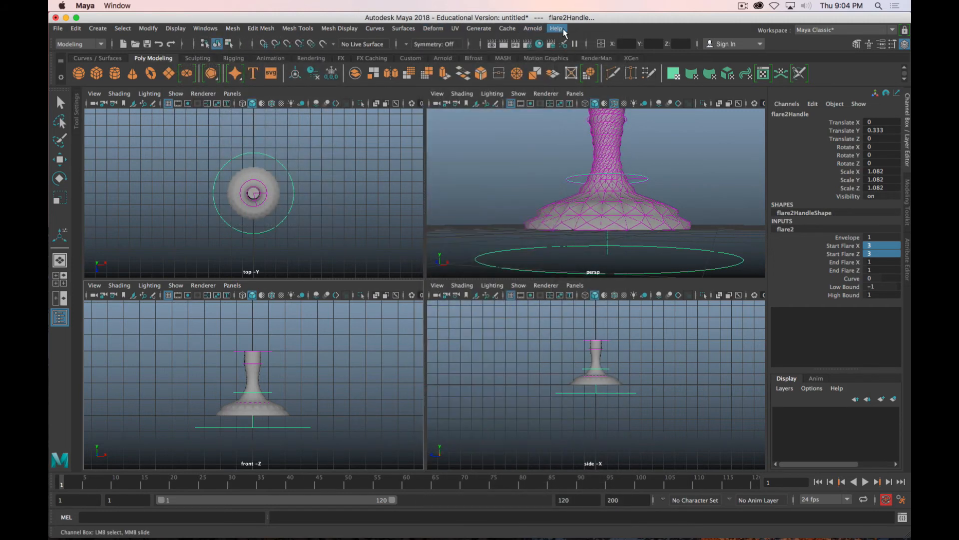
click(555, 28)
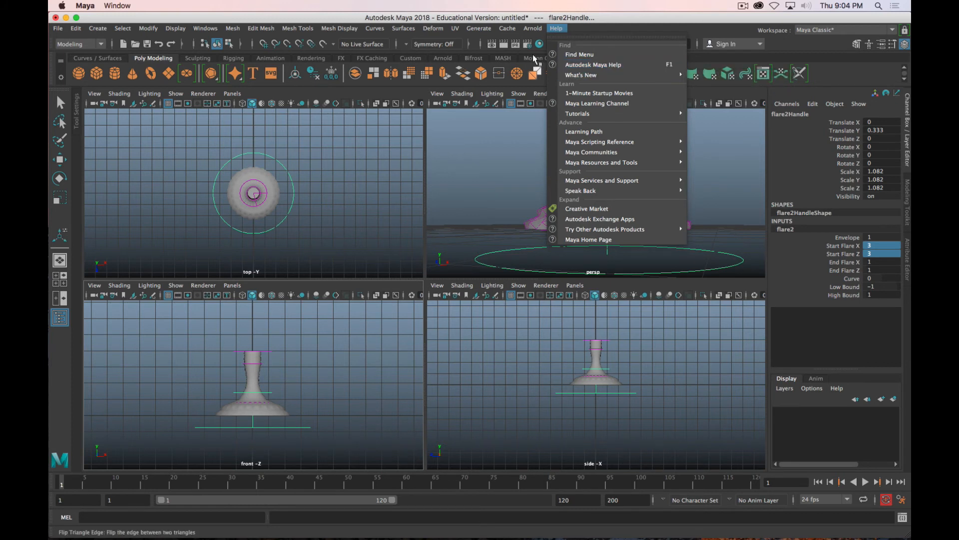
click(532, 28)
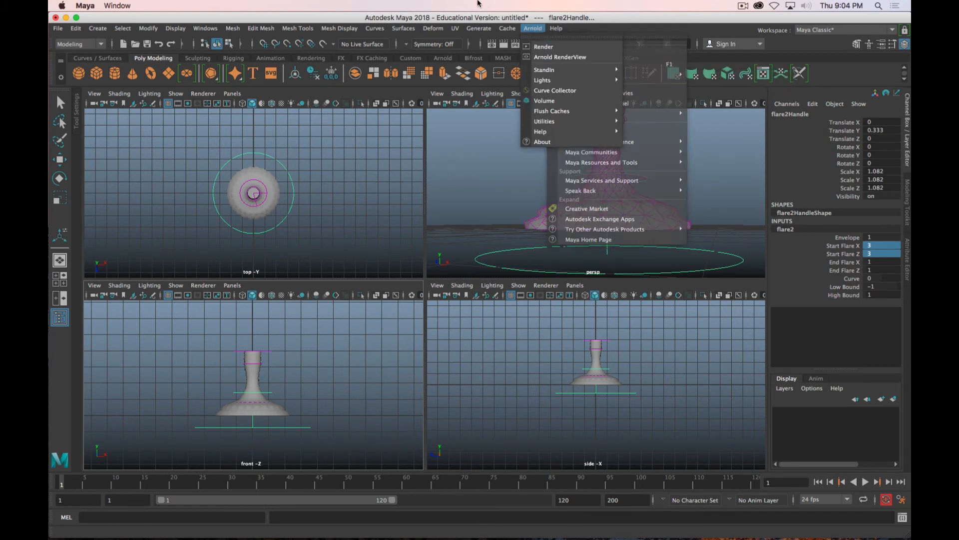